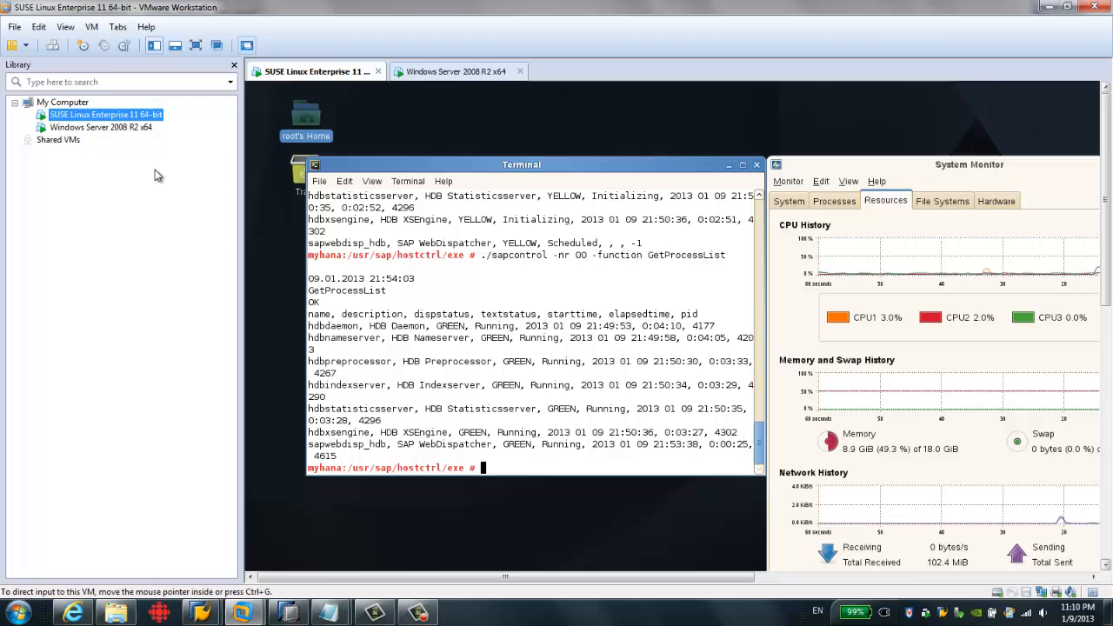
{"action": "mouse_move", "coordinate": [118, 115]}
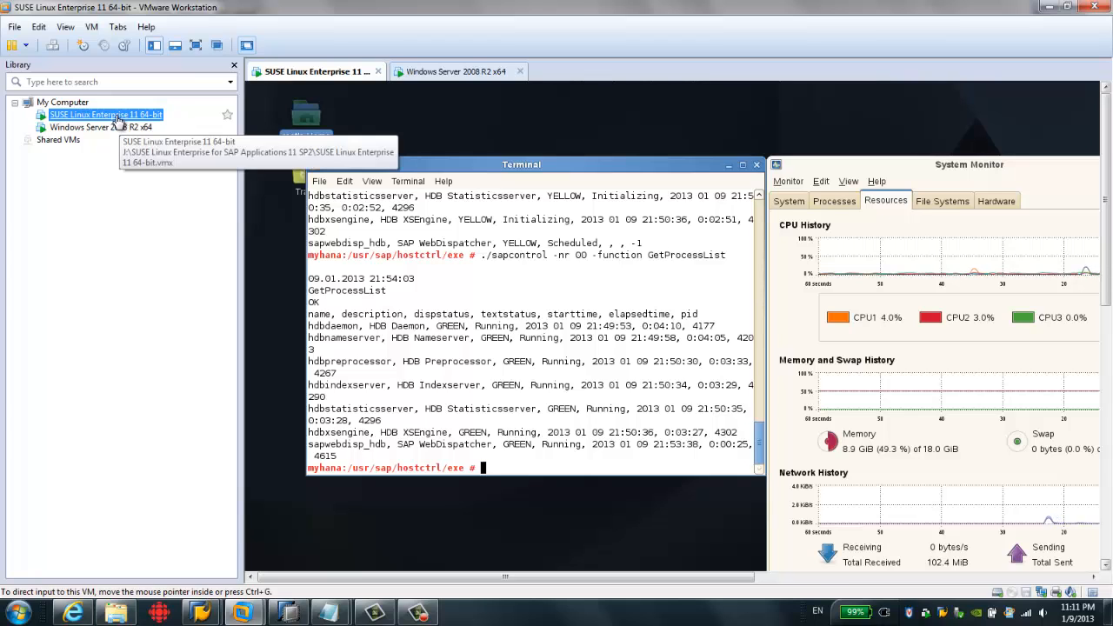
{"action": "mouse_move", "coordinate": [156, 210]}
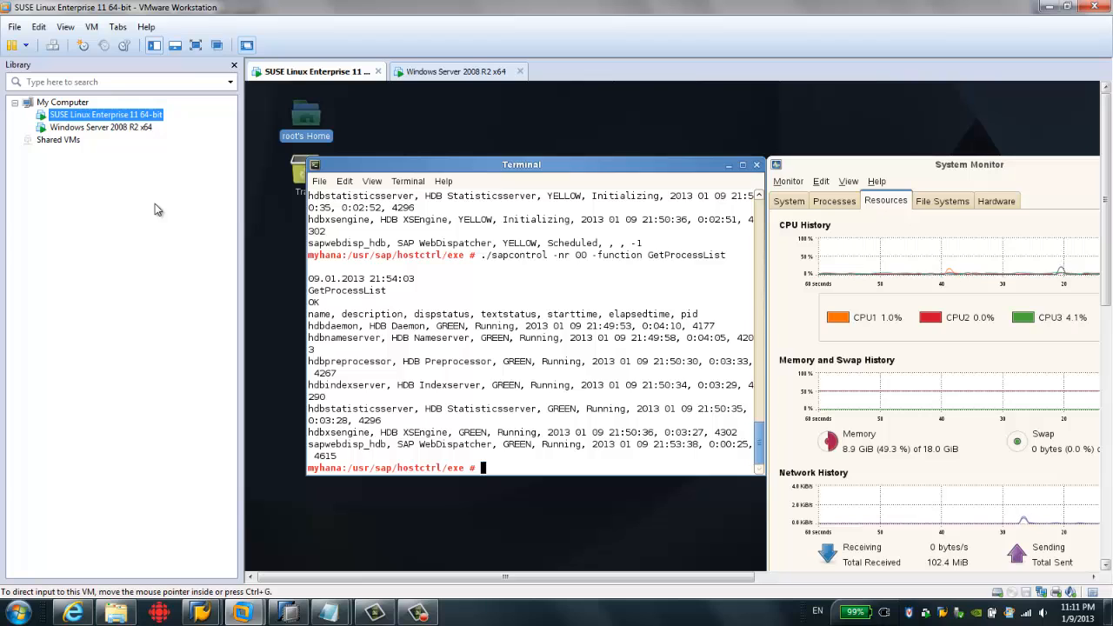
{"action": "mouse_move", "coordinate": [146, 189]}
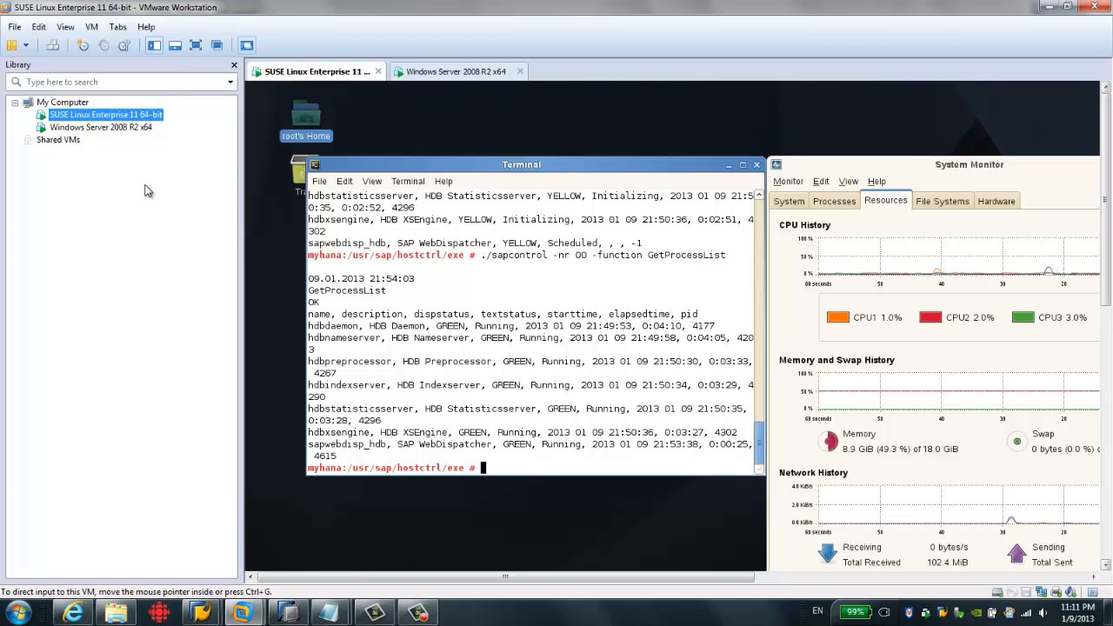
Switch to the Windows Server 2008 R2 VM showing the SAP MMC console for system B74.
{"action": "left_click", "coordinate": [459, 72]}
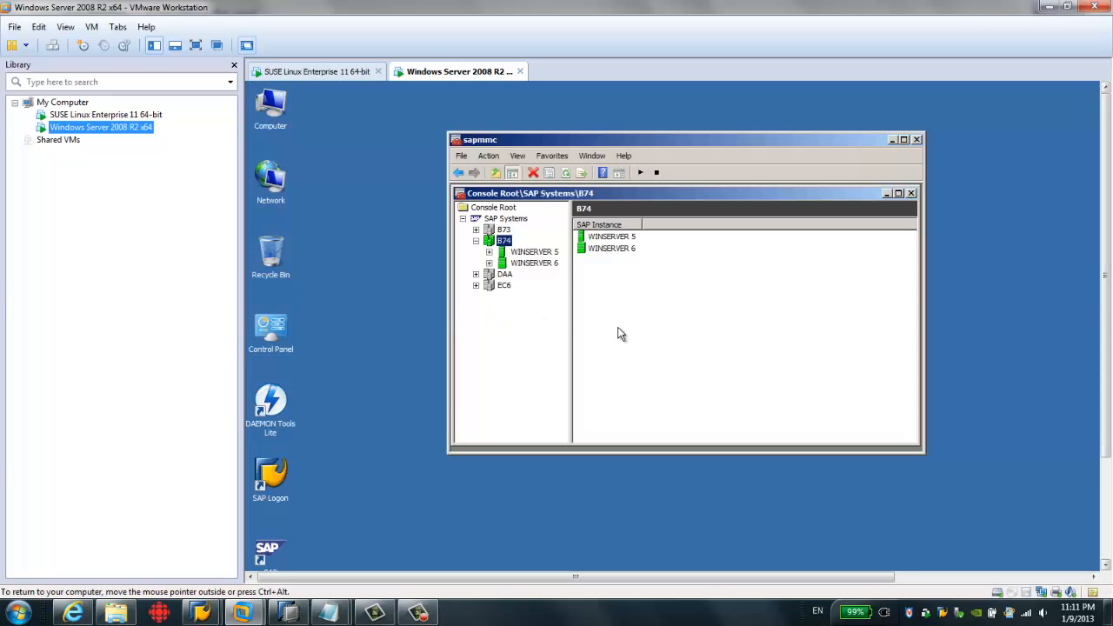
{"action": "mouse_move", "coordinate": [616, 327]}
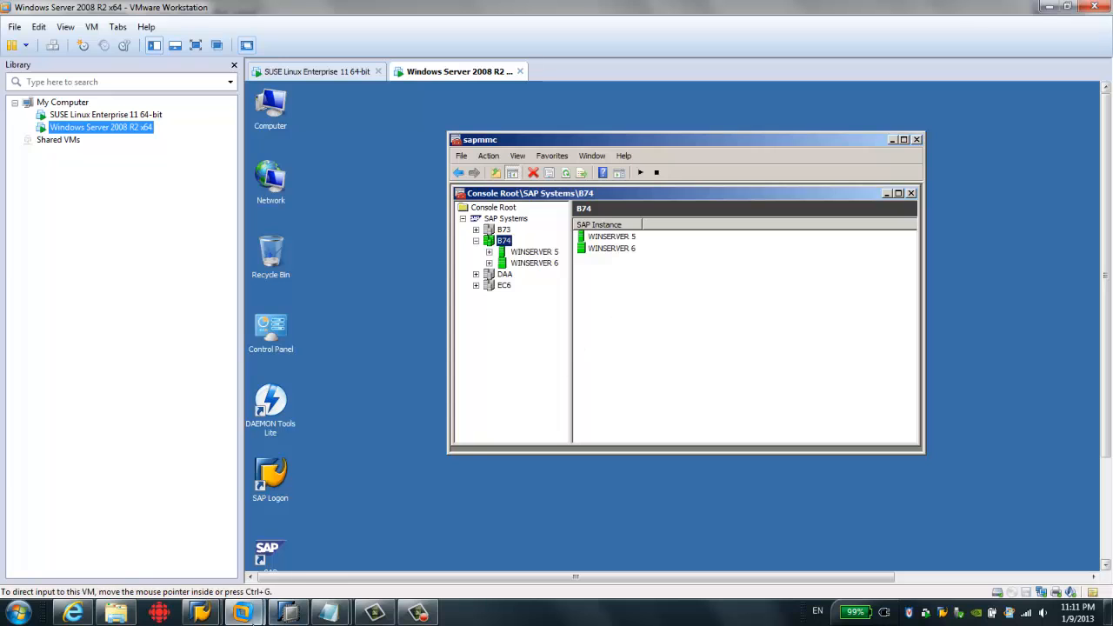
{"action": "mouse_move", "coordinate": [289, 613]}
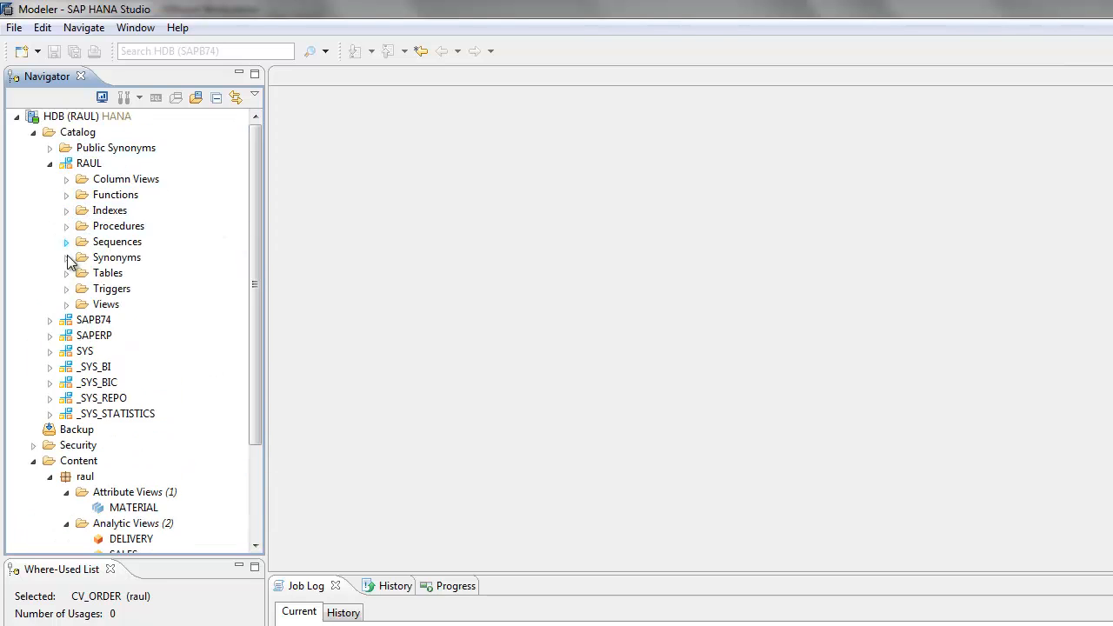
Show the content of table MARA in the RAUL schema, retrieving 100 rows.
{"action": "left_click", "coordinate": [66, 271]}
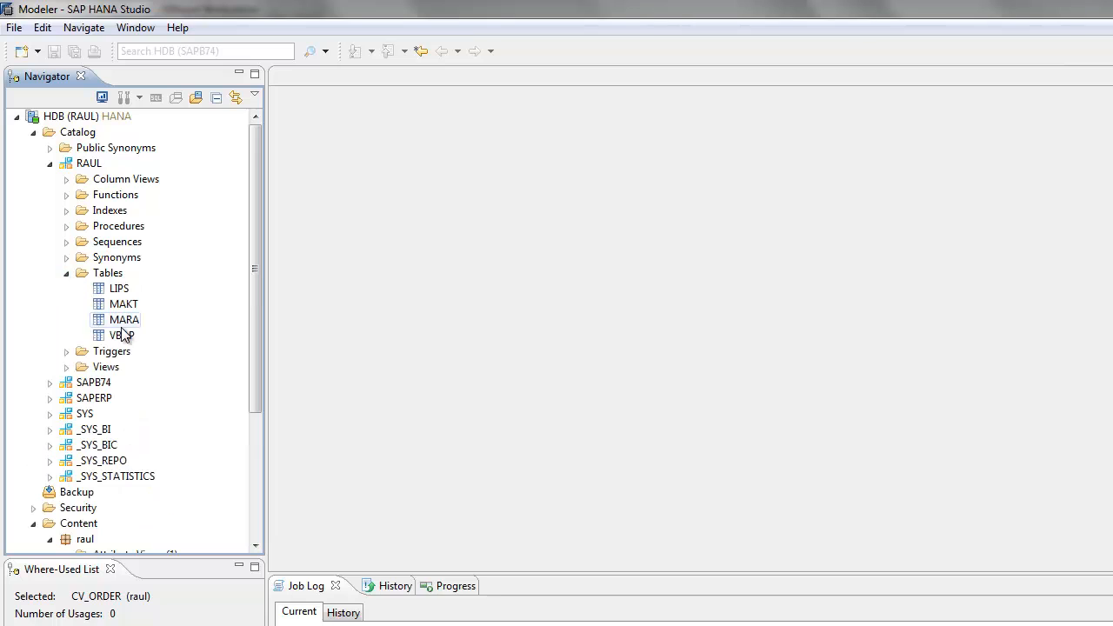
{"action": "mouse_move", "coordinate": [131, 330]}
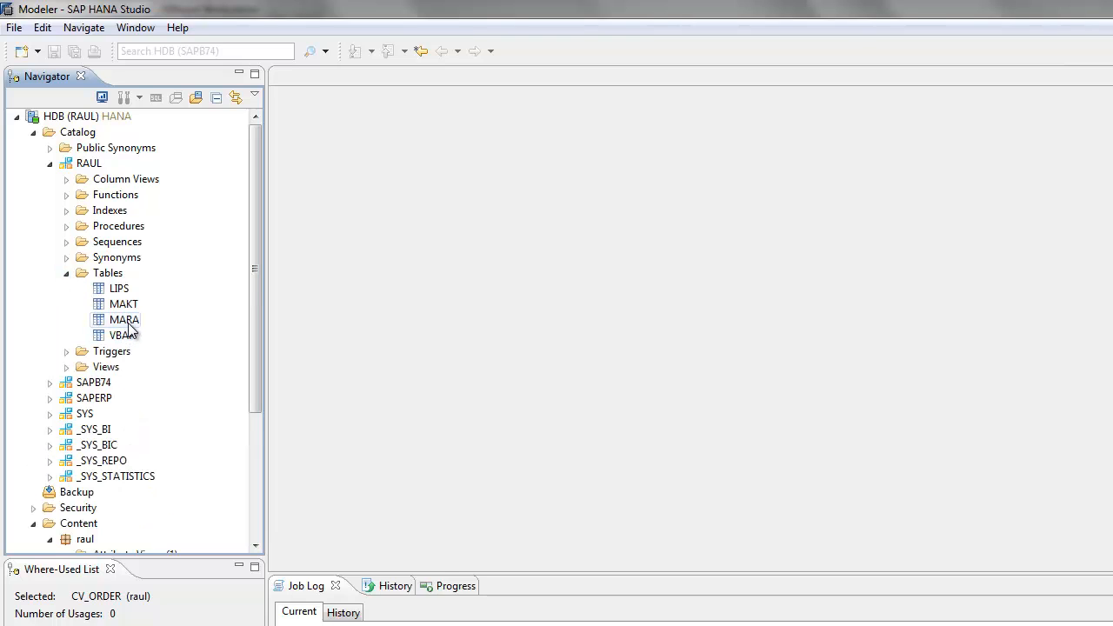
{"action": "right_click", "coordinate": [125, 320]}
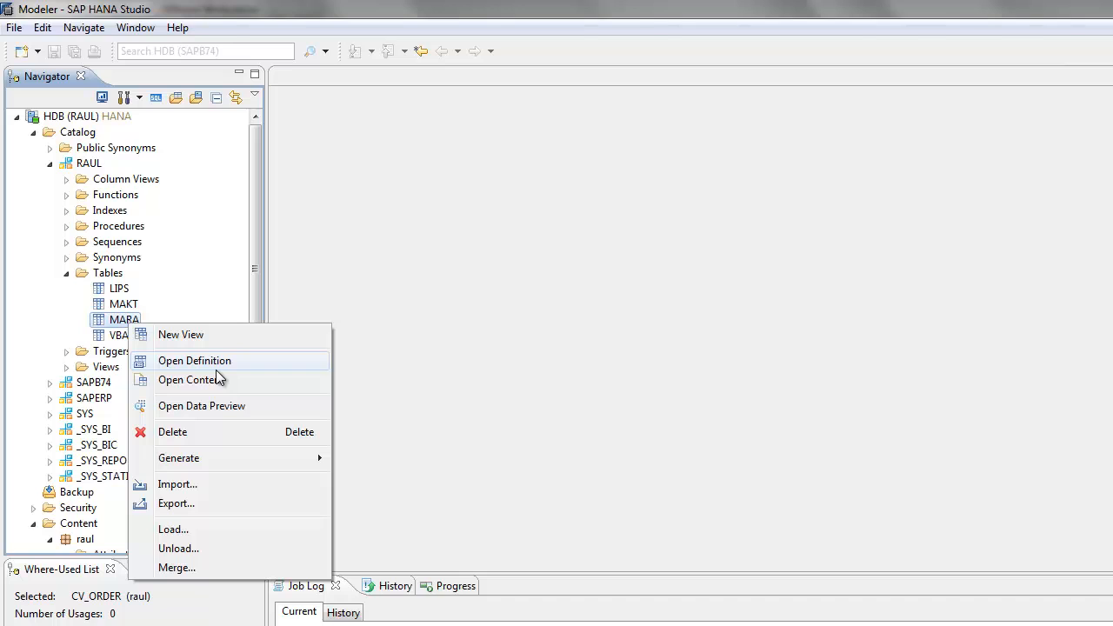
{"action": "left_click", "coordinate": [202, 407]}
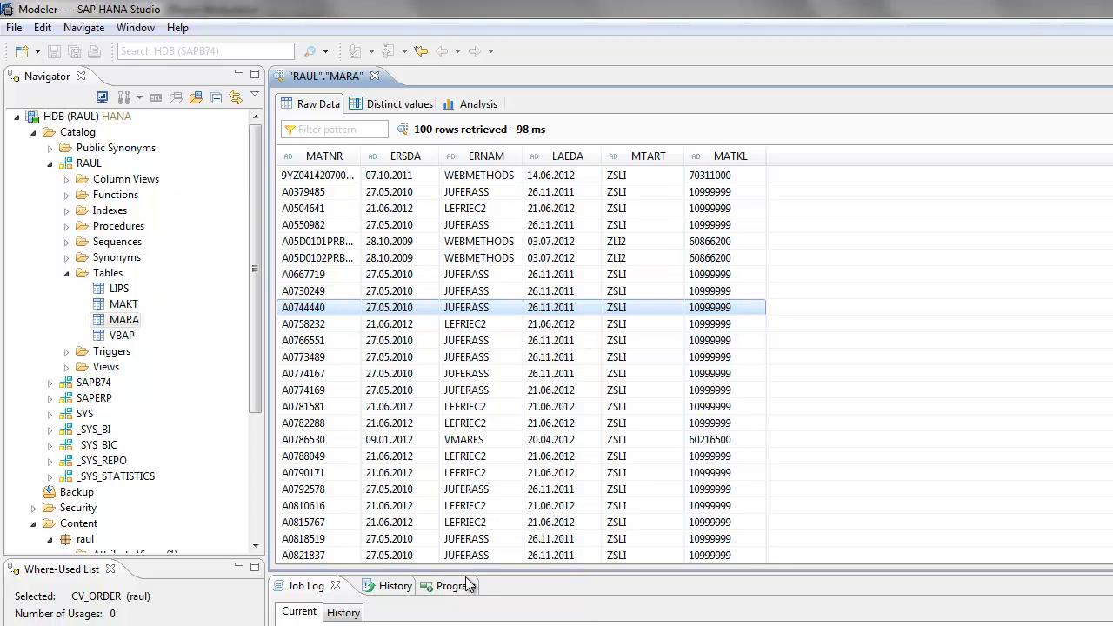
{"action": "mouse_move", "coordinate": [535, 497]}
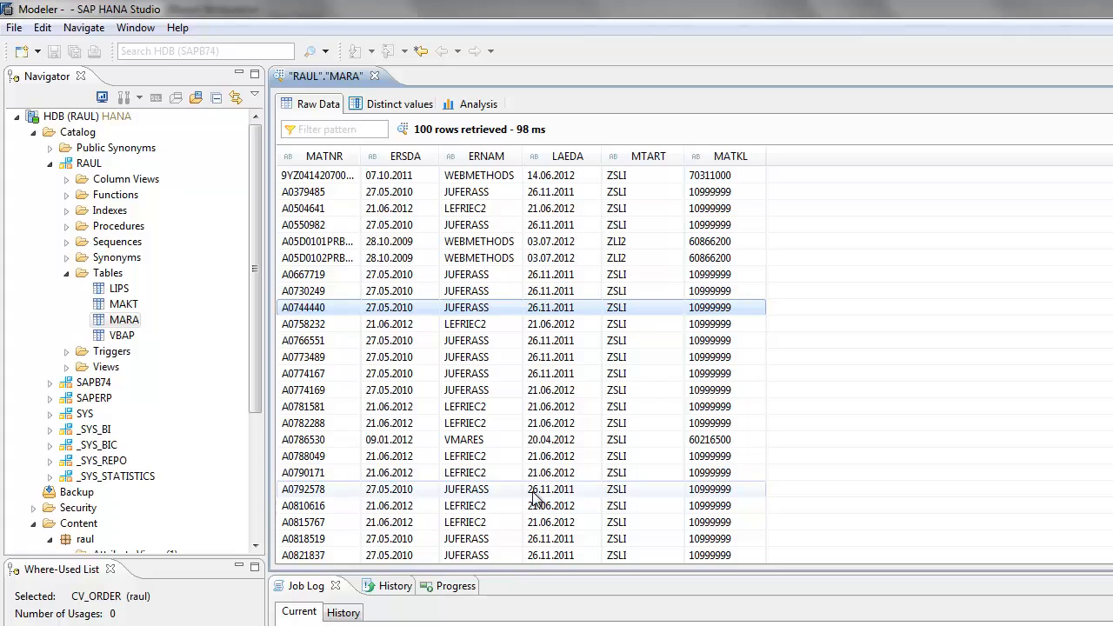
{"action": "mouse_move", "coordinate": [447, 372]}
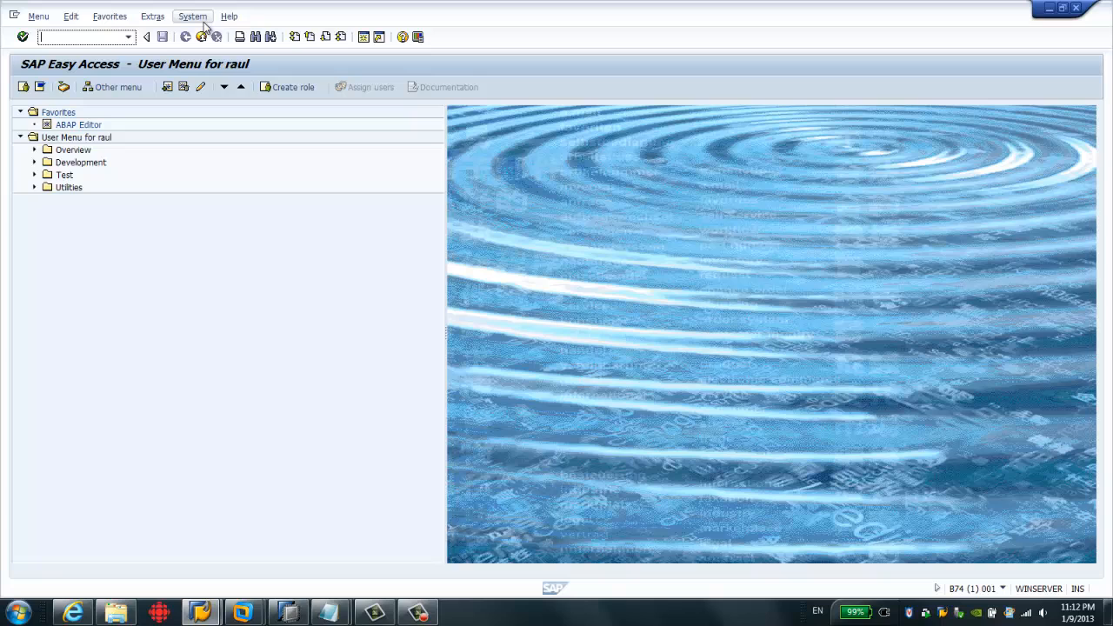
{"action": "left_click", "coordinate": [191, 15]}
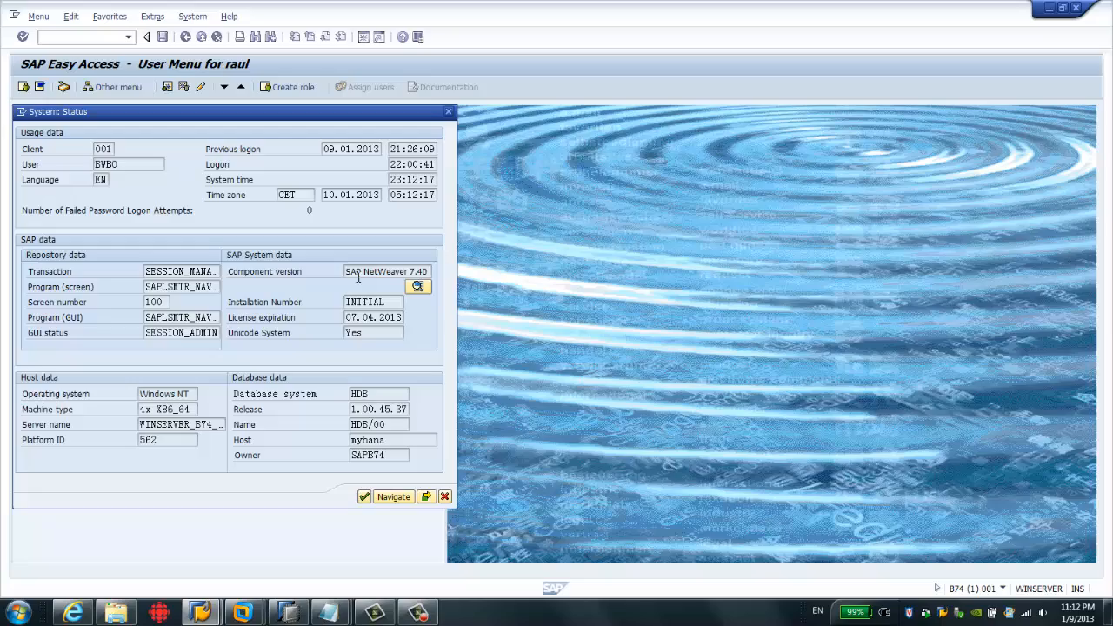
{"action": "left_click", "coordinate": [435, 287]}
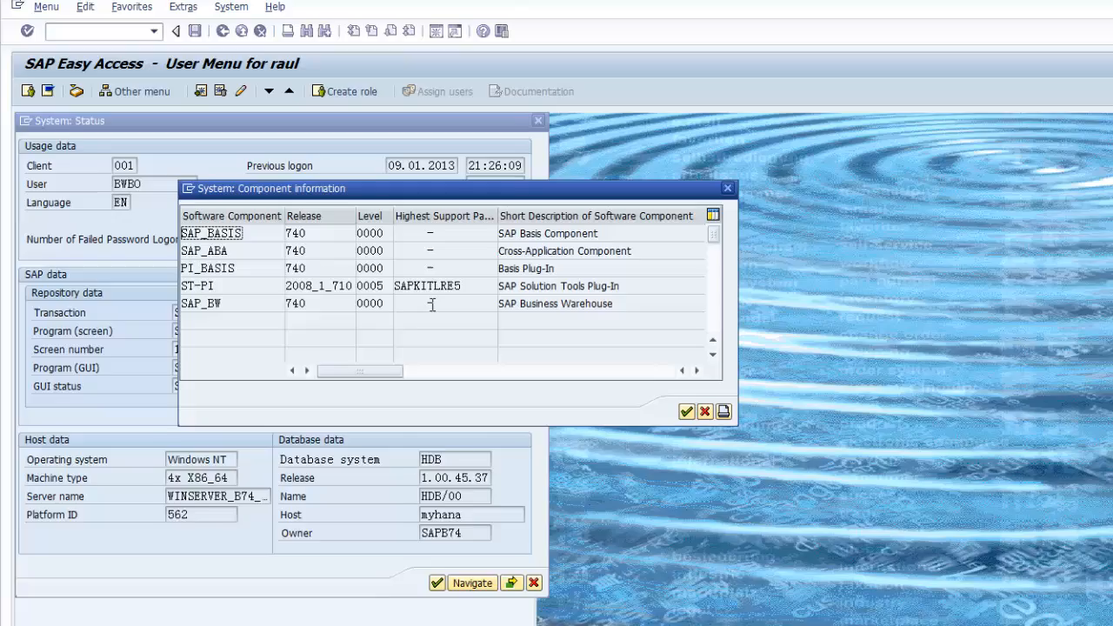
{"action": "left_click", "coordinate": [727, 188]}
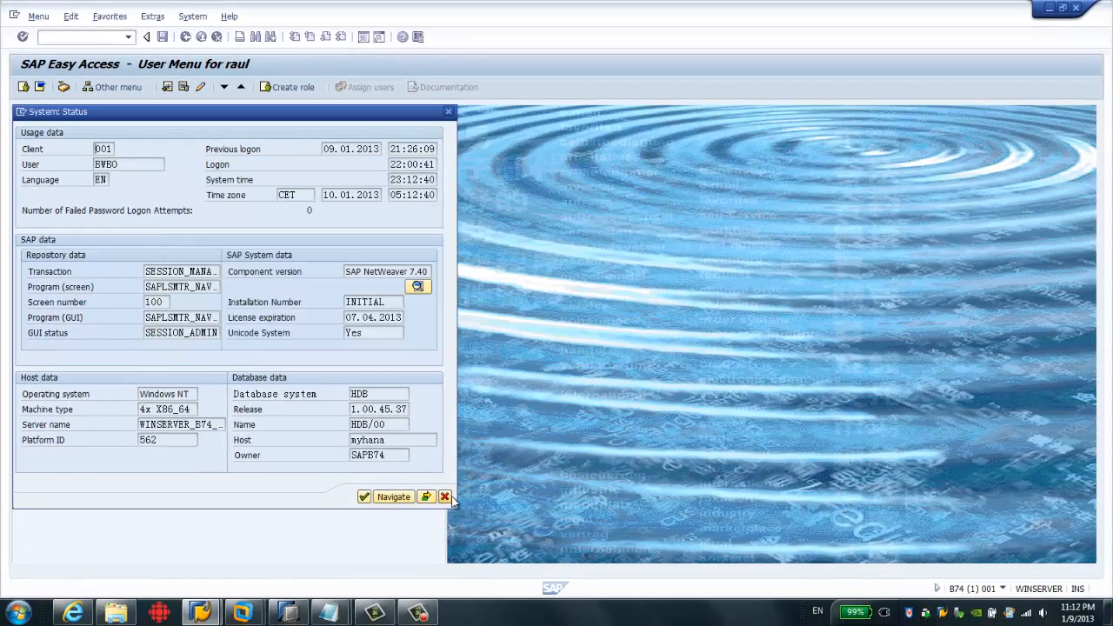
{"action": "left_click", "coordinate": [445, 497]}
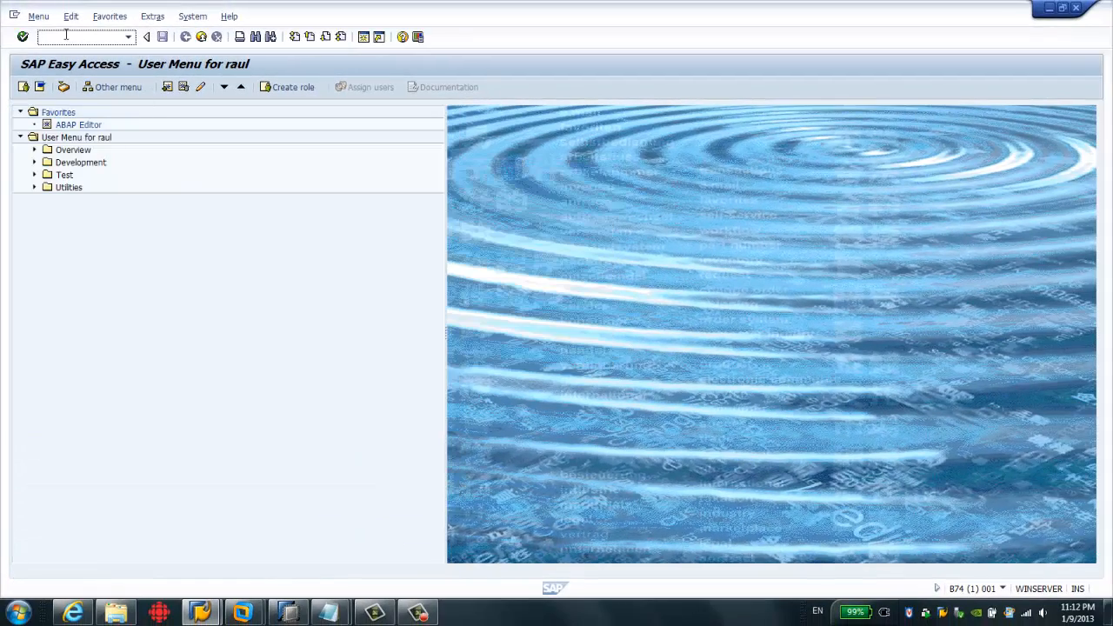
Create program ZHANA_TEST via SE38 with title 'HANA Test', saved as a local object.
{"action": "type", "text": "se"}
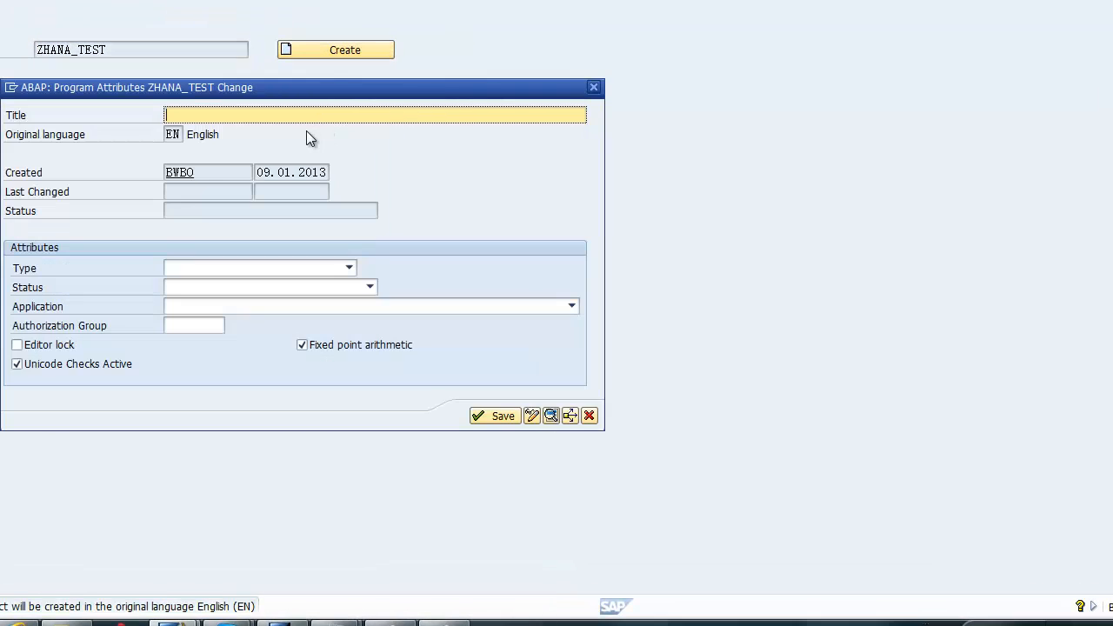
{"action": "type", "text": "HANA Test"}
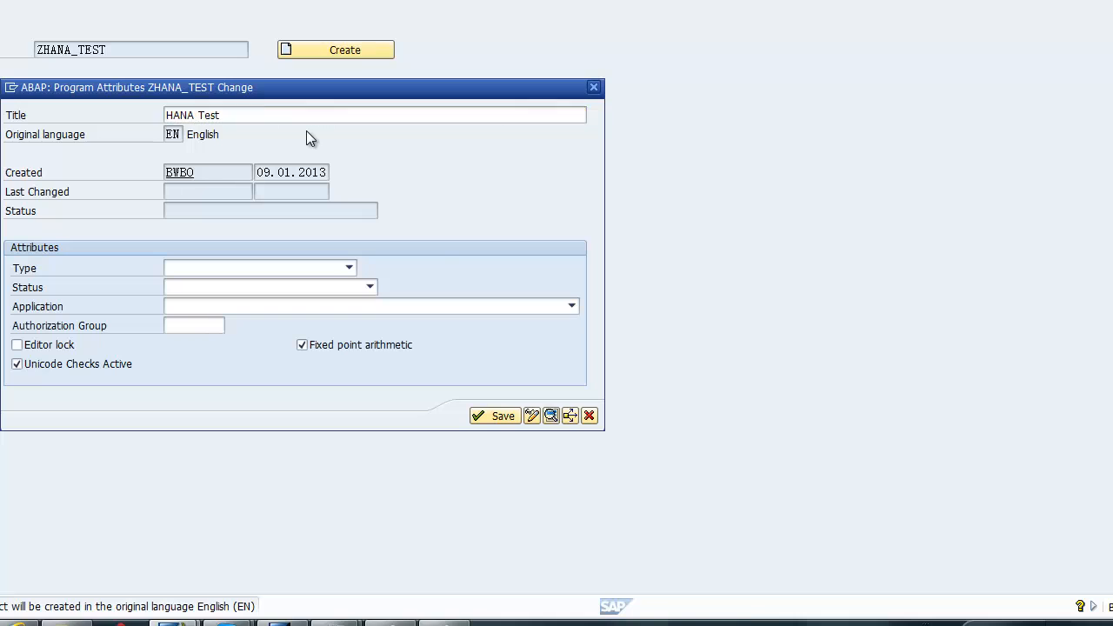
{"action": "left_click", "coordinate": [257, 268]}
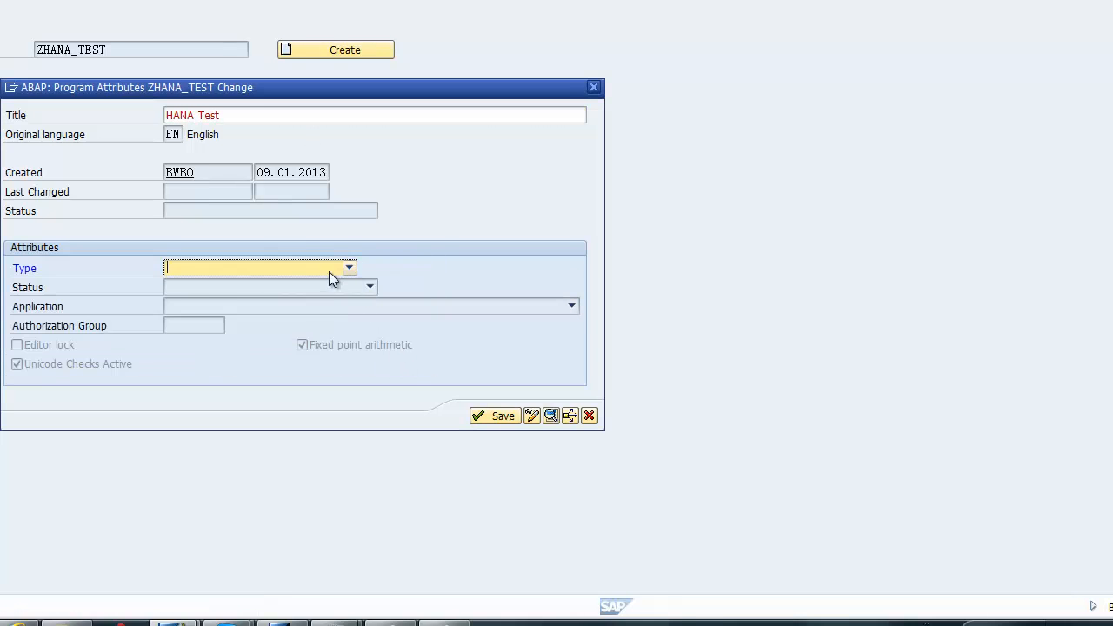
{"action": "left_click", "coordinate": [494, 415]}
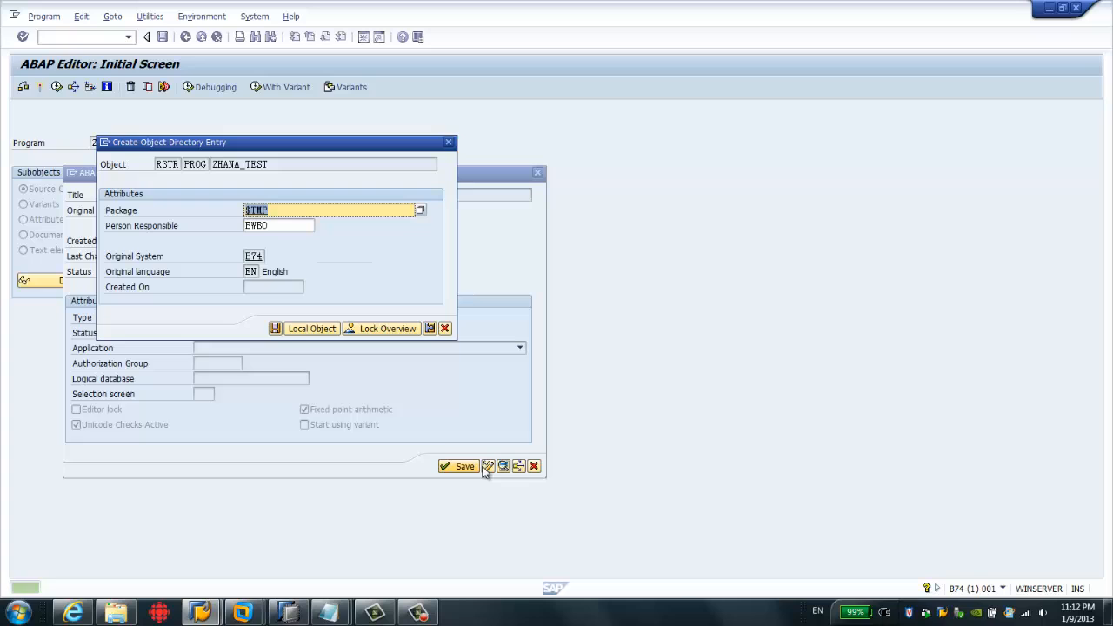
{"action": "mouse_move", "coordinate": [311, 327]}
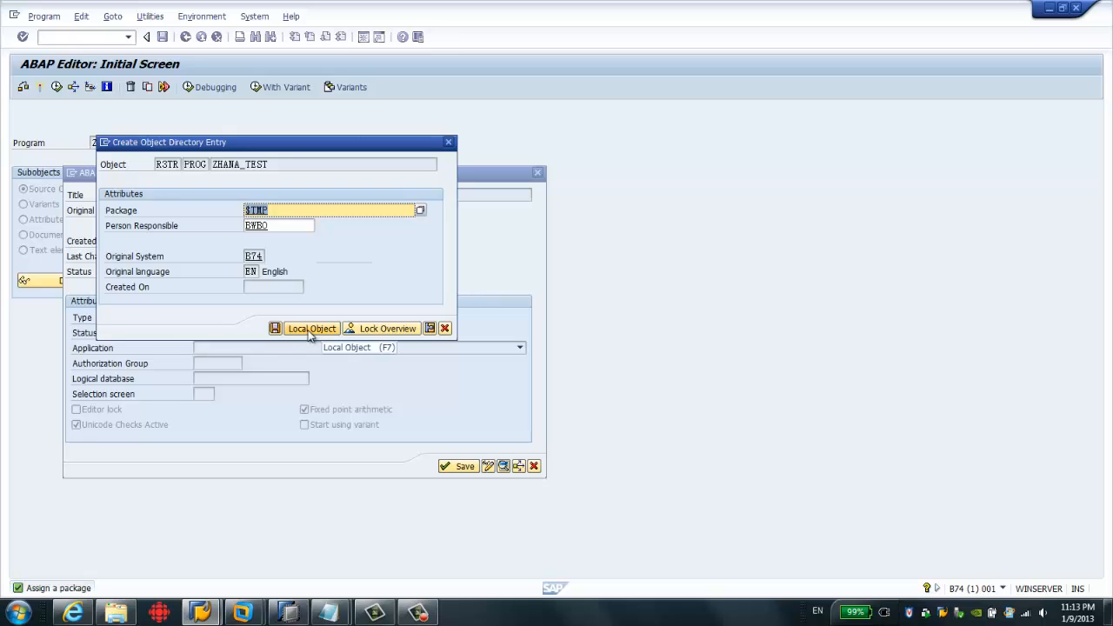
{"action": "left_click", "coordinate": [309, 329]}
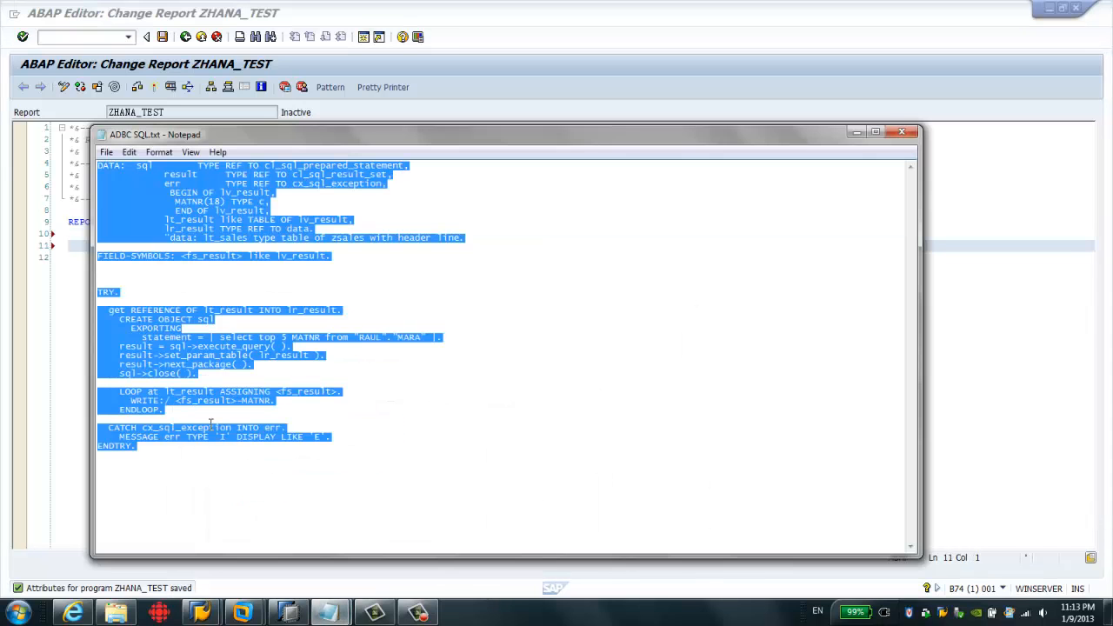
Insert the ADBC code selecting the top 5 MATNR from RAUL.MARA and review its query lines.
{"action": "left_click", "coordinate": [901, 132]}
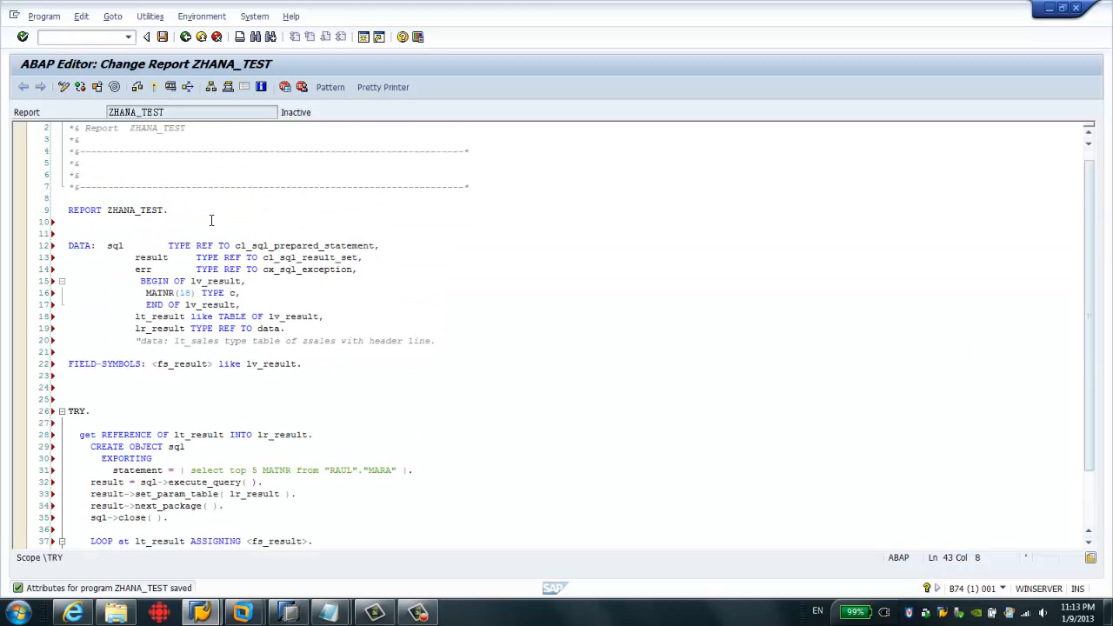
{"action": "left_click", "coordinate": [170, 245]}
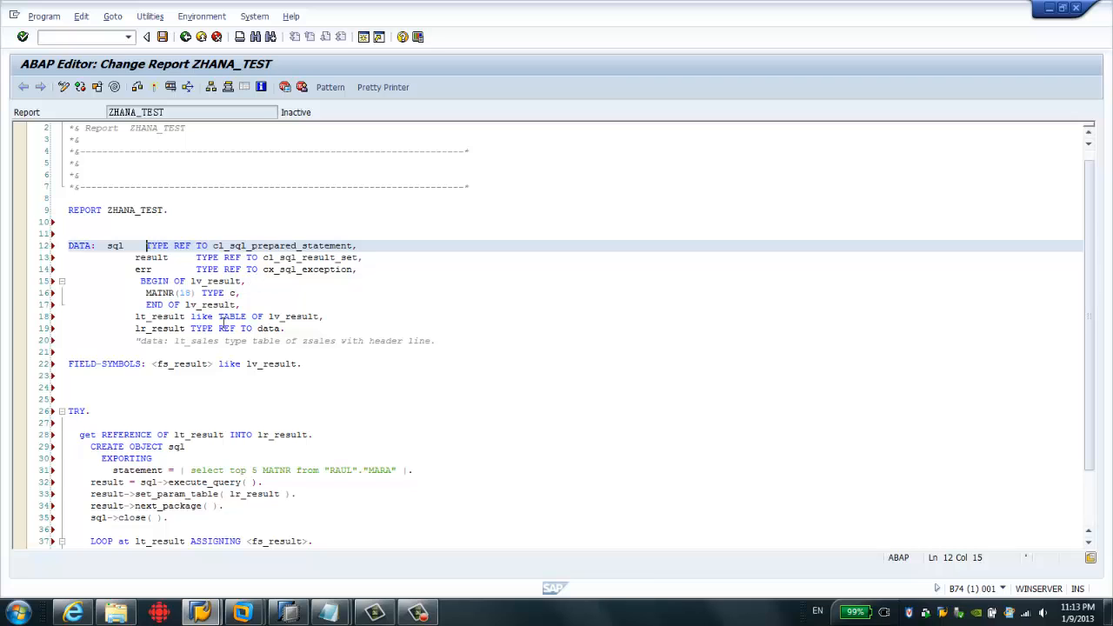
{"action": "scroll", "scroll_direction": "down", "scroll_amount": 3}
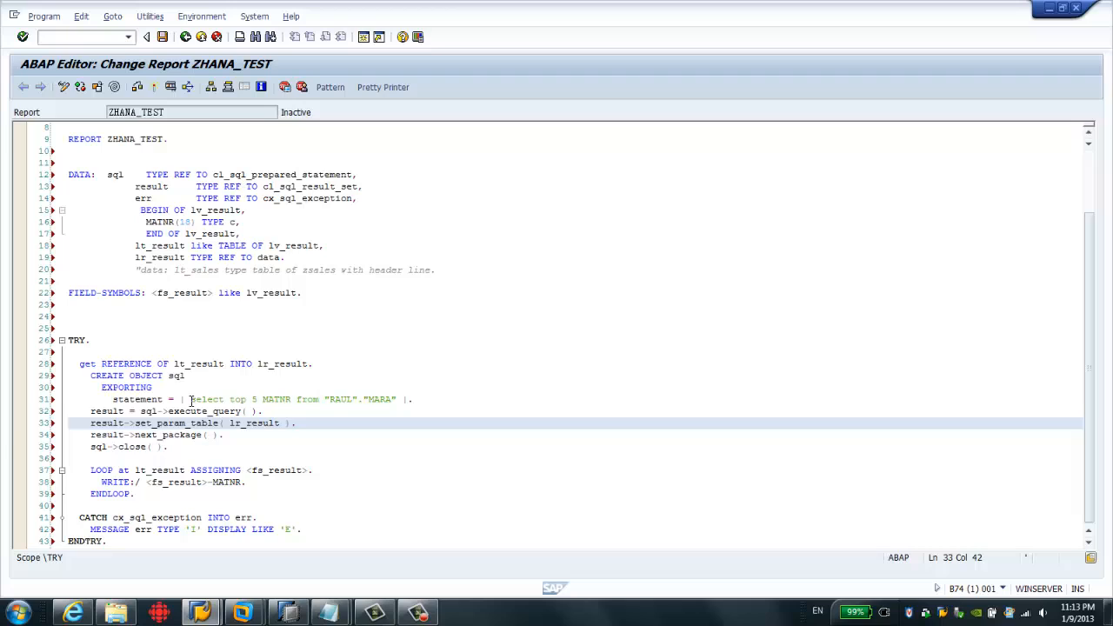
{"action": "left_click_drag", "start_coordinate": [192, 398], "coordinate": [396, 398]}
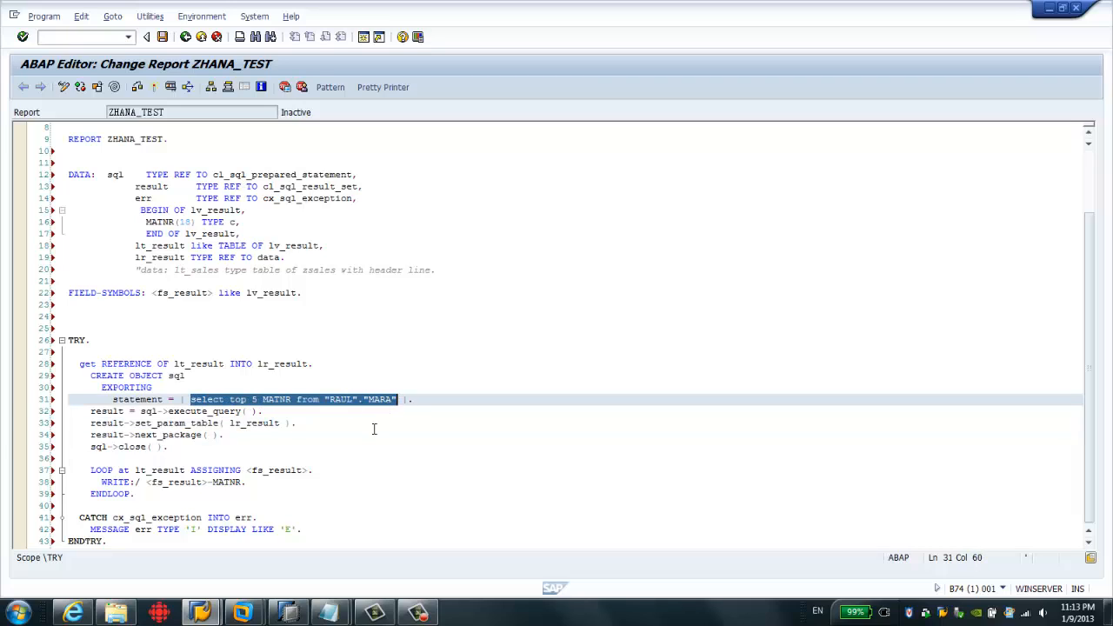
{"action": "mouse_move", "coordinate": [378, 440]}
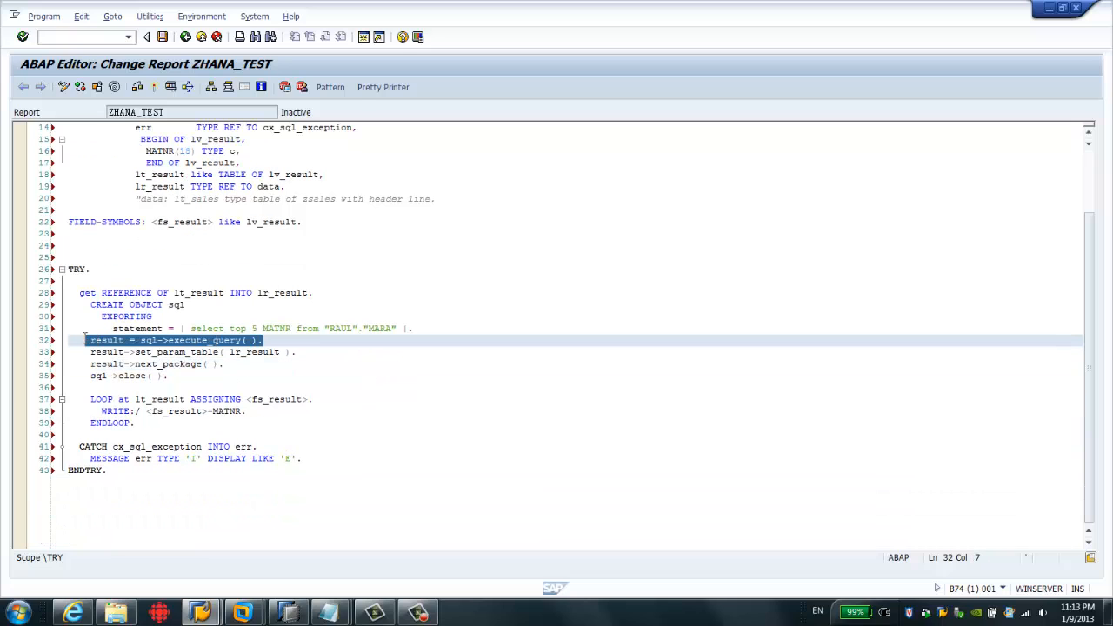
{"action": "left_click", "coordinate": [200, 351]}
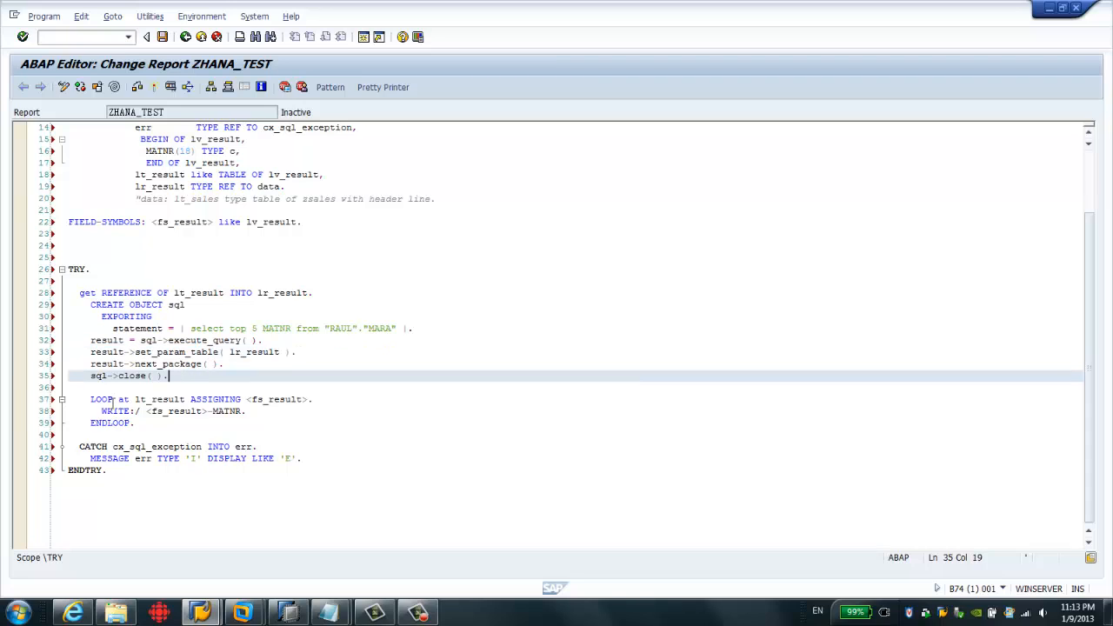
{"action": "mouse_move", "coordinate": [272, 590]}
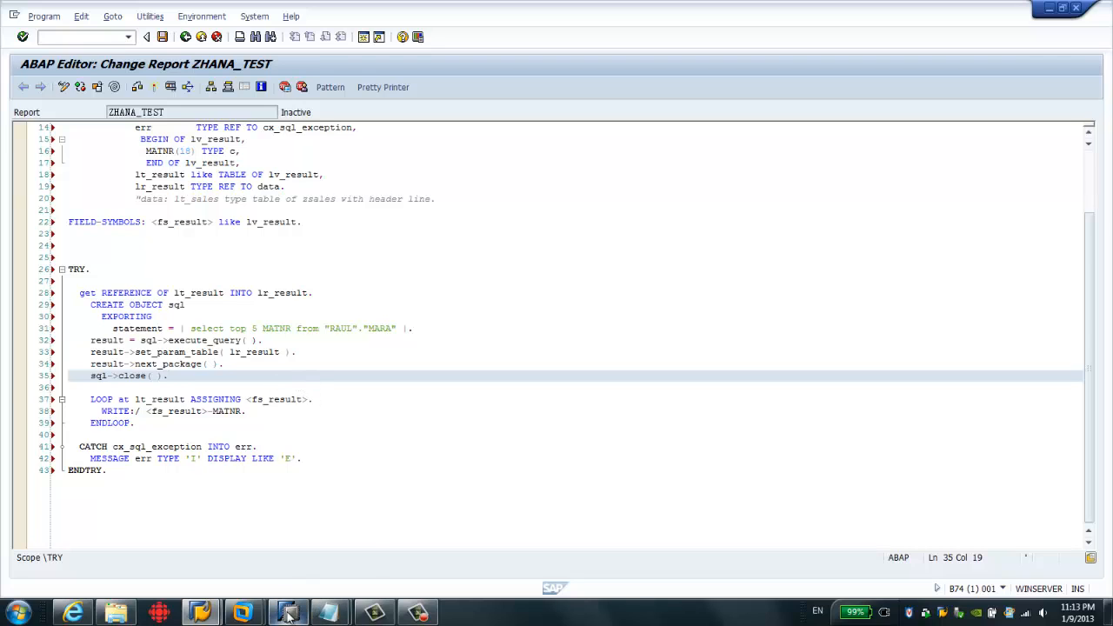
{"action": "mouse_move", "coordinate": [289, 613]}
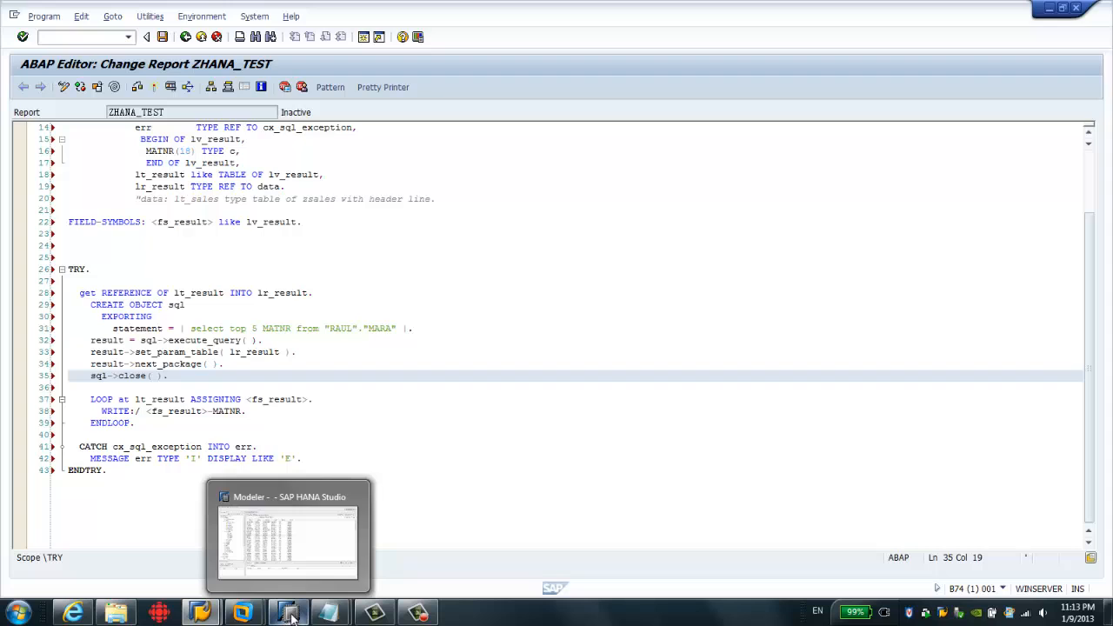
Run select top 5 MATNR from "RAUL"."MARA" in a new HANA Studio SQL editor.
{"action": "left_click", "coordinate": [289, 536]}
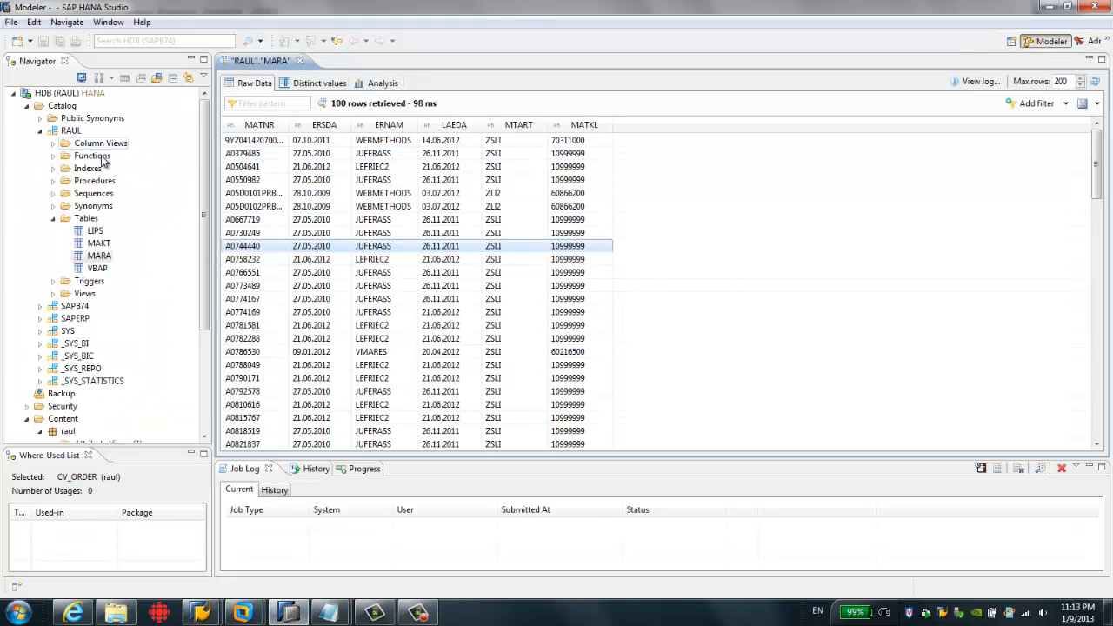
{"action": "right_click", "coordinate": [70, 93]}
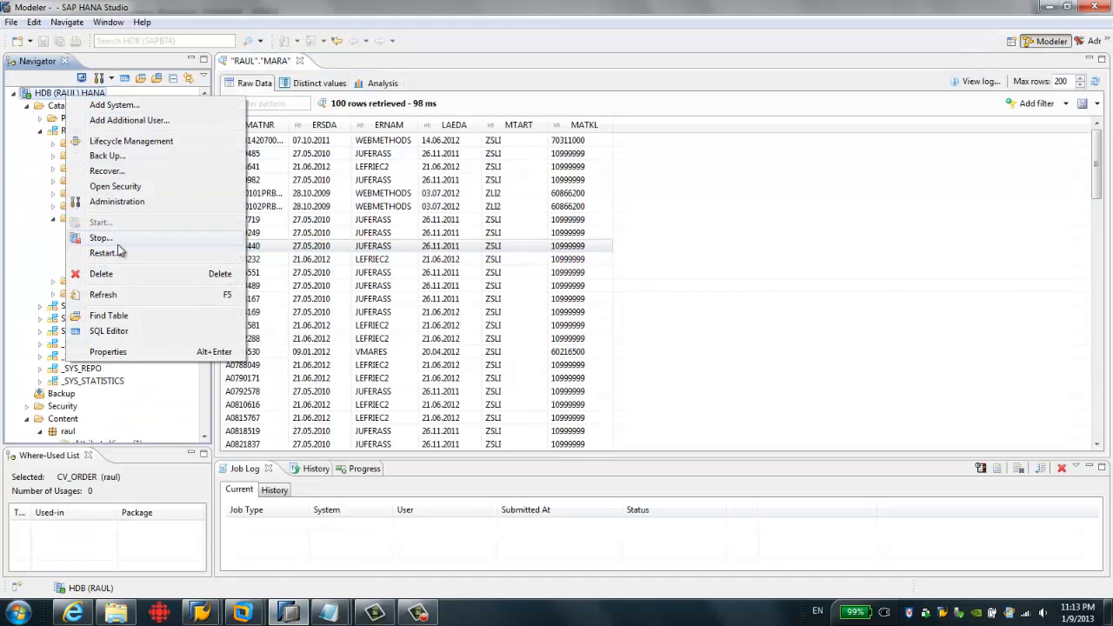
{"action": "left_click", "coordinate": [108, 330]}
{"action": "type", "text": "select top 5 MATNR from \"RAUL\".\"MARA\""}
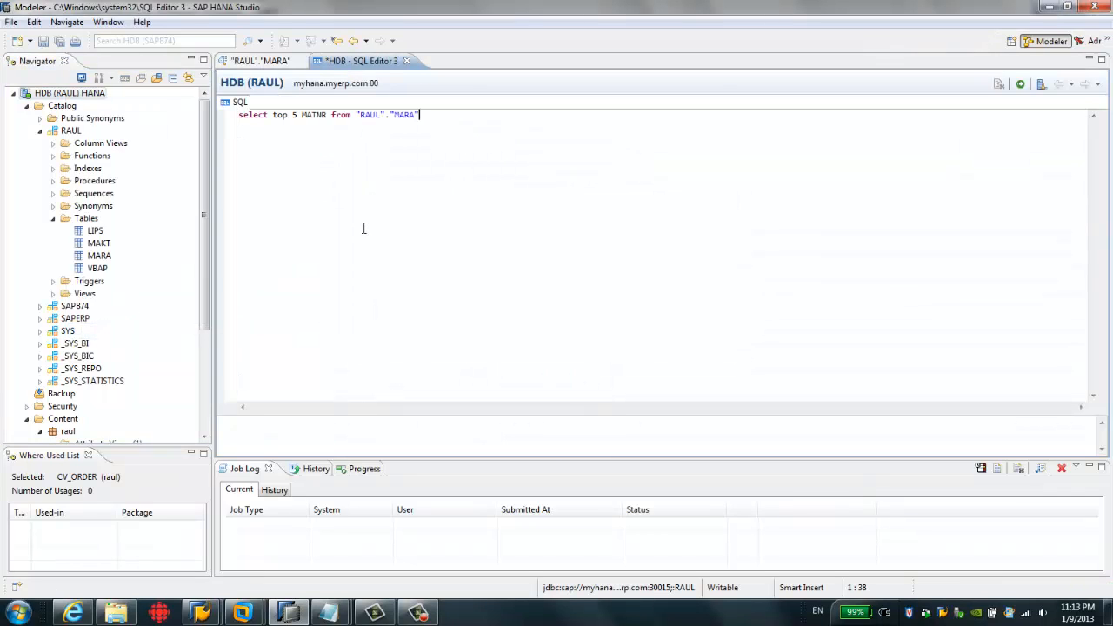
{"action": "mouse_move", "coordinate": [876, 143]}
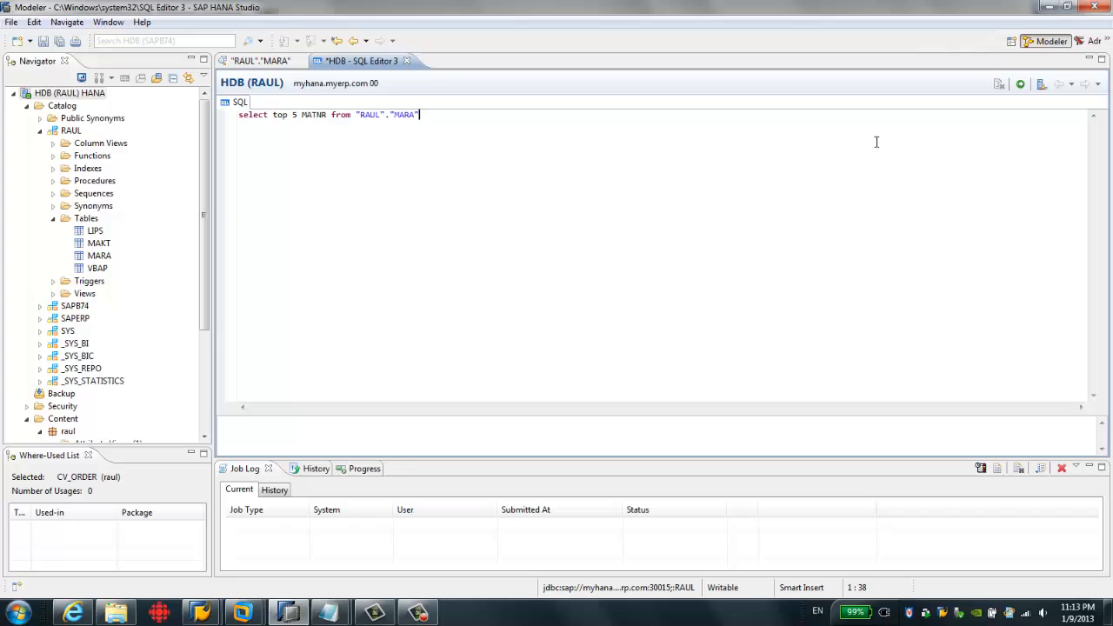
{"action": "left_click", "coordinate": [1020, 84]}
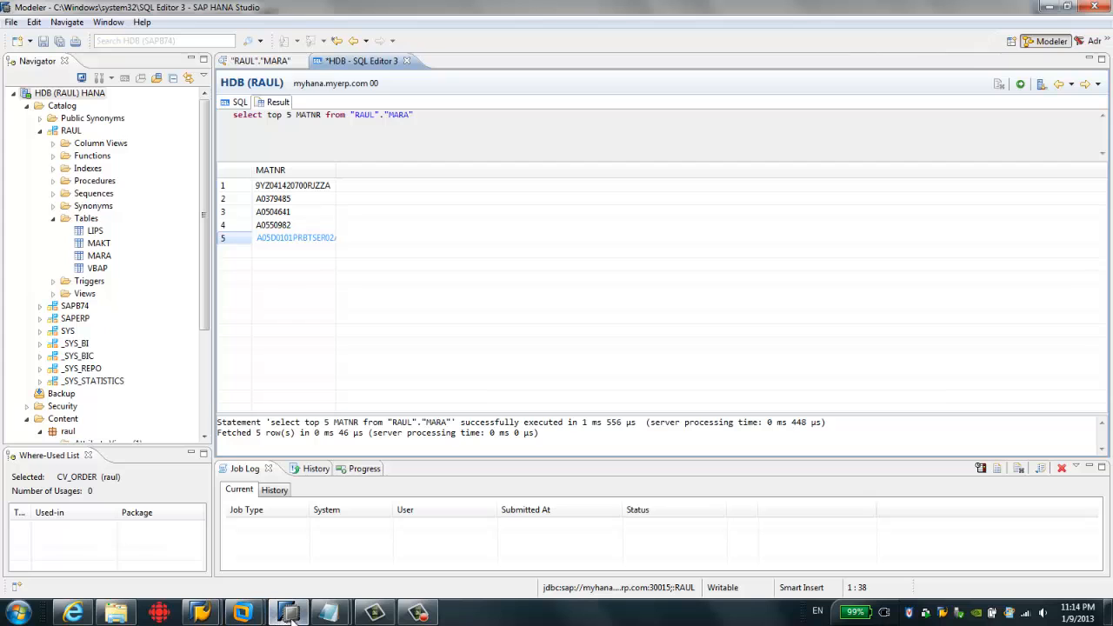
{"action": "mouse_move", "coordinate": [288, 612]}
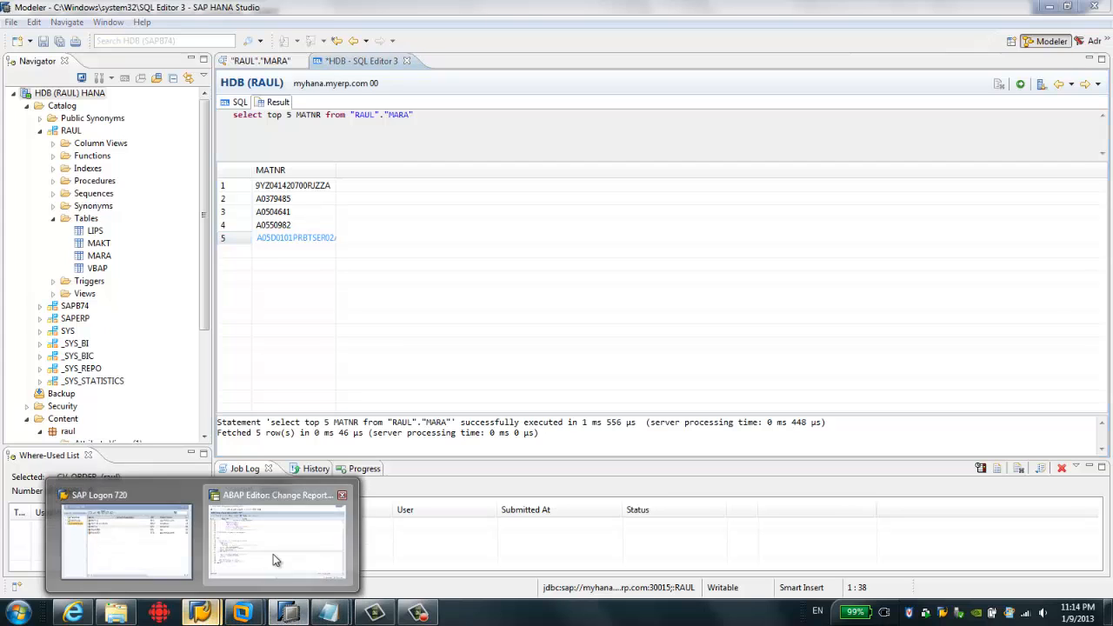
Execute report ZHANA_TEST to list the same five material numbers.
{"action": "left_click", "coordinate": [274, 539]}
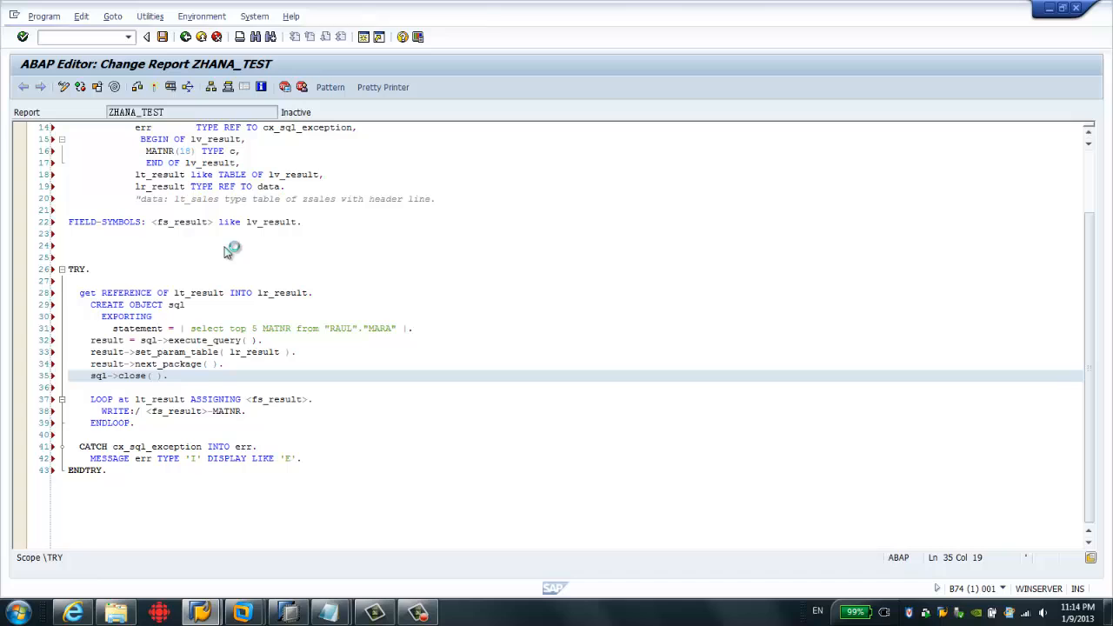
{"action": "left_click", "coordinate": [172, 87]}
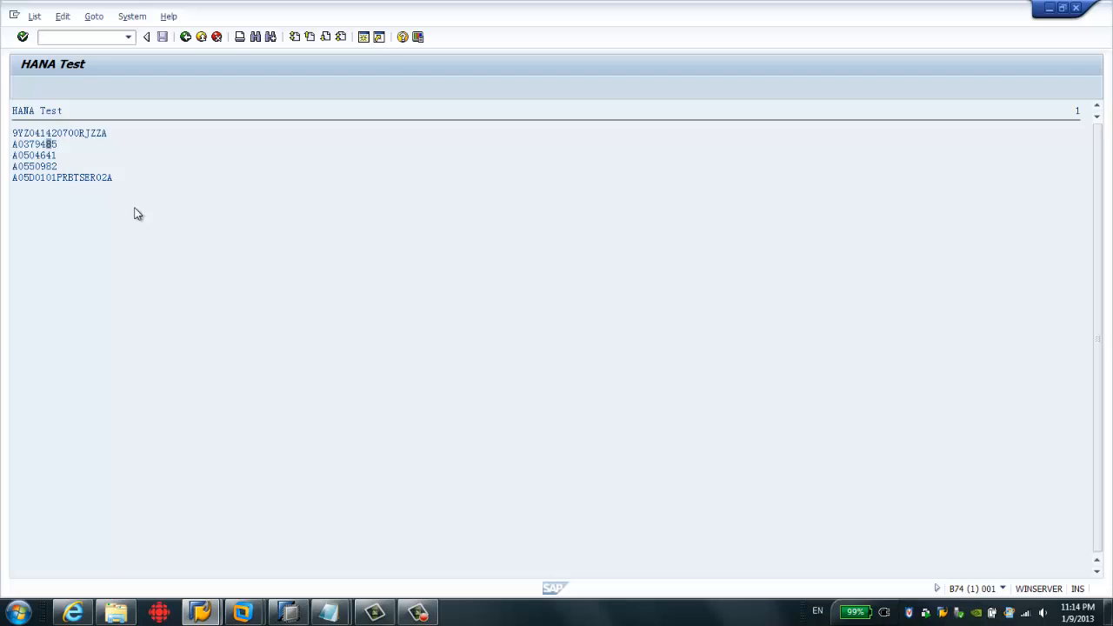
{"action": "mouse_move", "coordinate": [179, 233]}
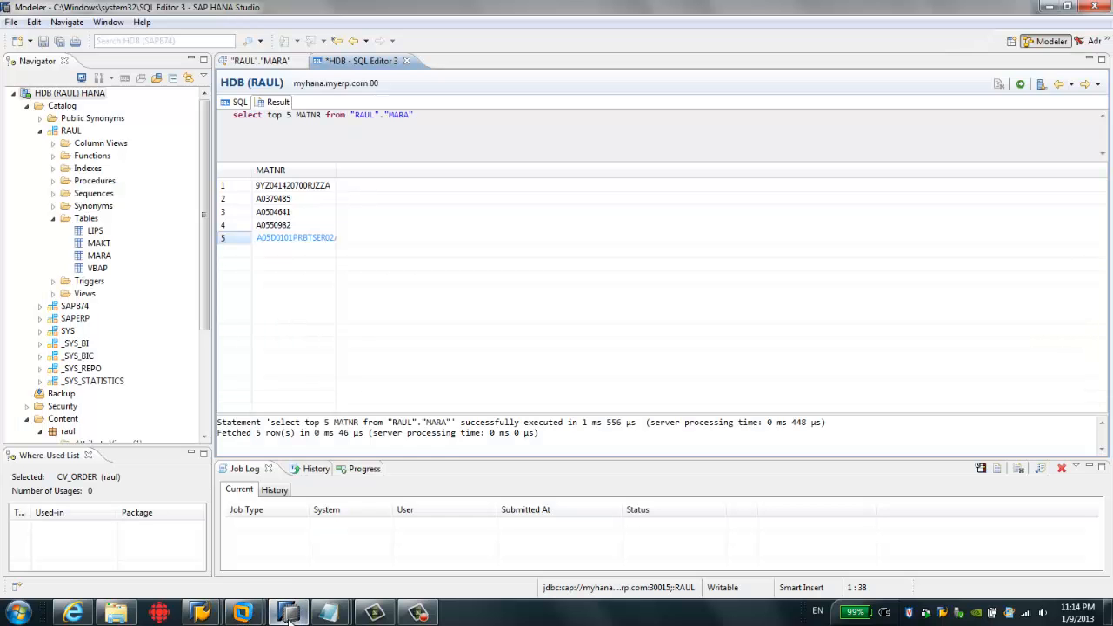
{"action": "mouse_move", "coordinate": [362, 317]}
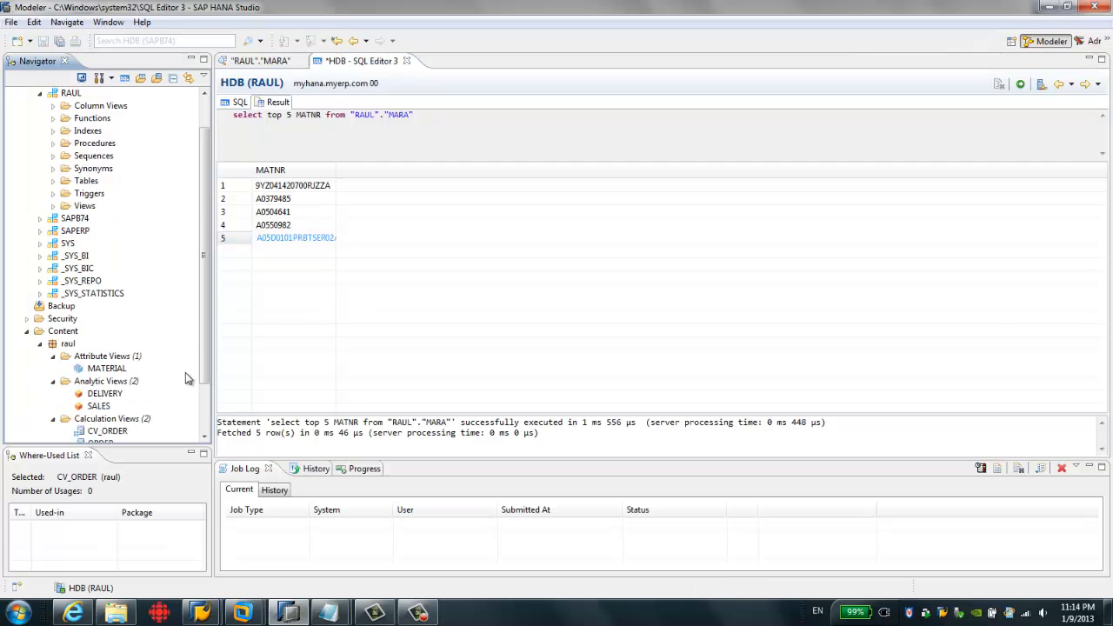
Display calculation view CV_ORDER from Content > raul and its script code.
{"action": "scroll", "scroll_direction": "down", "scroll_amount": 3}
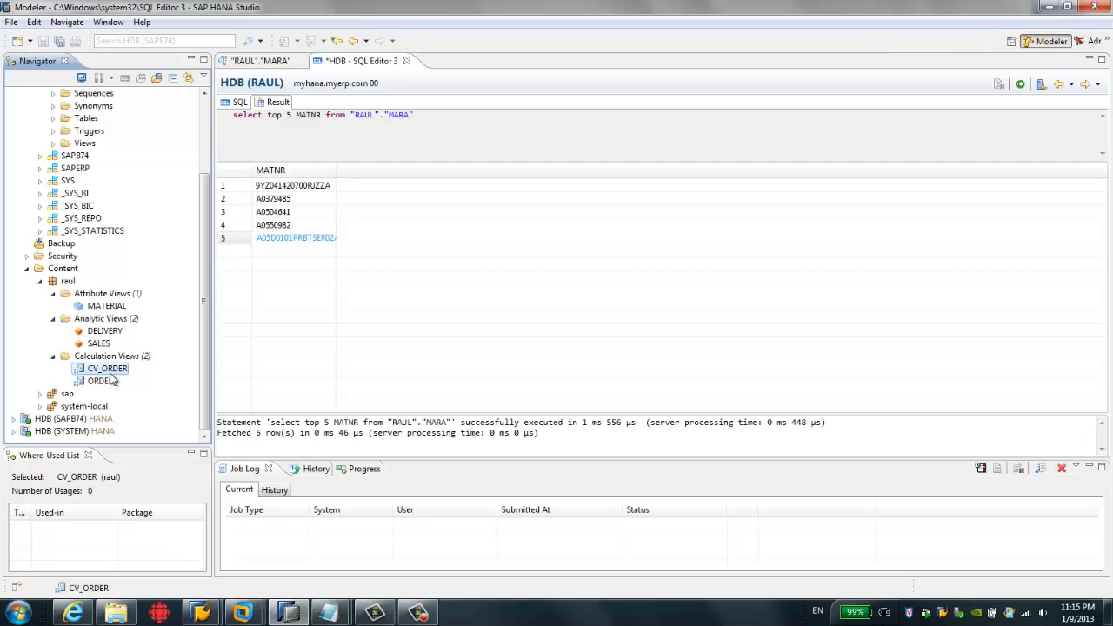
{"action": "double_click", "coordinate": [106, 368]}
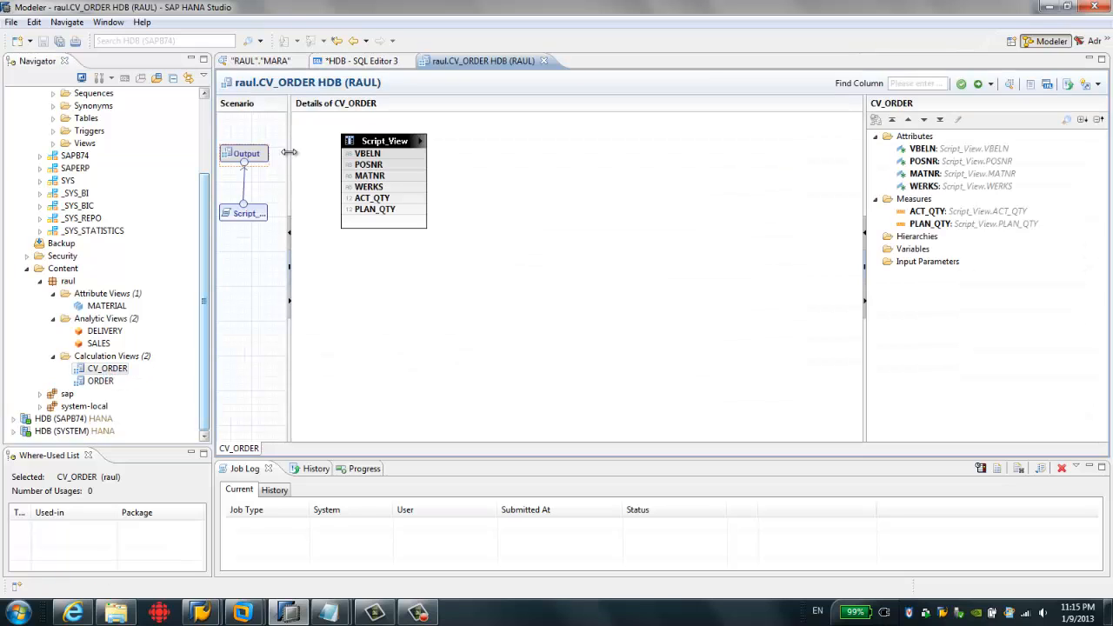
{"action": "left_click", "coordinate": [245, 212]}
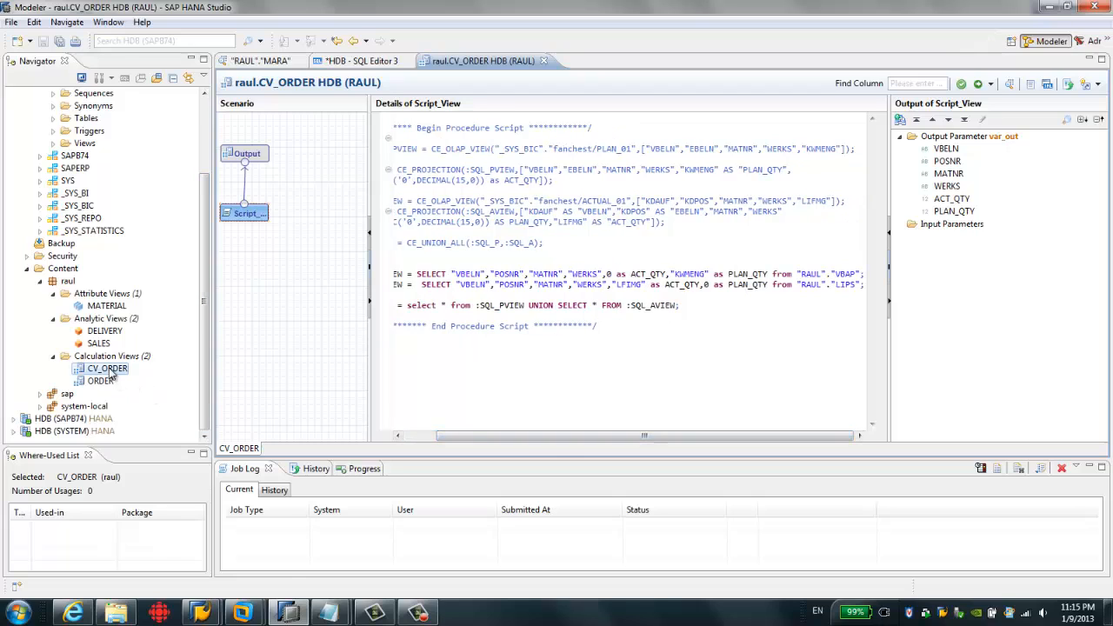
Preview the raw data of CV_ORDER, retrieving 200 order rows.
{"action": "right_click", "coordinate": [108, 369]}
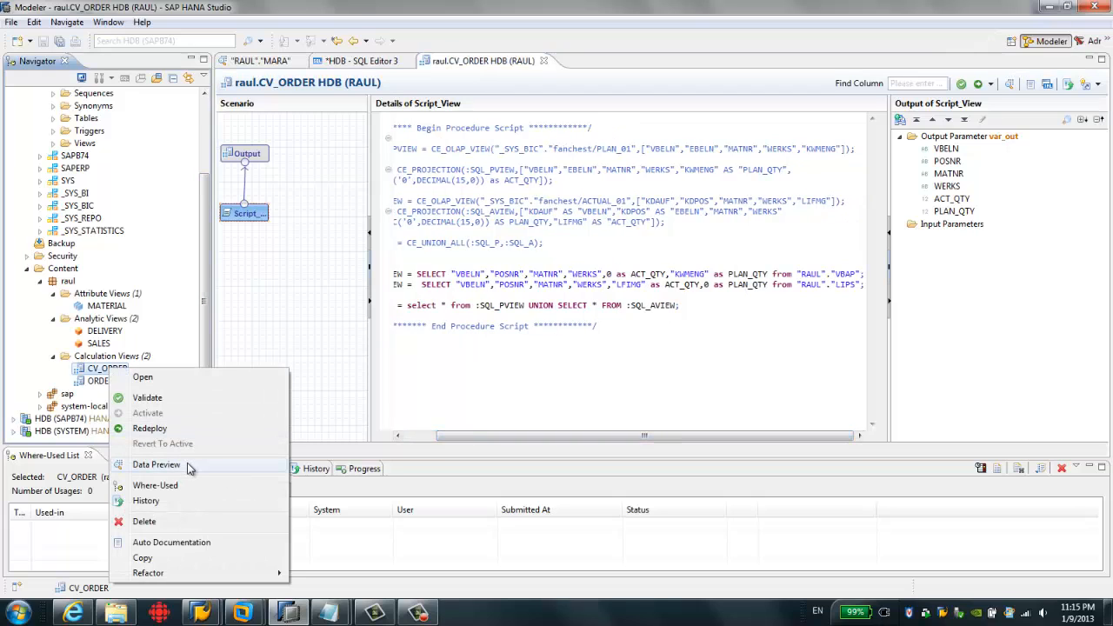
{"action": "left_click", "coordinate": [157, 465]}
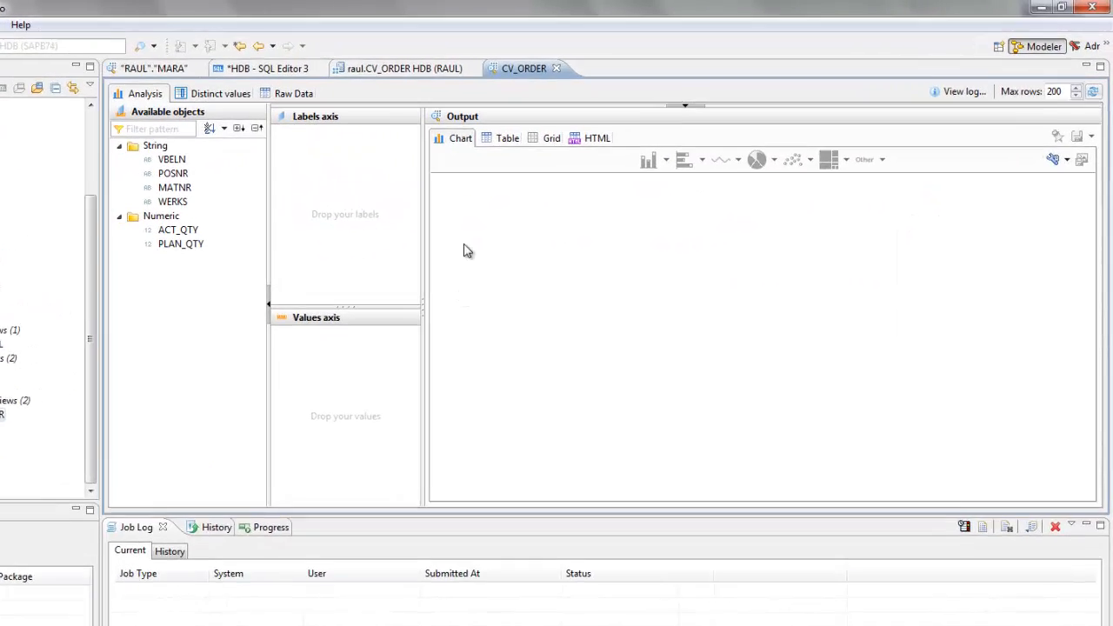
{"action": "left_click", "coordinate": [294, 94]}
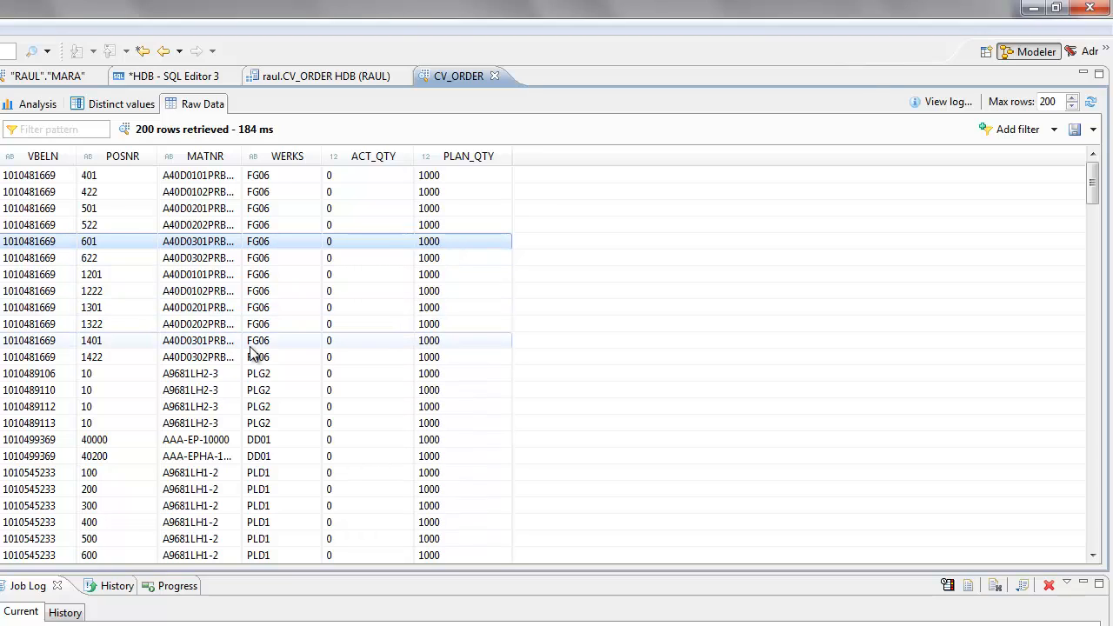
{"action": "mouse_move", "coordinate": [261, 407]}
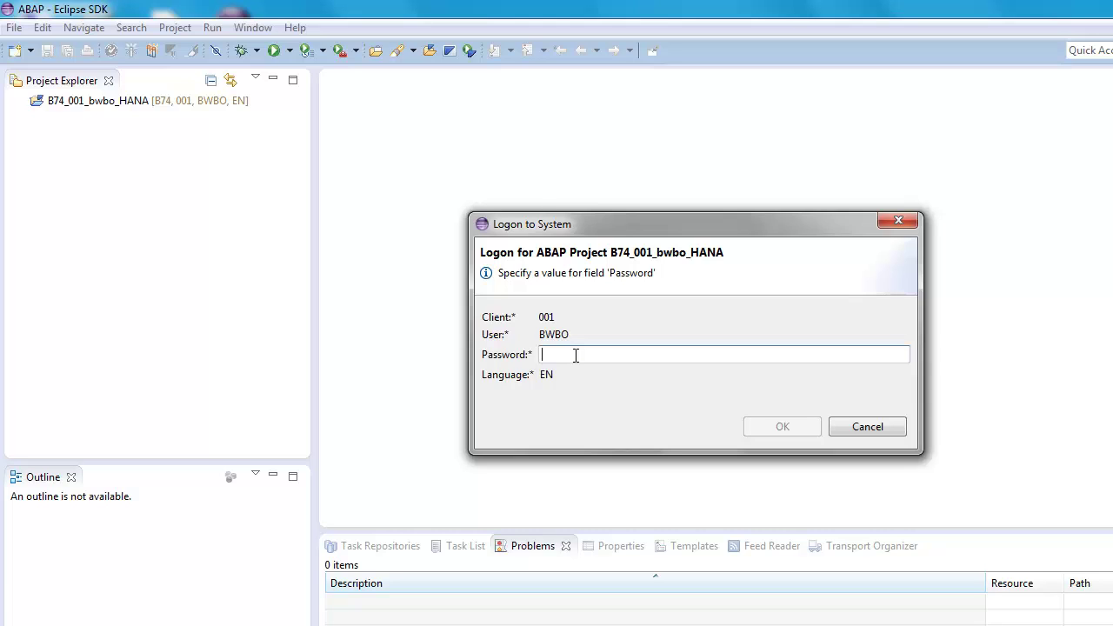
Log on to the ABAP project and start a New Dictionary View under $TMP > Dictionary > Views.
{"action": "type", "text": "••••••"}
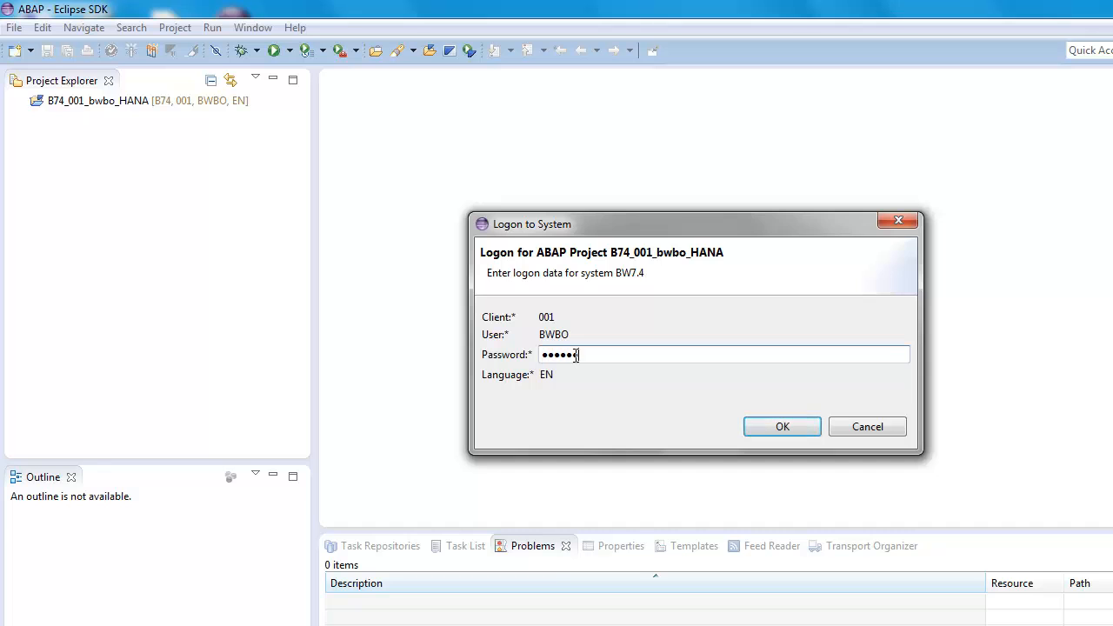
{"action": "left_click", "coordinate": [783, 426]}
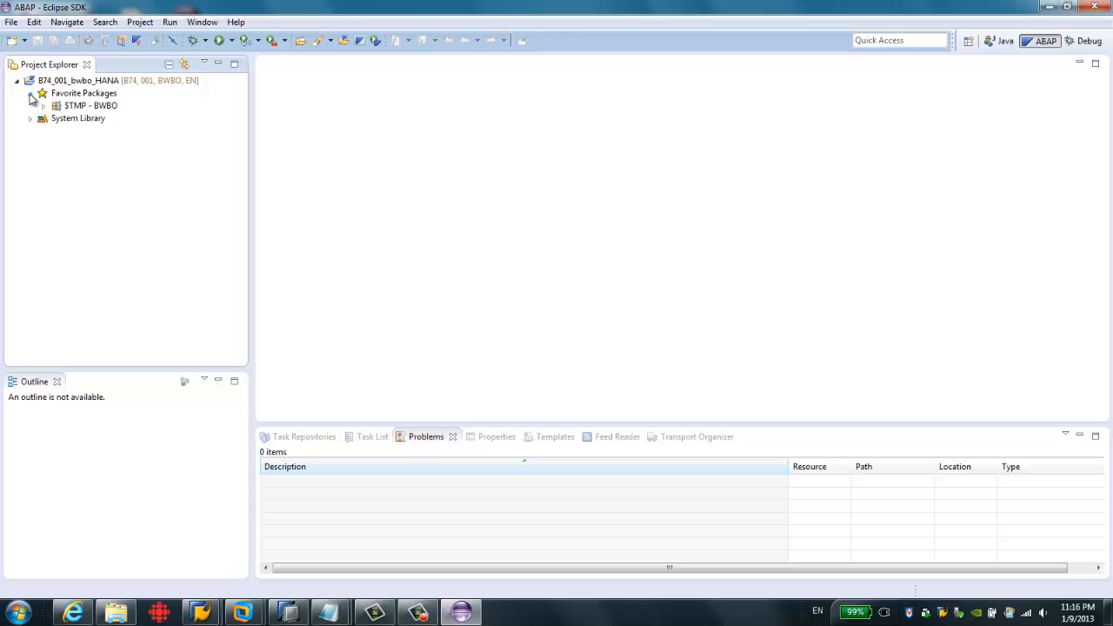
{"action": "left_click", "coordinate": [22, 93]}
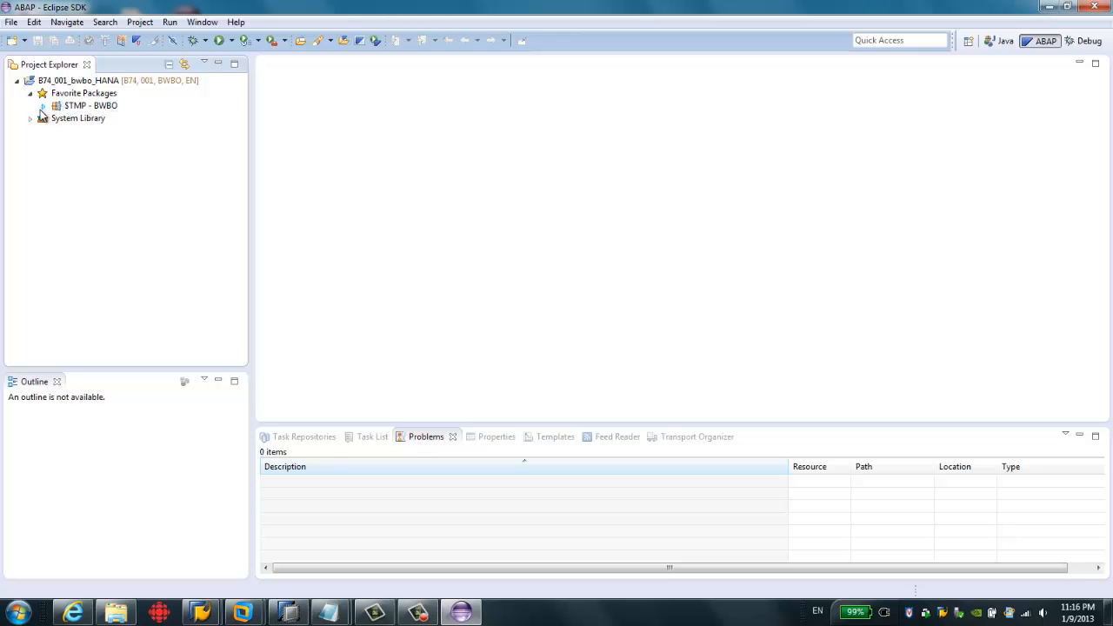
{"action": "left_click", "coordinate": [42, 106]}
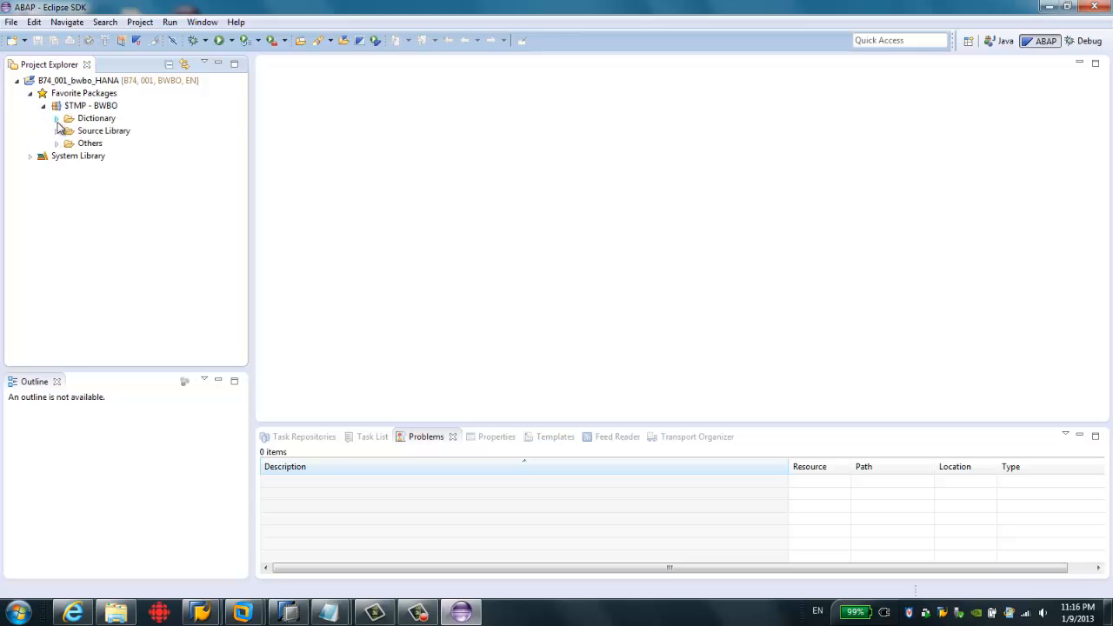
{"action": "left_click", "coordinate": [56, 118]}
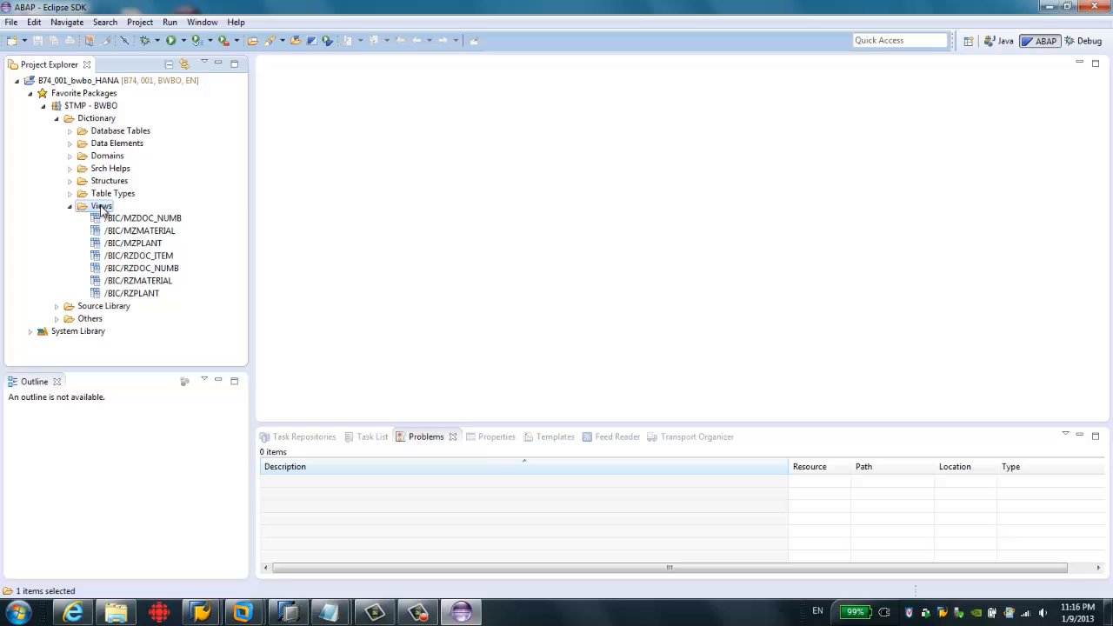
{"action": "right_click", "coordinate": [101, 205]}
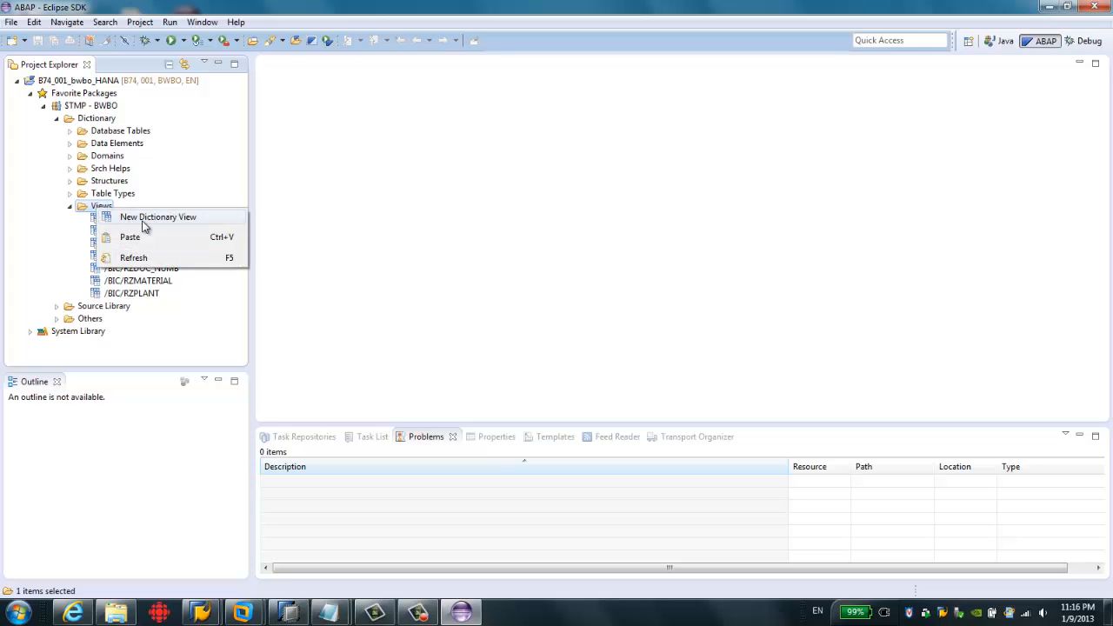
{"action": "left_click", "coordinate": [157, 216]}
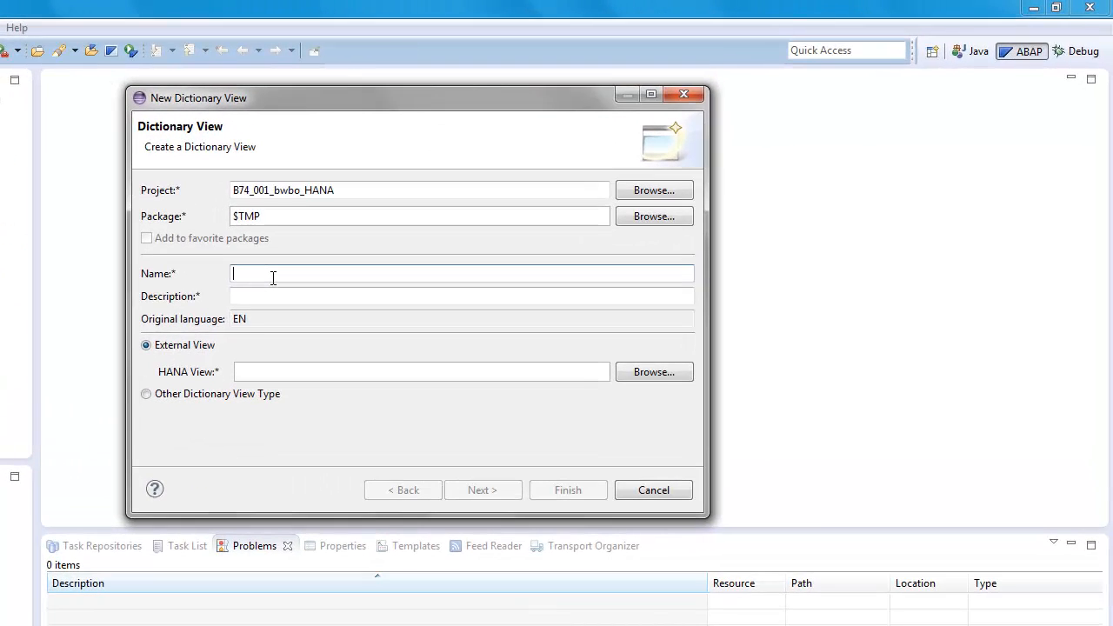
Create external view ZCV_ORDER, described ZCV_ORDER, mapped to HANA view raul.CV_ORDER.
{"action": "type", "text": "ZCV_ORDER"}
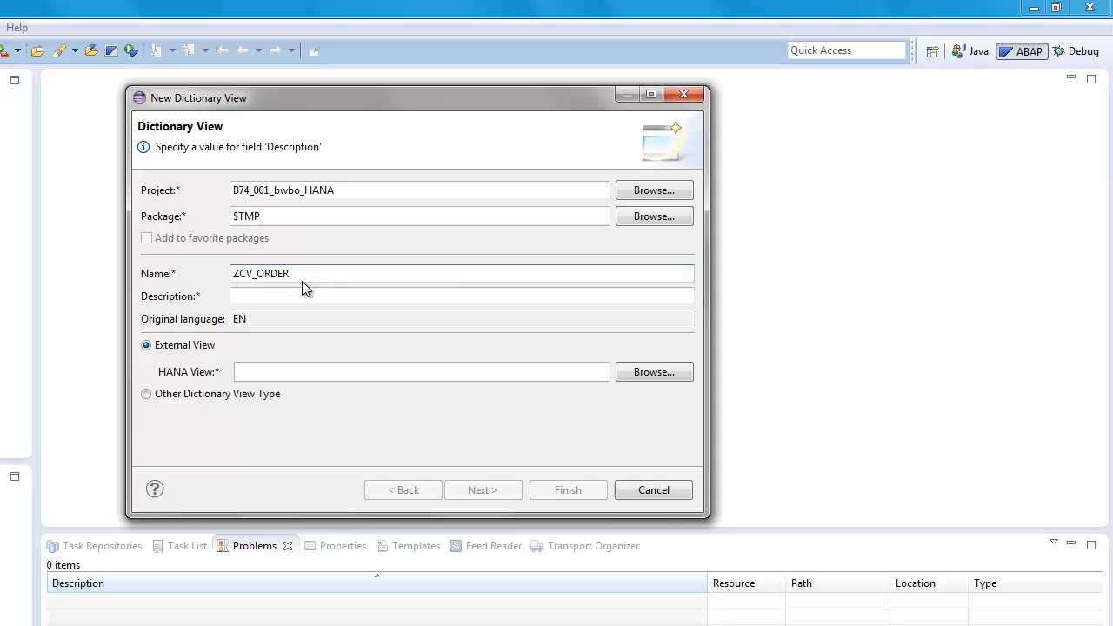
{"action": "left_click", "coordinate": [461, 296]}
{"action": "type", "text": "ZCV_ORDER"}
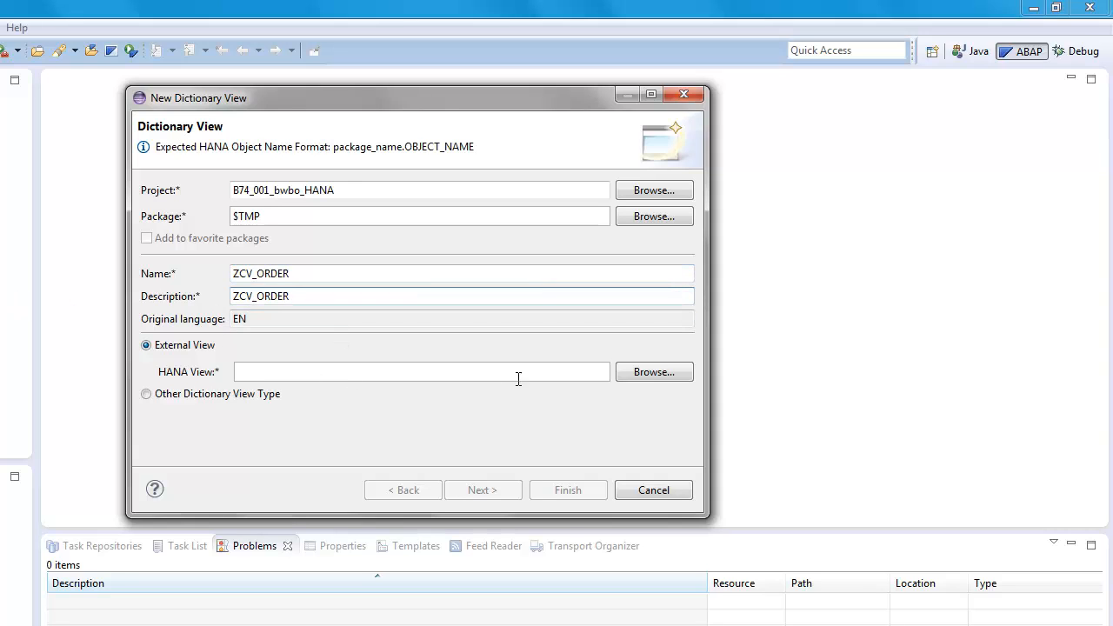
{"action": "mouse_move", "coordinate": [654, 372]}
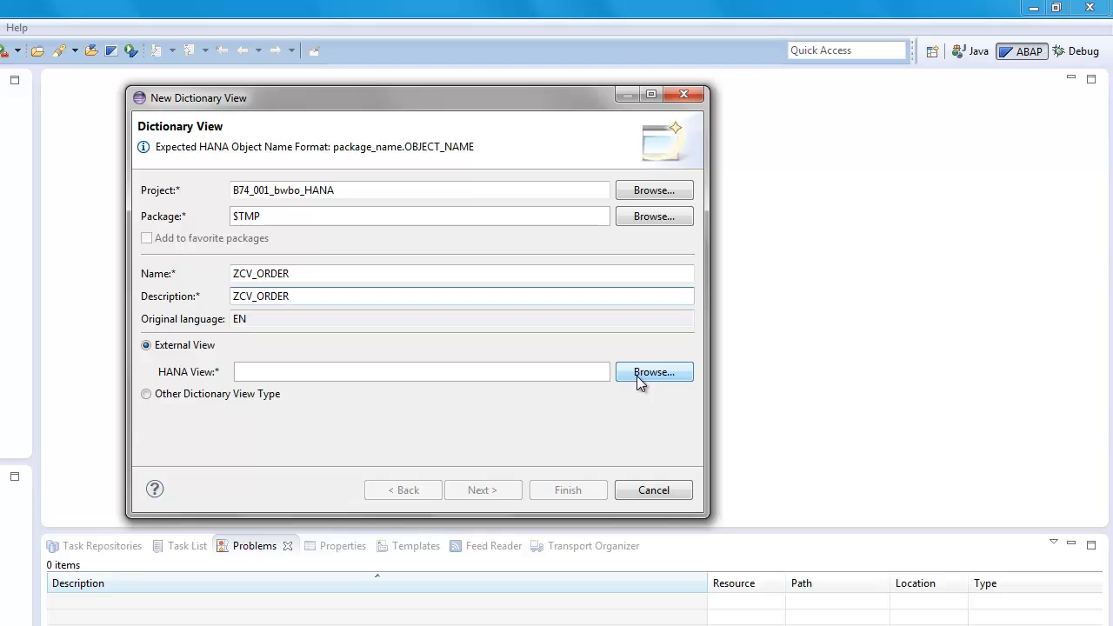
{"action": "left_click", "coordinate": [654, 373]}
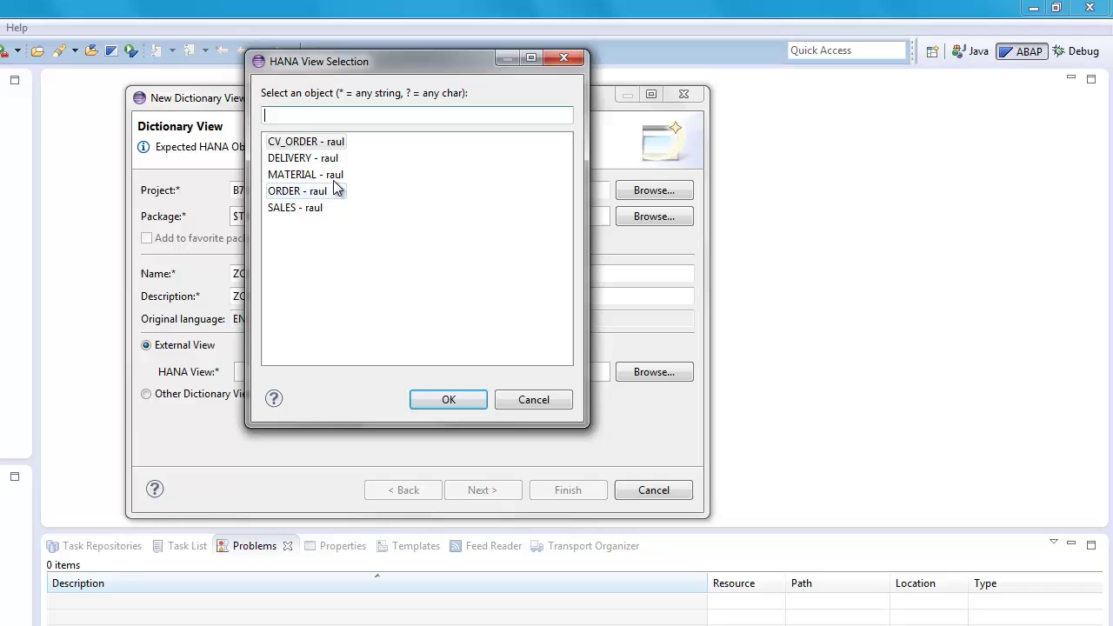
{"action": "left_click", "coordinate": [306, 141]}
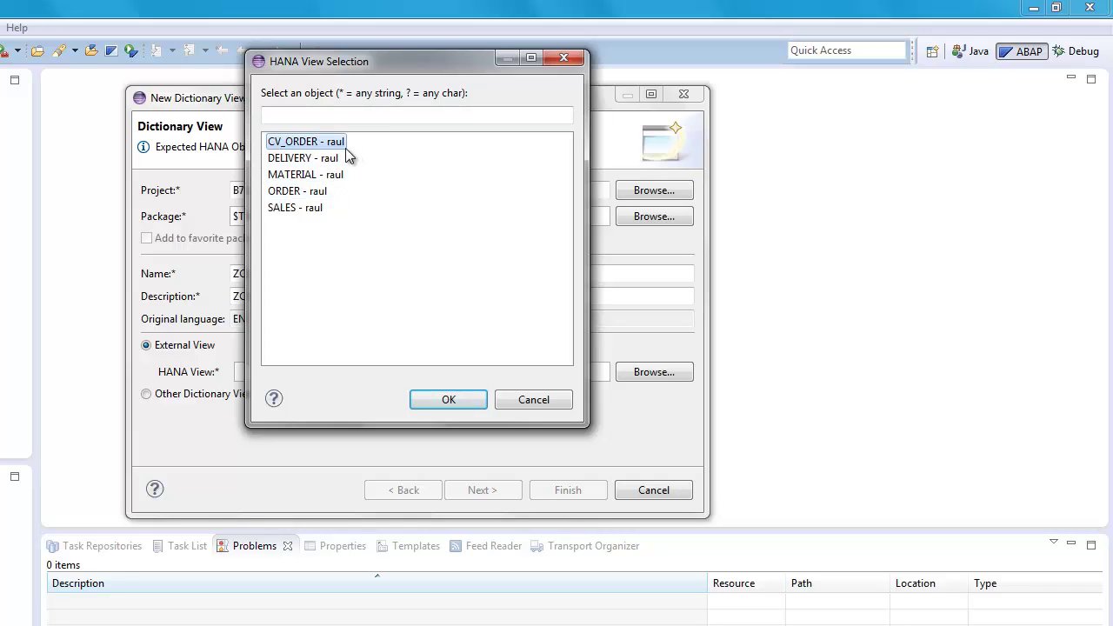
{"action": "mouse_move", "coordinate": [322, 155]}
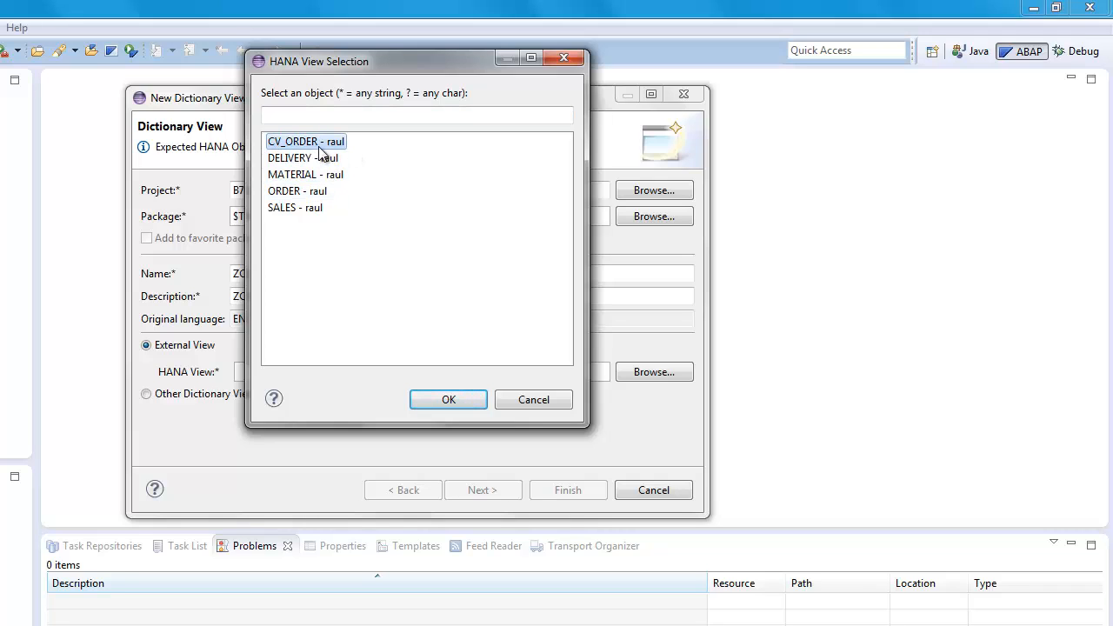
{"action": "left_click", "coordinate": [449, 400]}
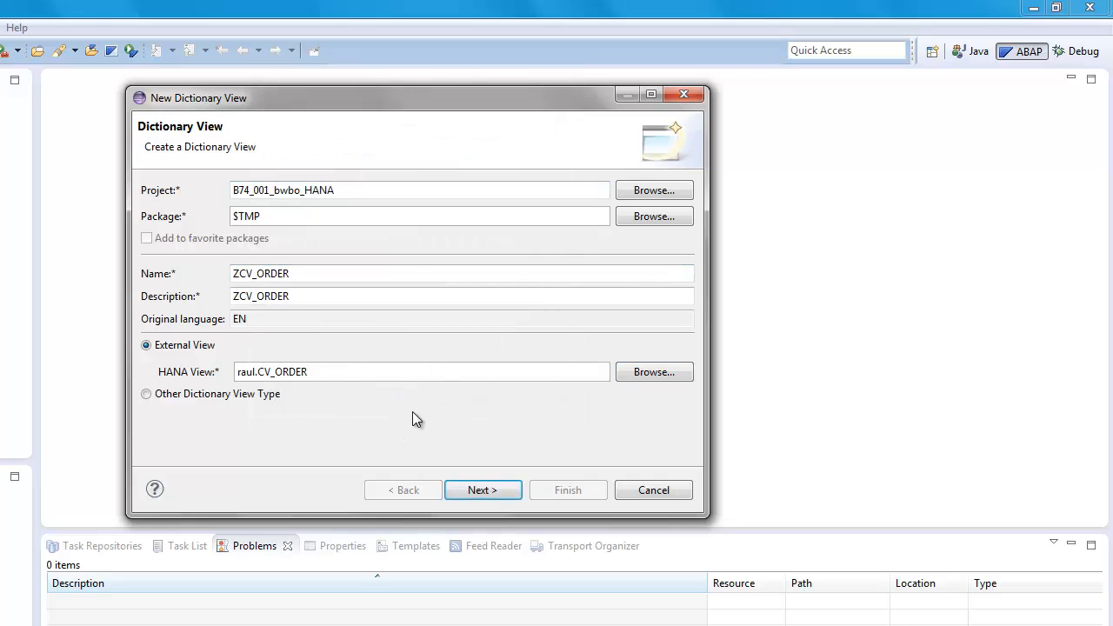
{"action": "left_click", "coordinate": [483, 491]}
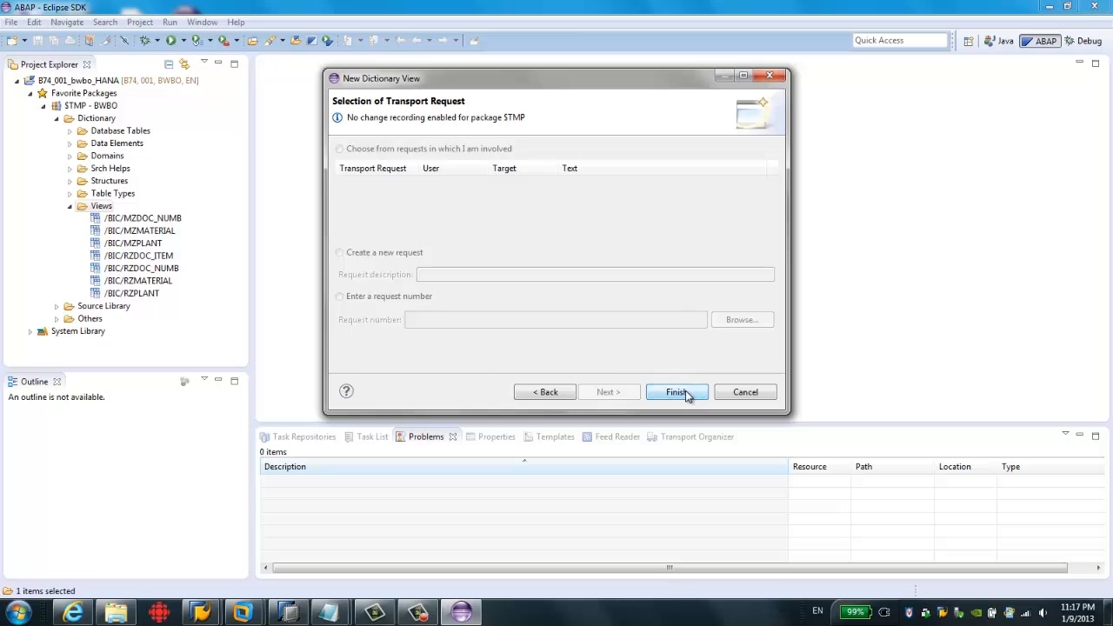
{"action": "left_click", "coordinate": [677, 393]}
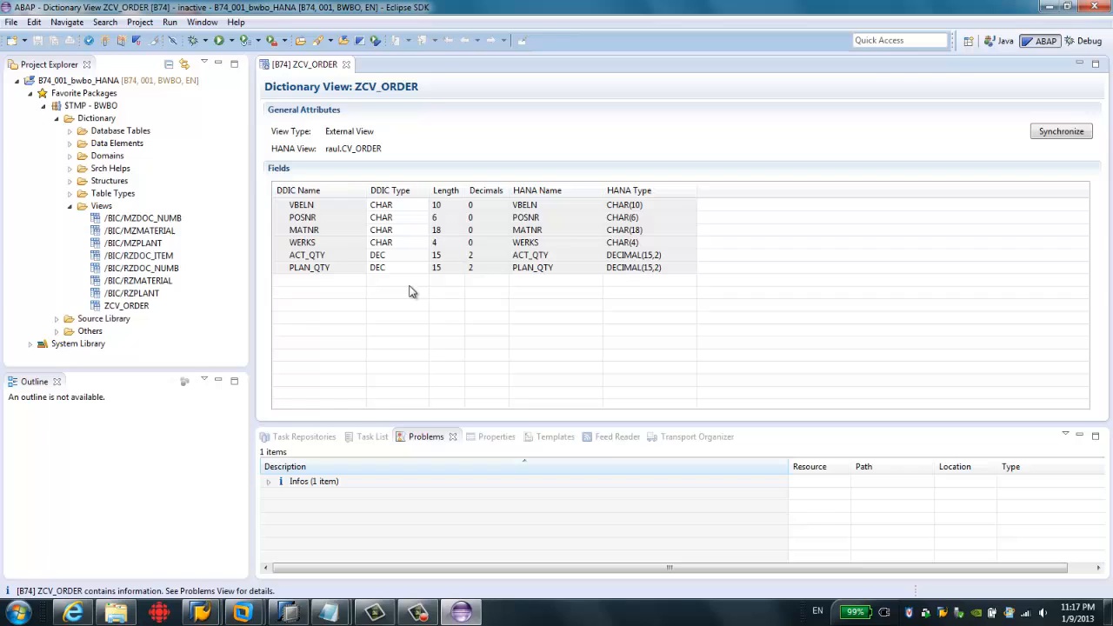
{"action": "mouse_move", "coordinate": [99, 46]}
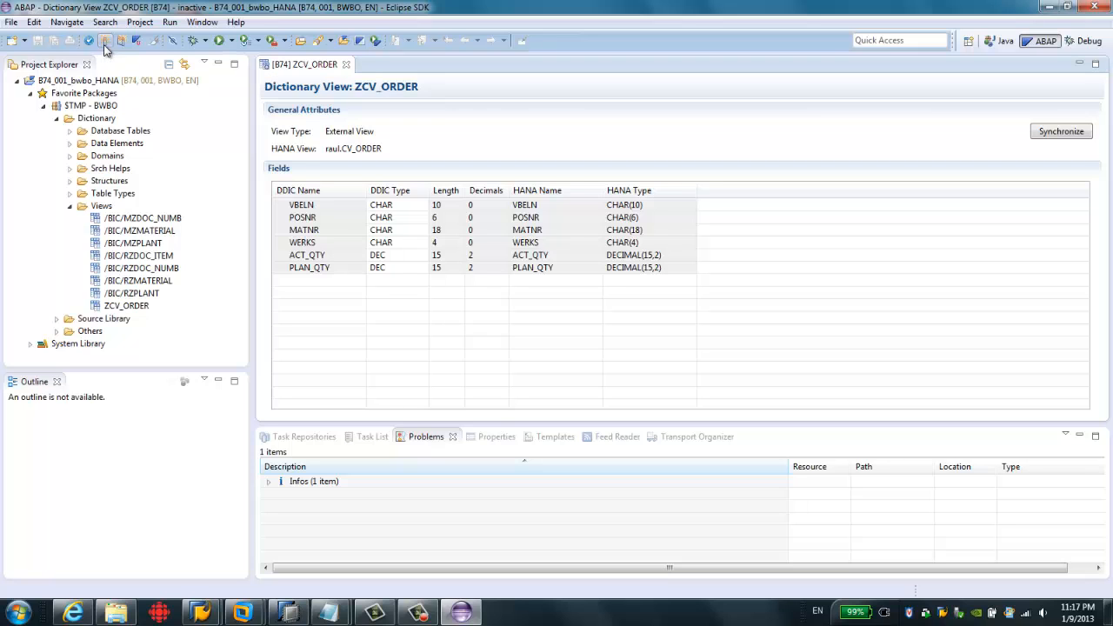
Activate the external view ZCV_ORDER and collapse the Views folder in Project Explorer.
{"action": "left_click", "coordinate": [101, 45]}
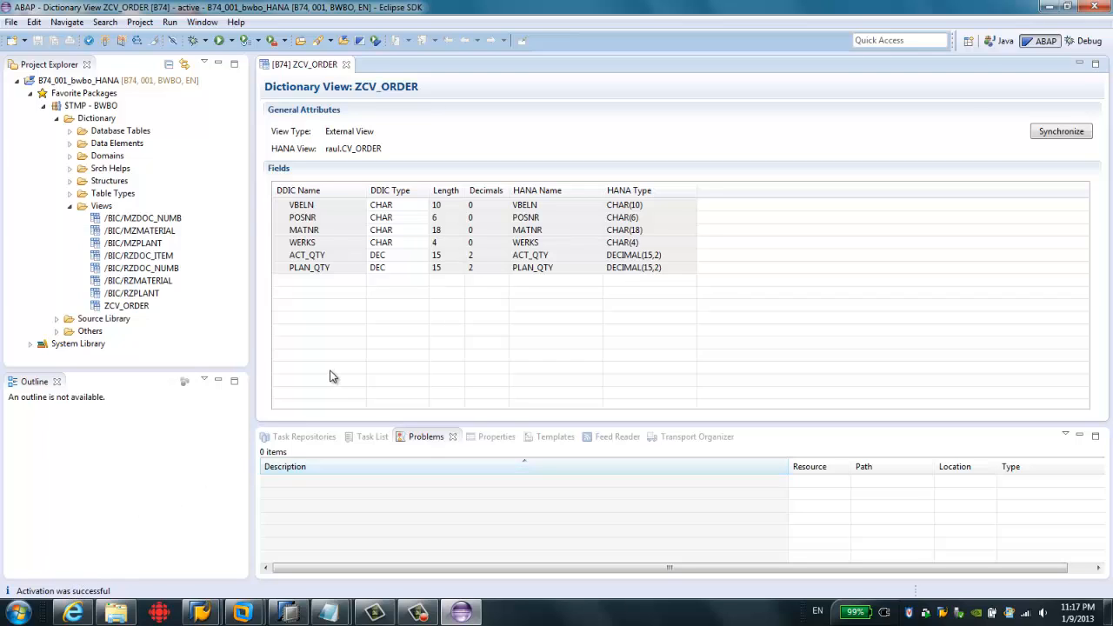
{"action": "left_click", "coordinate": [70, 205]}
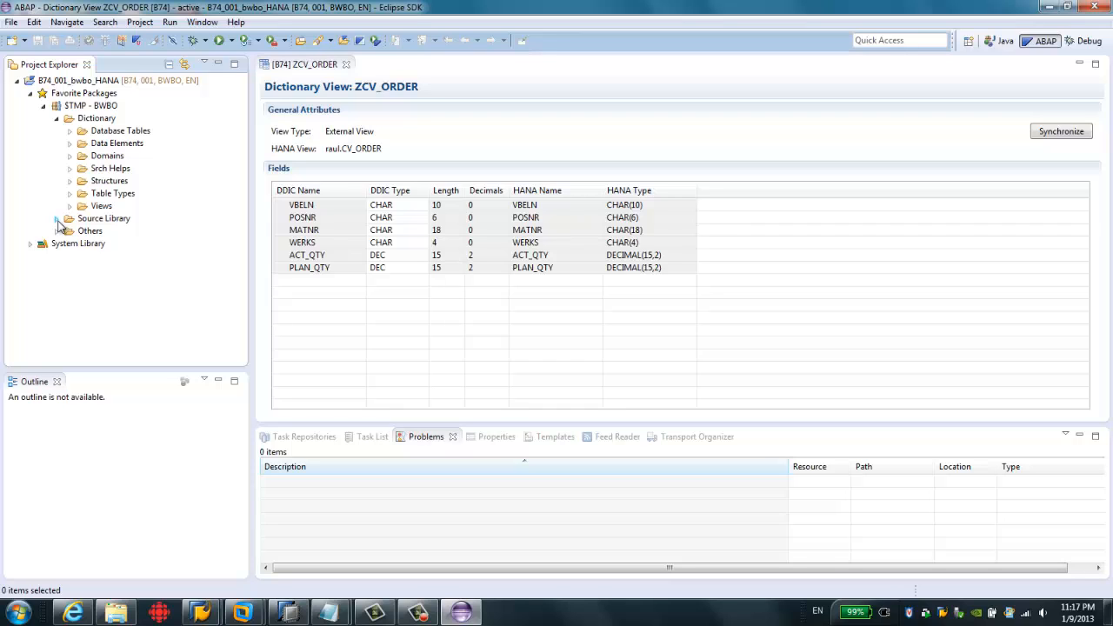
Open program ZHANA_TEST from the Source Library and try to start editing its source.
{"action": "left_click", "coordinate": [57, 220]}
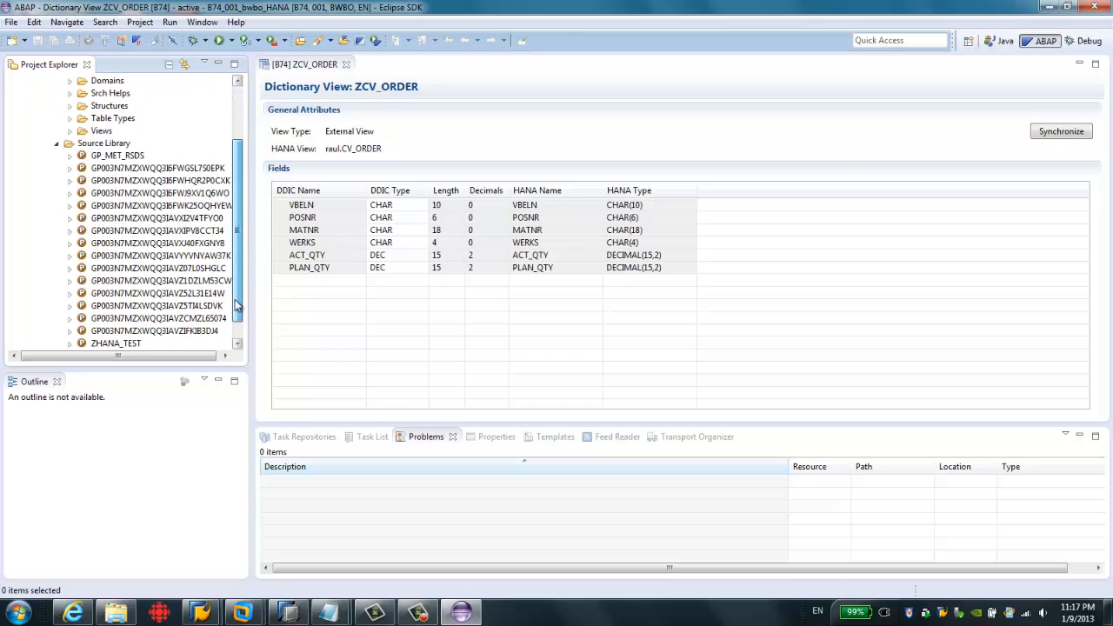
{"action": "left_click", "coordinate": [115, 318]}
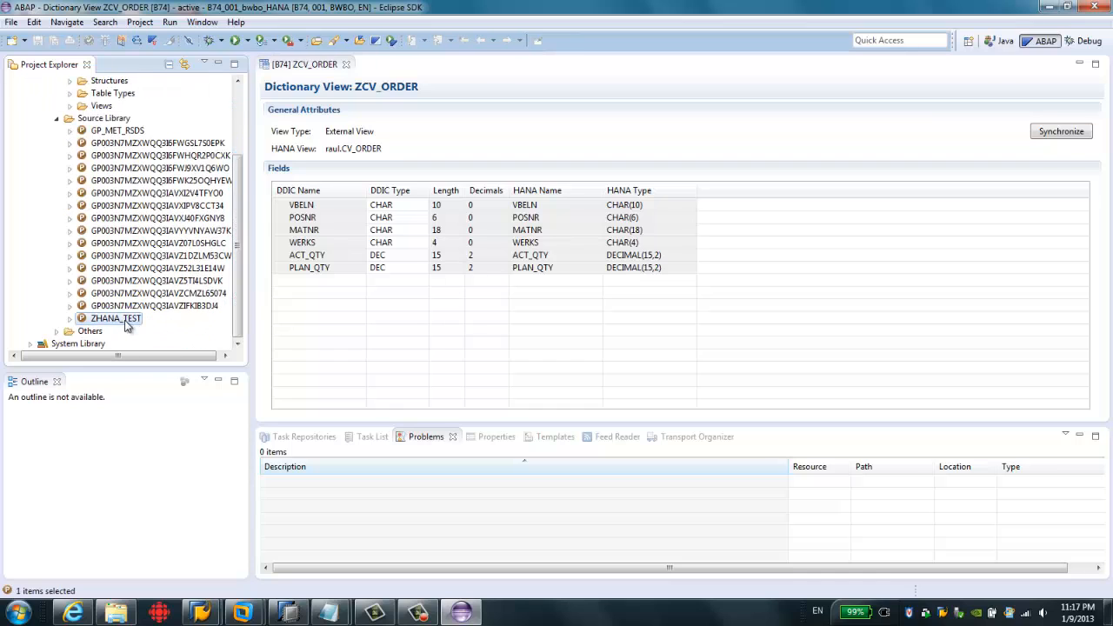
{"action": "mouse_move", "coordinate": [132, 332]}
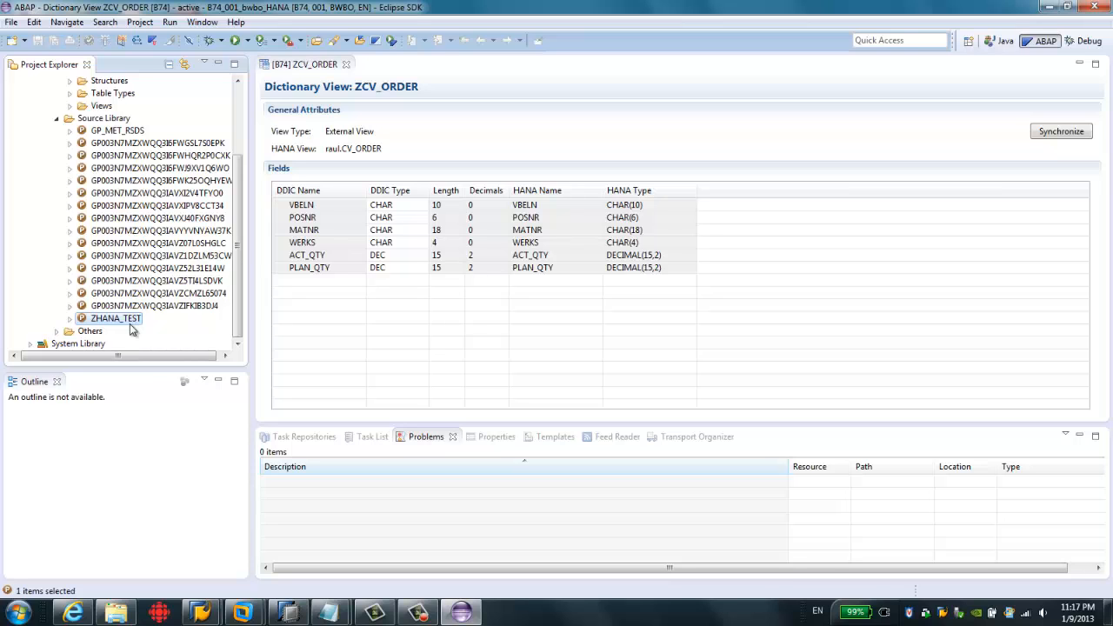
{"action": "double_click", "coordinate": [114, 318]}
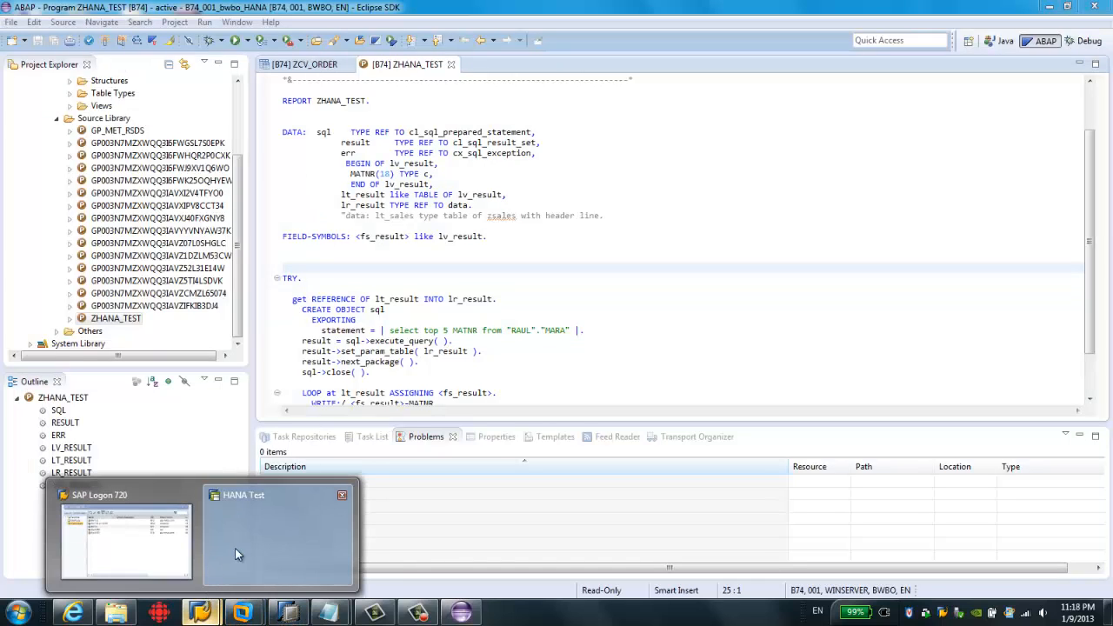
{"action": "left_click", "coordinate": [122, 535]}
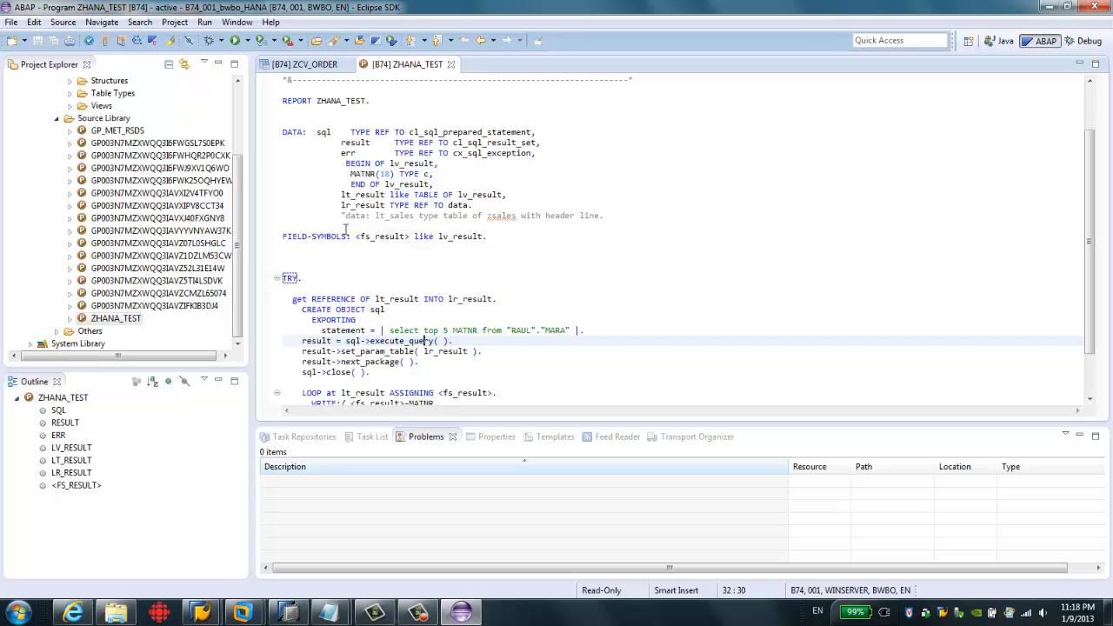
{"action": "triple_click", "coordinate": [470, 215]}
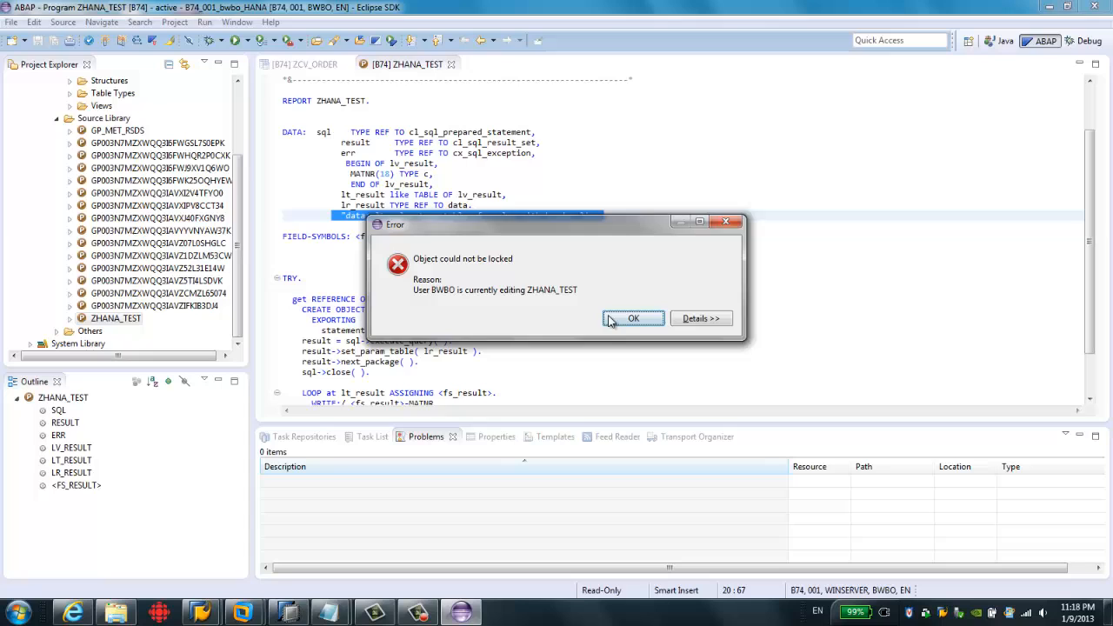
Dismiss the object lock error and leave change mode for ZHANA_TEST in SAP GUI.
{"action": "left_click", "coordinate": [633, 319]}
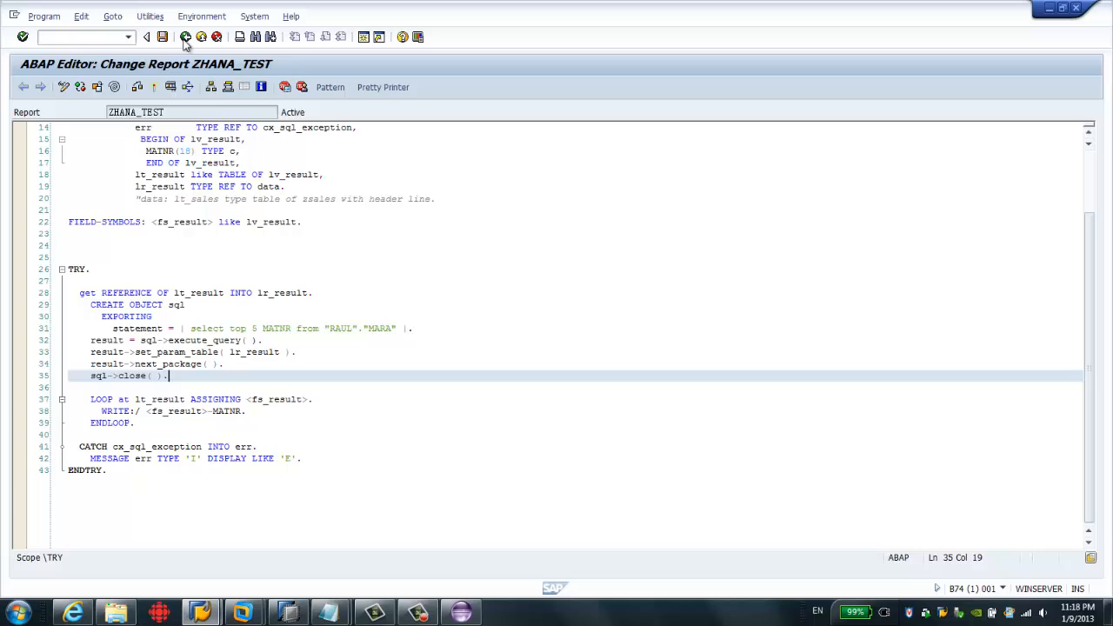
{"action": "left_click", "coordinate": [160, 35]}
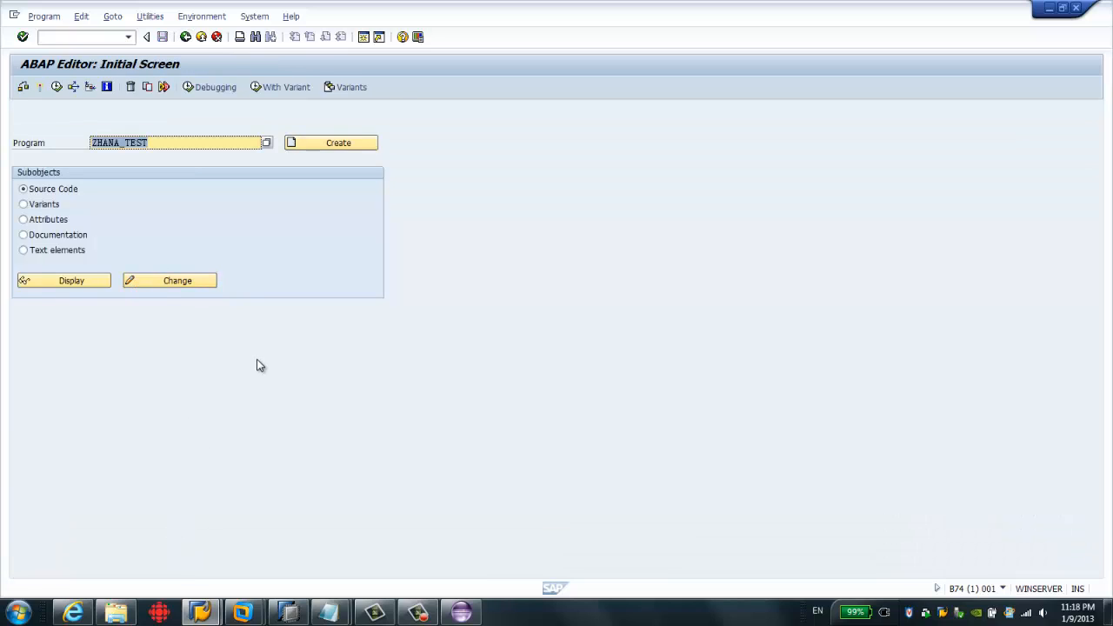
{"action": "mouse_move", "coordinate": [271, 367]}
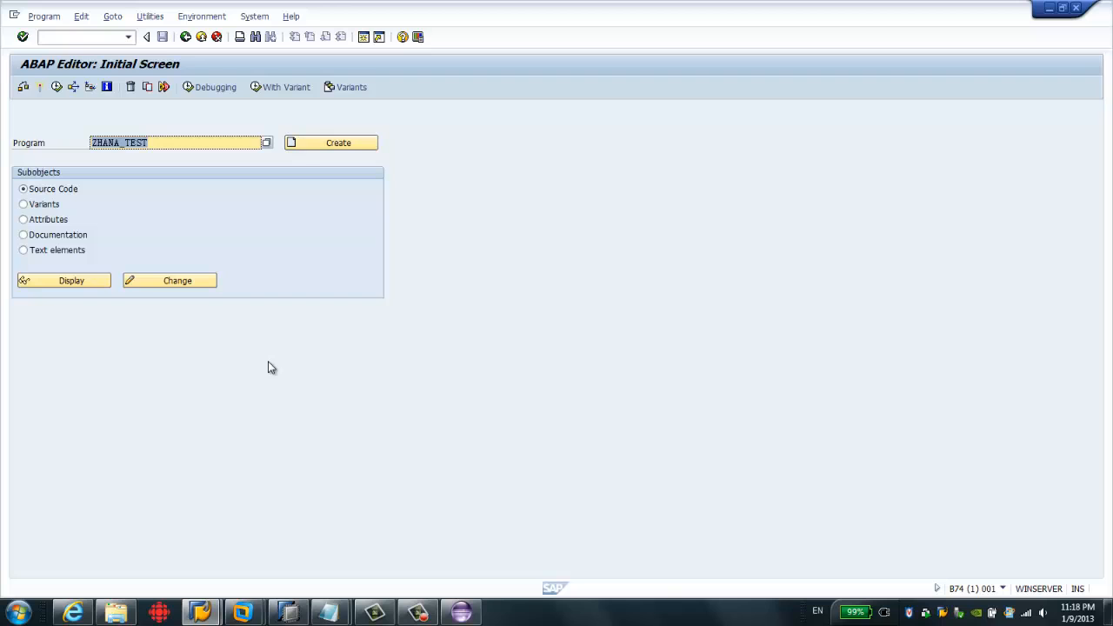
{"action": "mouse_move", "coordinate": [201, 612]}
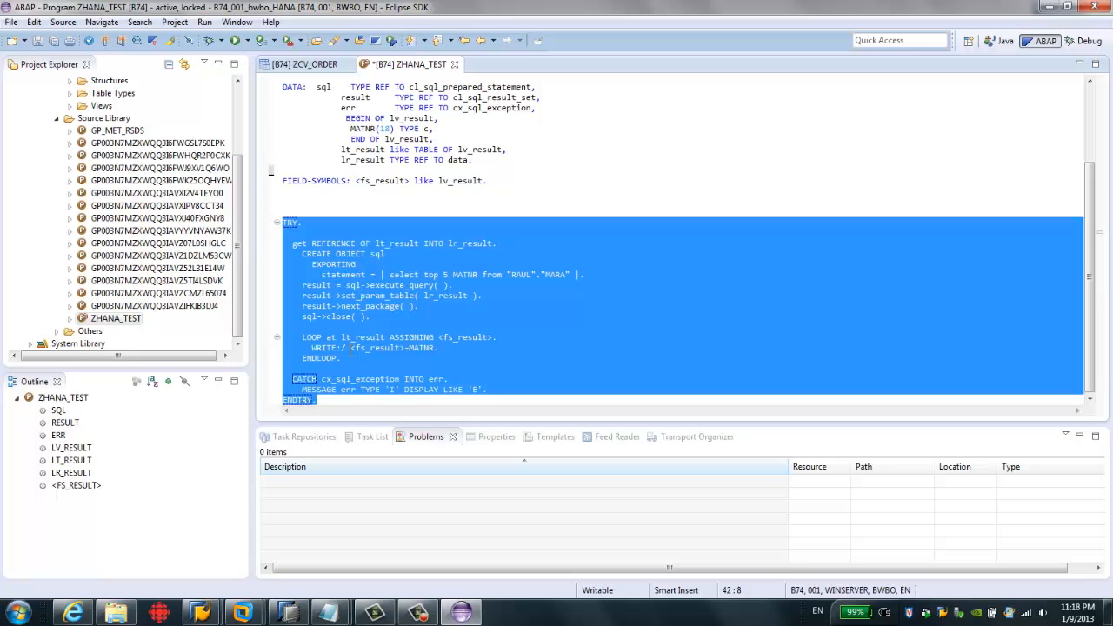
Comment out the whole TRY…ENDTRY block in ZHANA_TEST.
{"action": "right_click", "coordinate": [393, 296]}
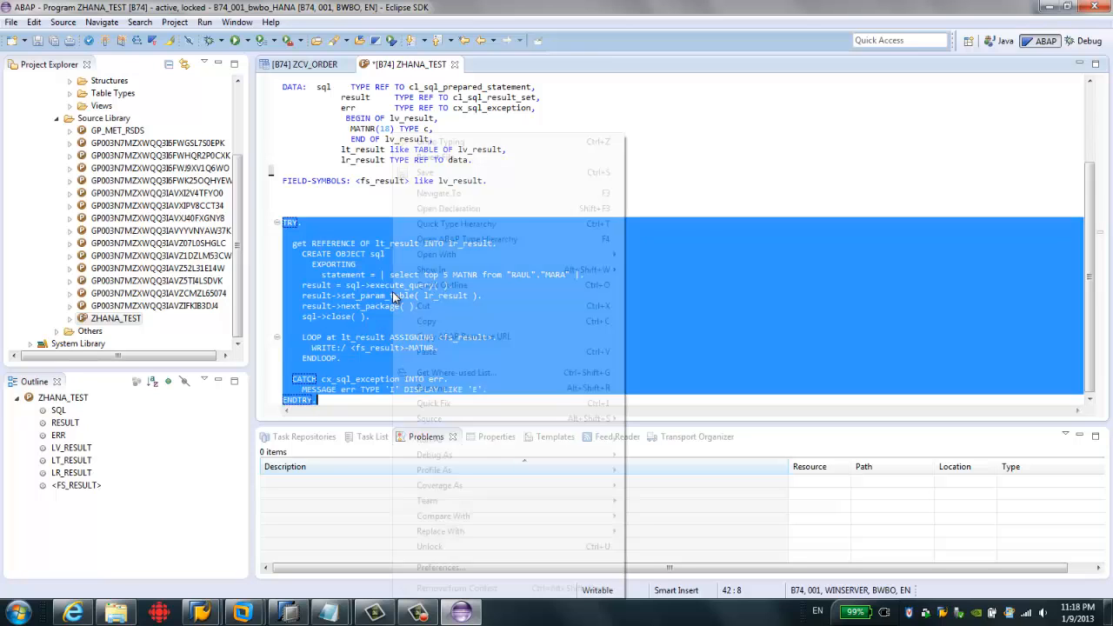
{"action": "mouse_move", "coordinate": [431, 417]}
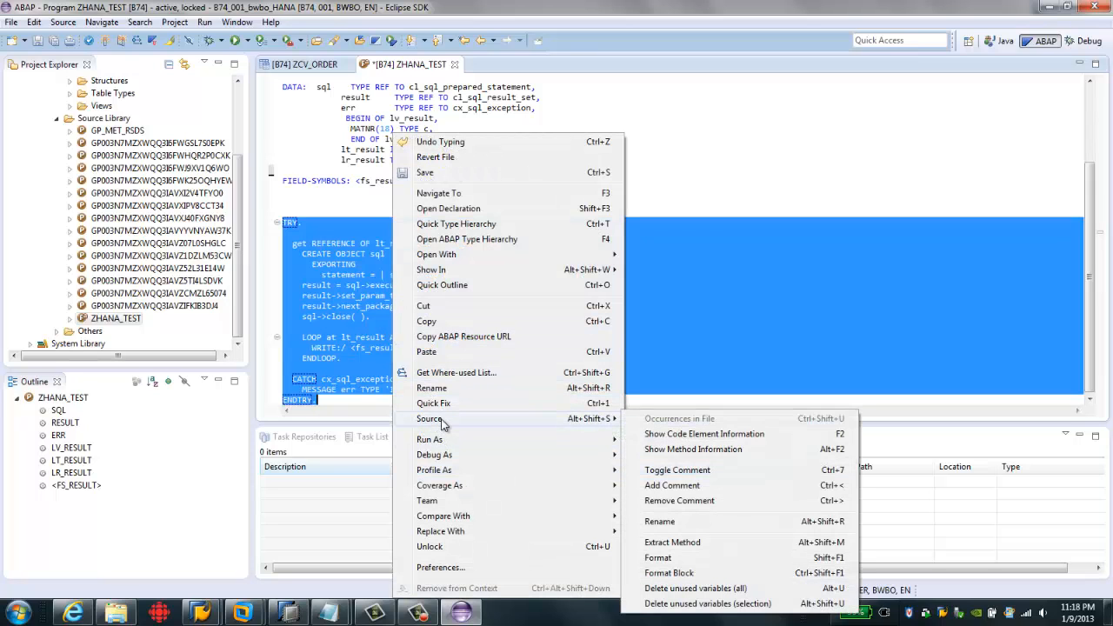
{"action": "mouse_move", "coordinate": [685, 485]}
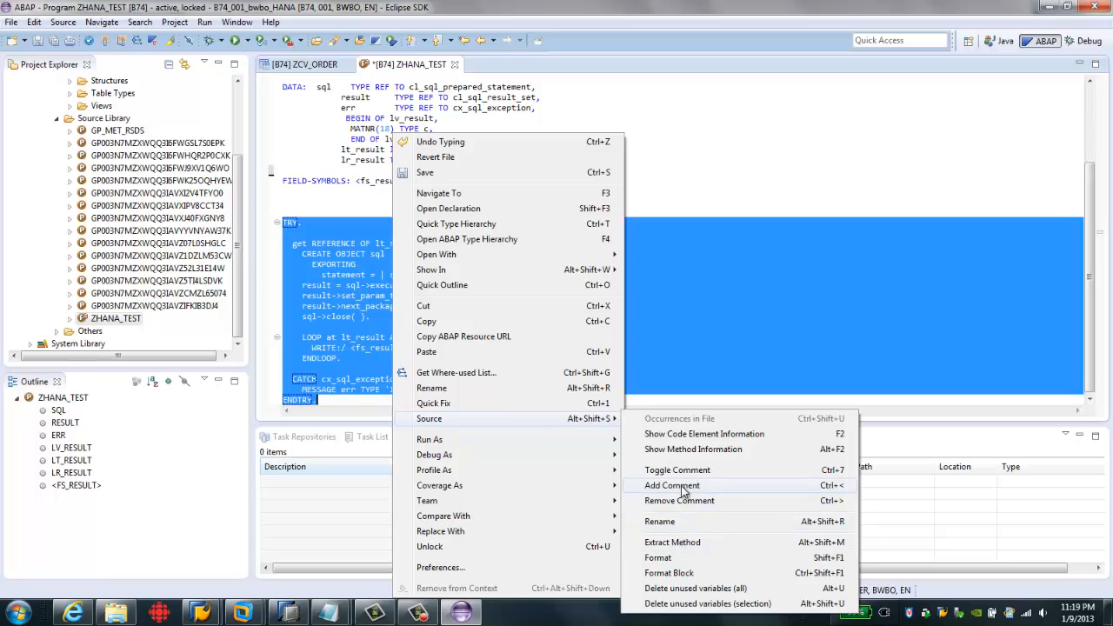
{"action": "left_click", "coordinate": [678, 470]}
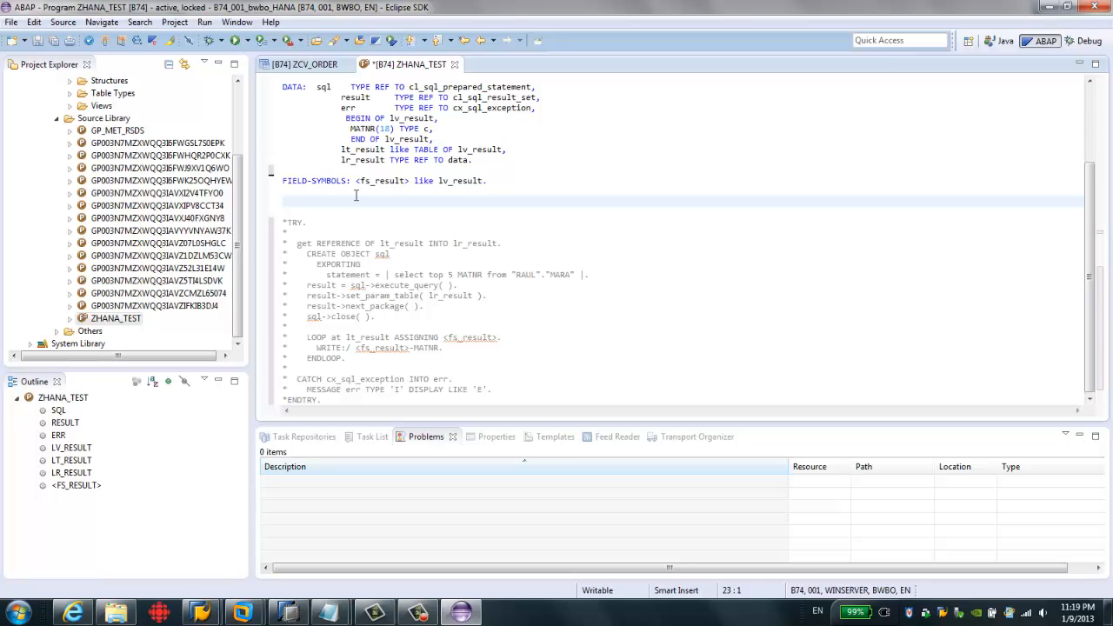
Declare lt_order as a standard table of zcv_order with header line.
{"action": "type", "text": "dat"}
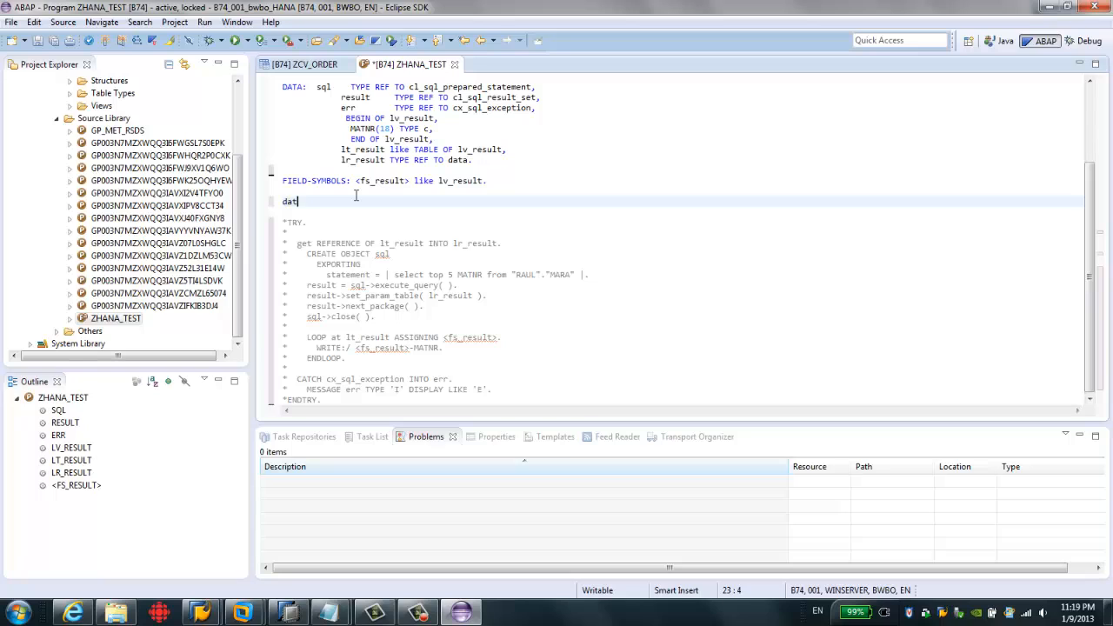
{"action": "type", "text": "a:"}
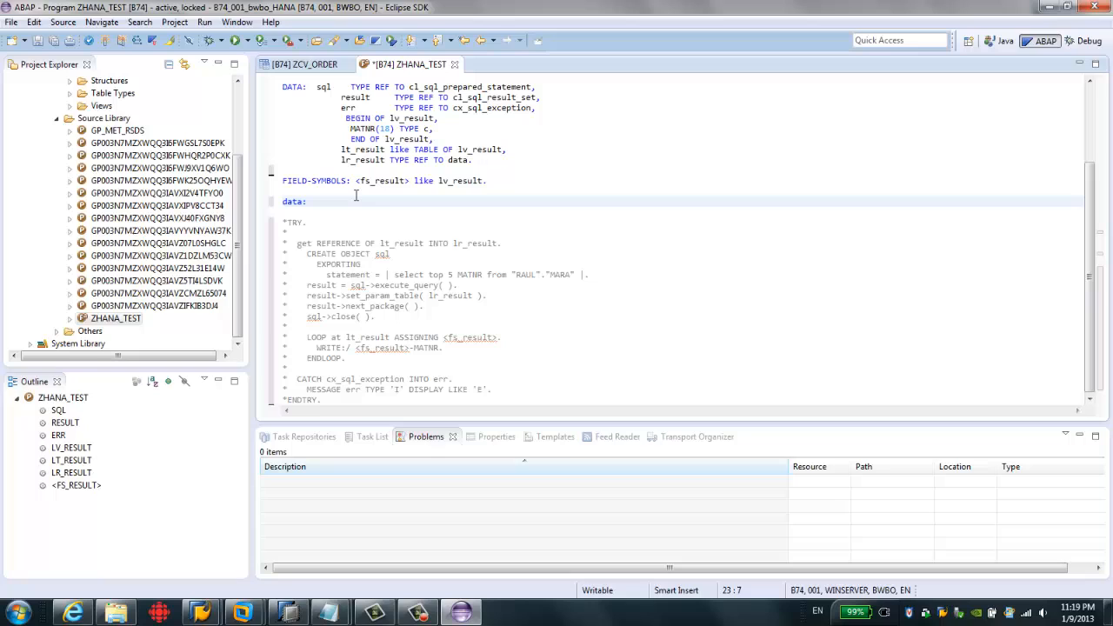
{"action": "type", "text": "1"}
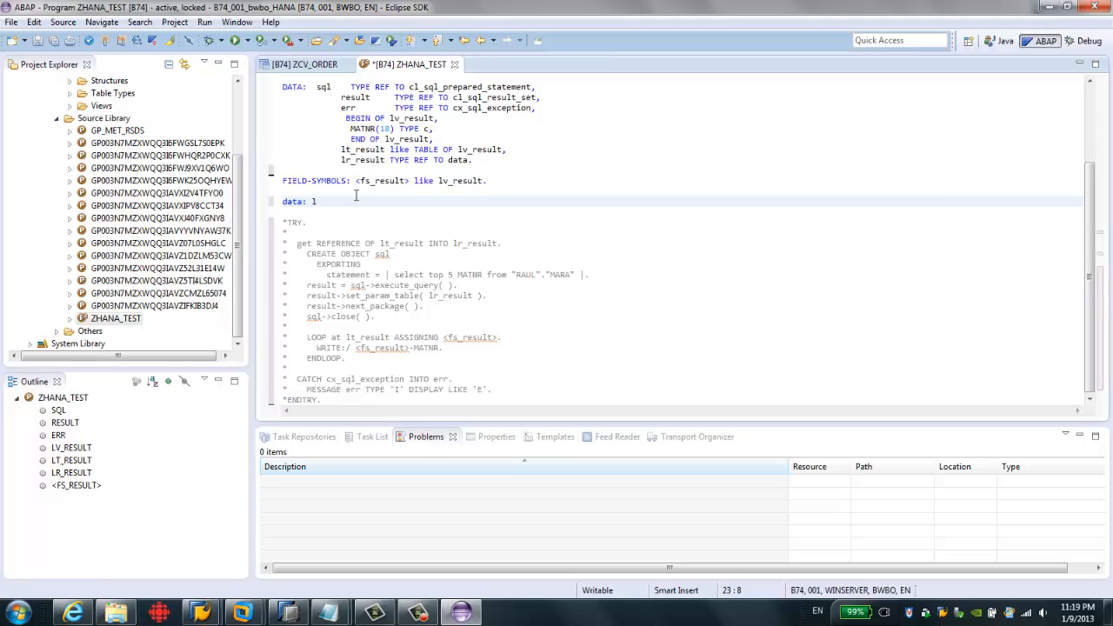
{"action": "type", "text": "lt_order"}
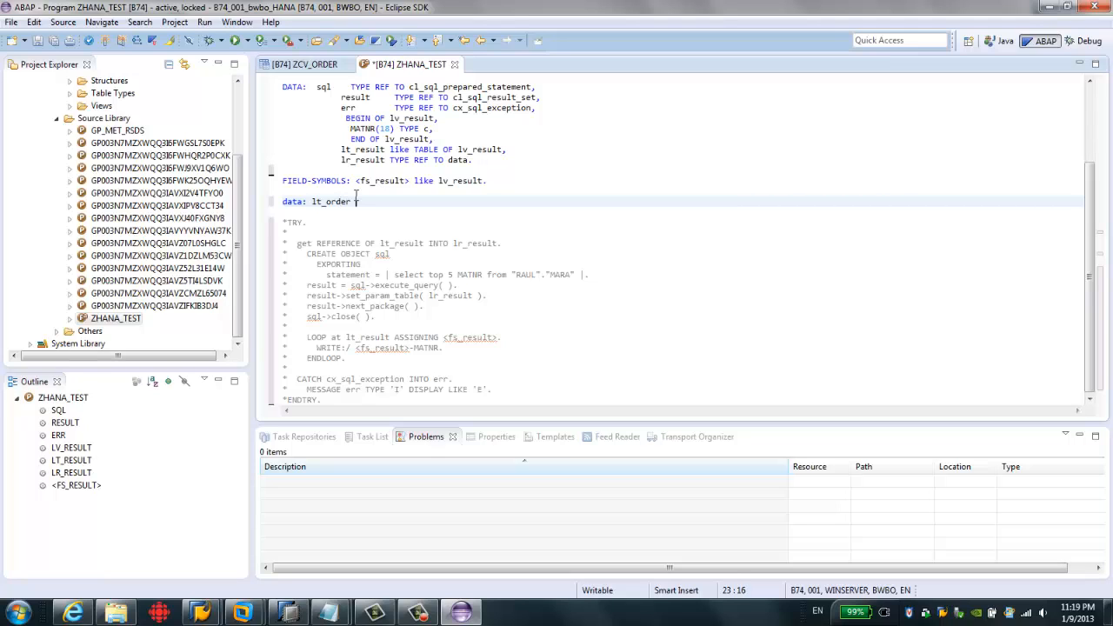
{"action": "type", "text": "type"}
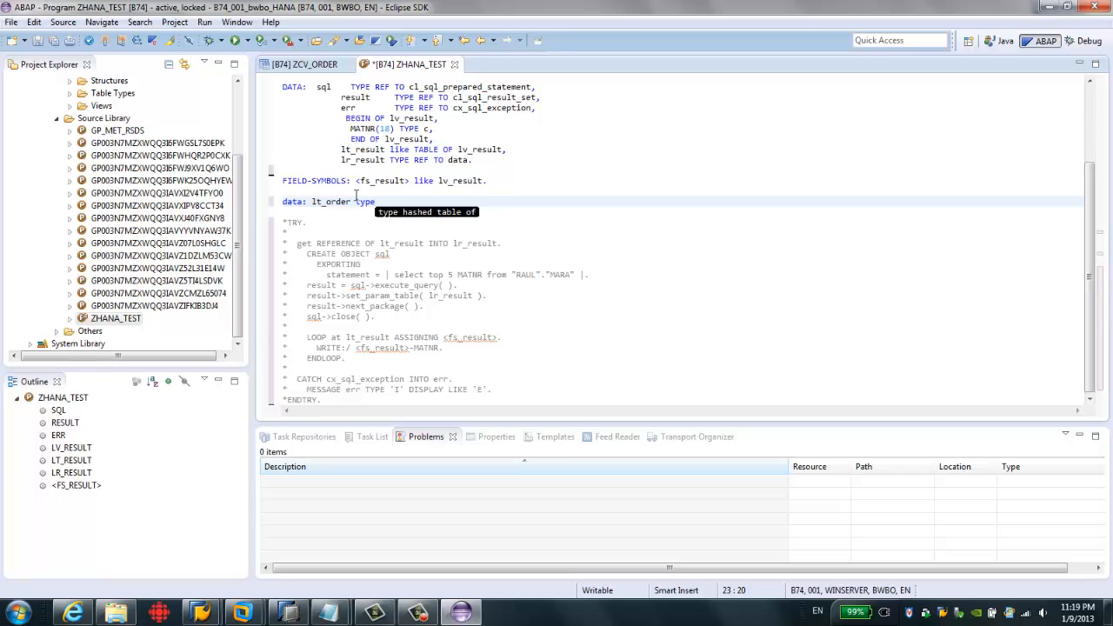
{"action": "type", "text": "s"}
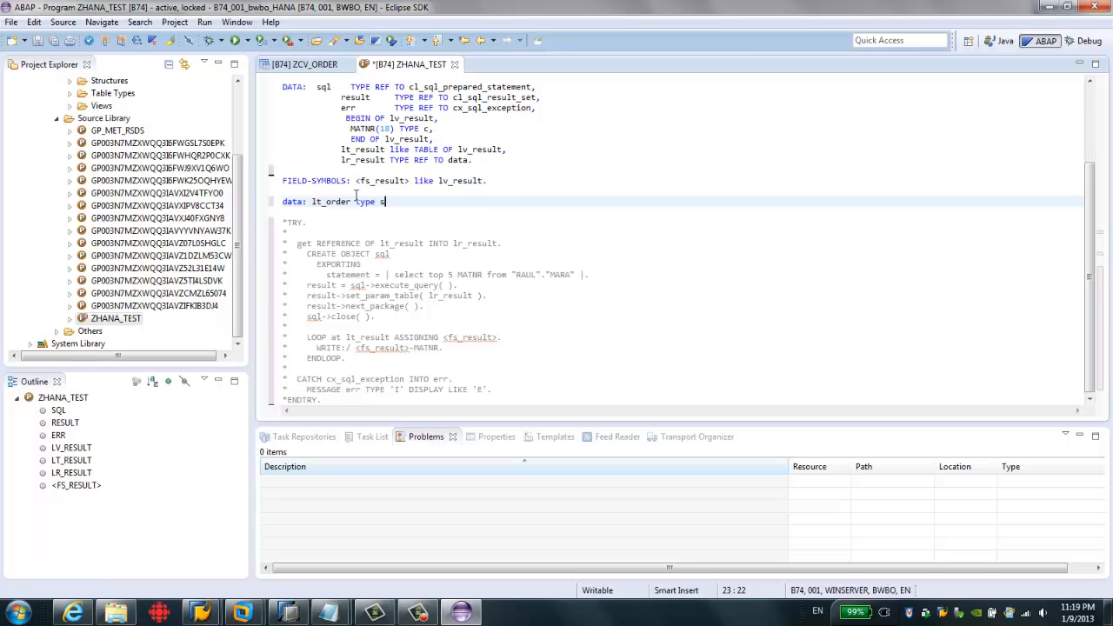
{"action": "type", "text": "t"}
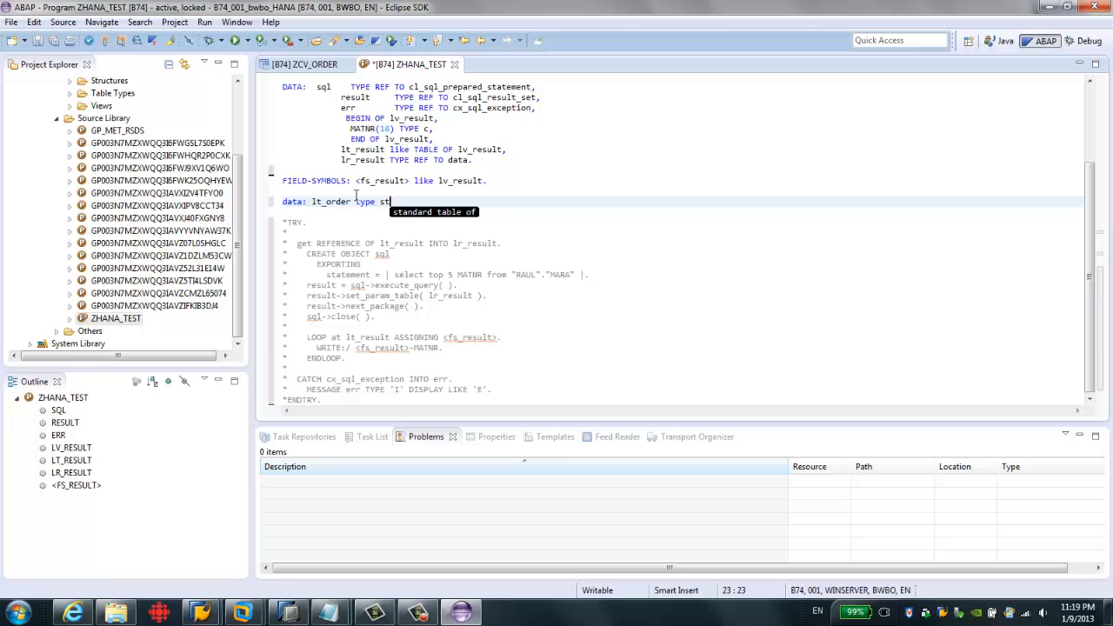
{"action": "type", "text": "standard table of z"}
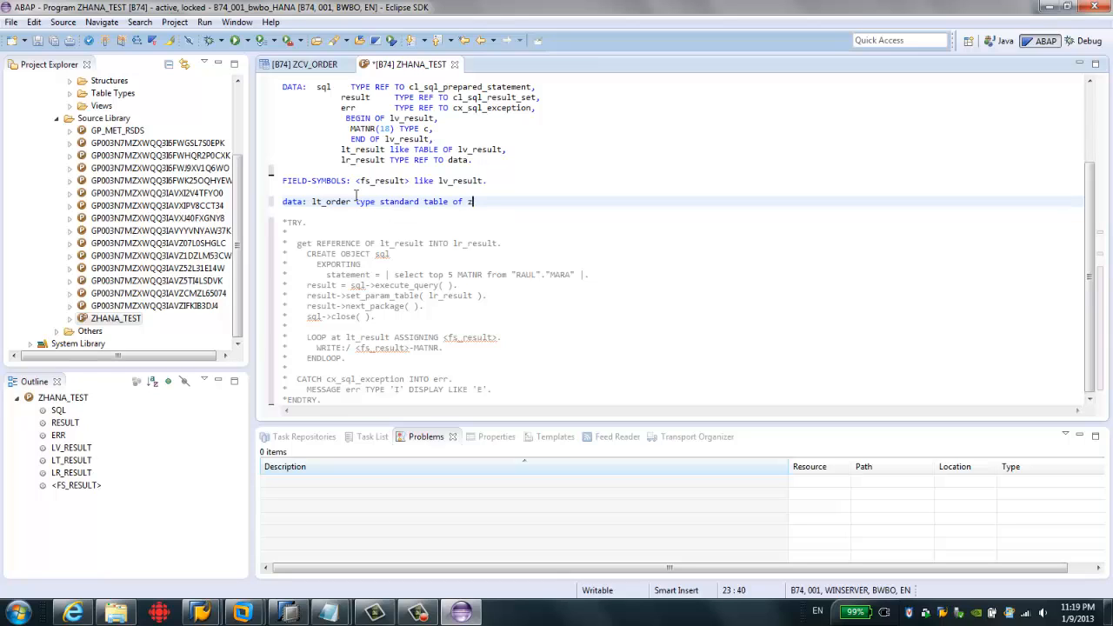
{"action": "type", "text": "cv_order"}
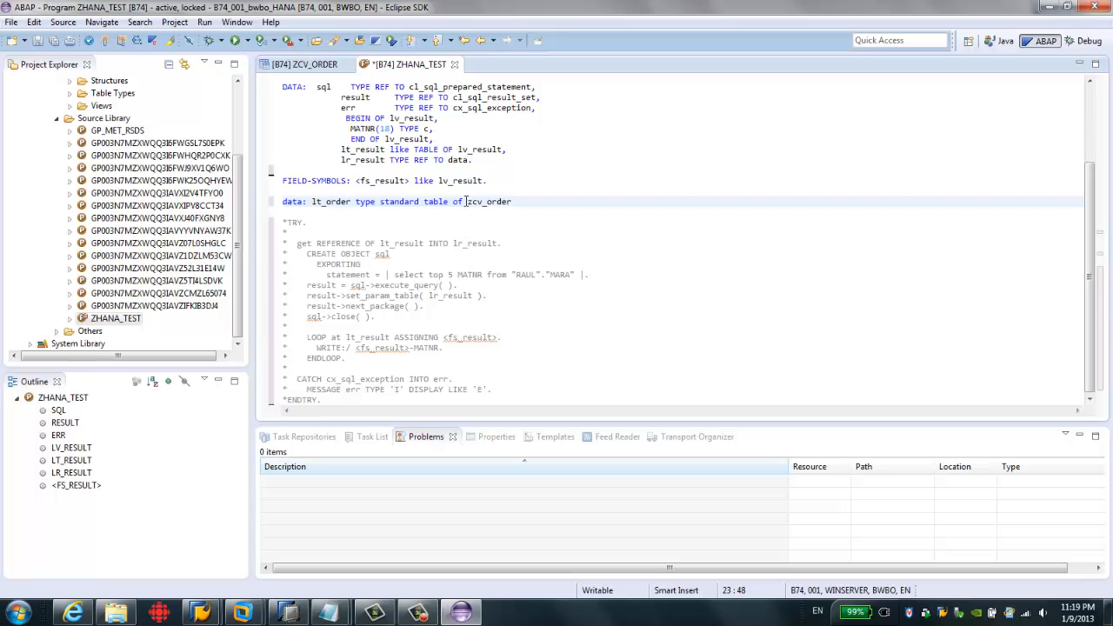
{"action": "left_click", "coordinate": [513, 202]}
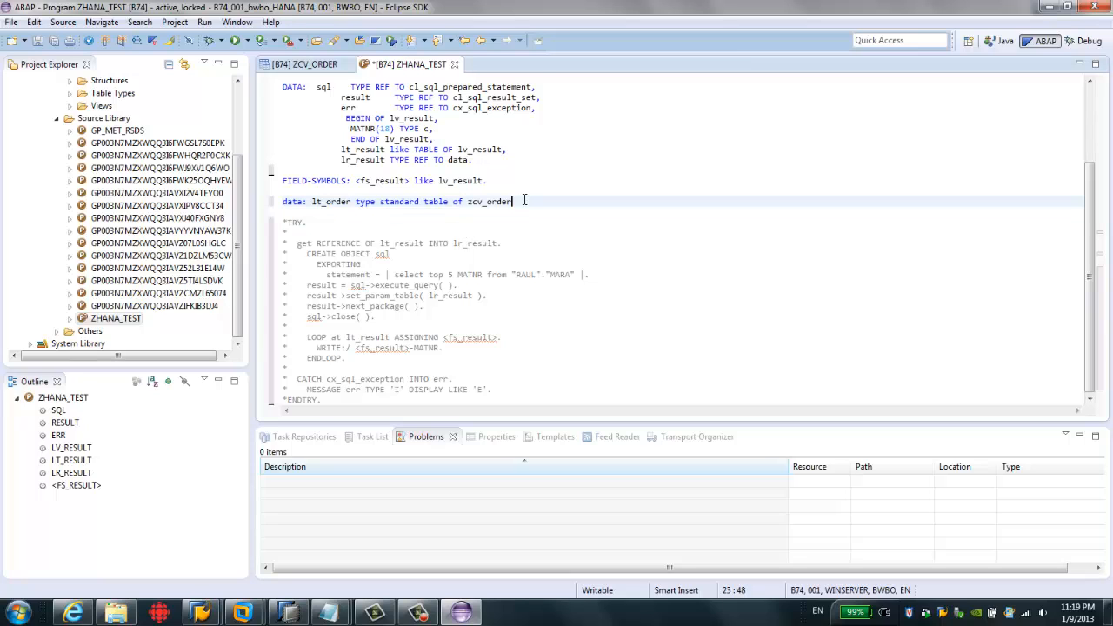
{"action": "left_click", "coordinate": [299, 63]}
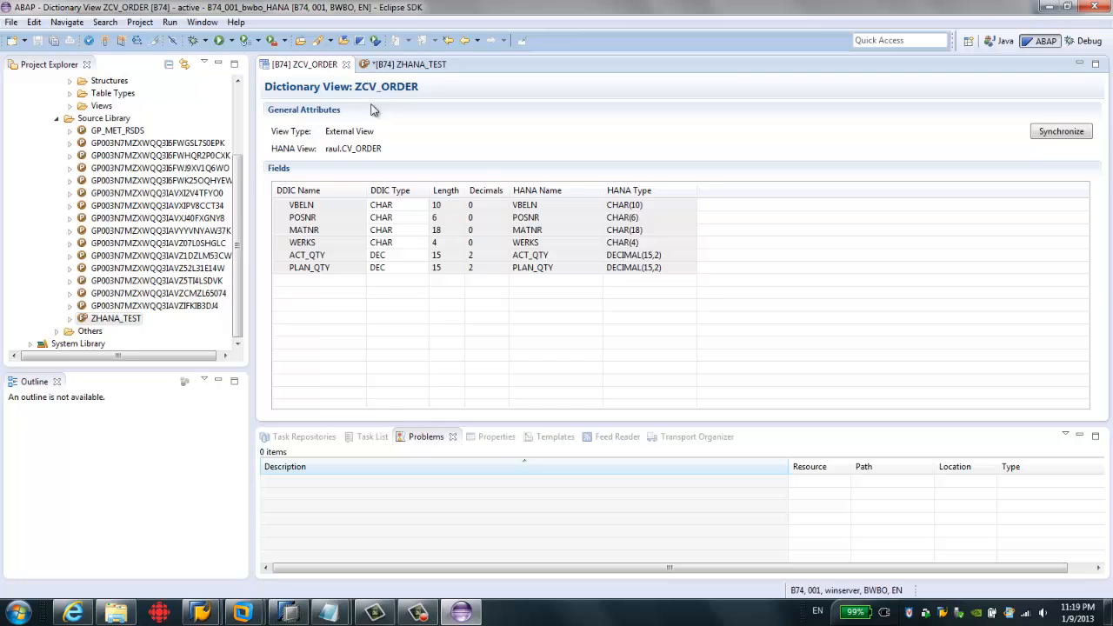
{"action": "left_click", "coordinate": [404, 62]}
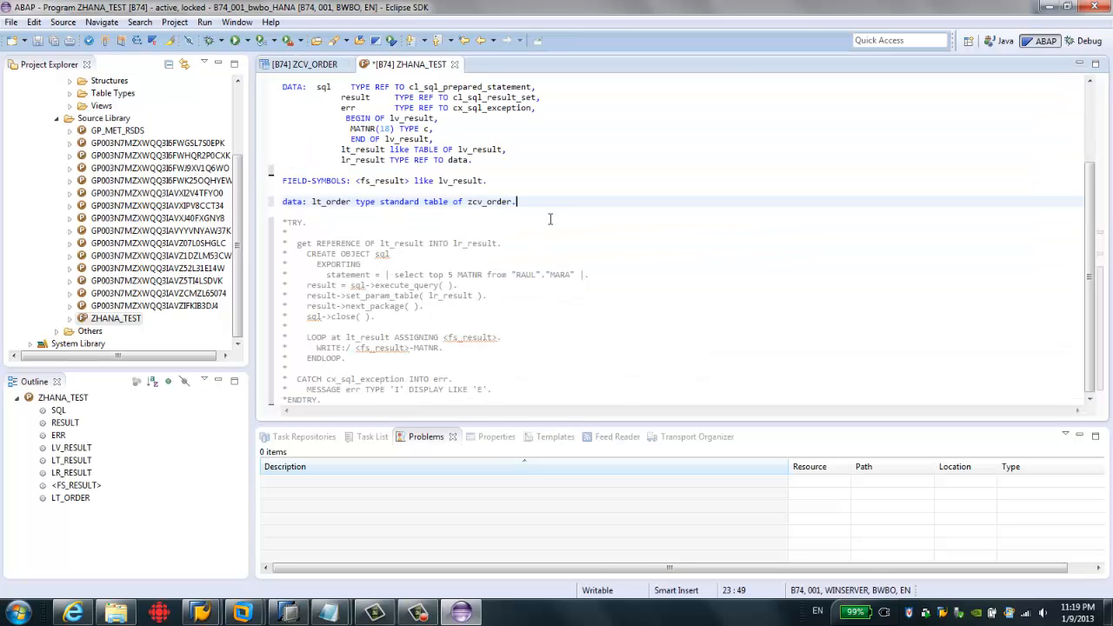
{"action": "type", "text": "with header line"}
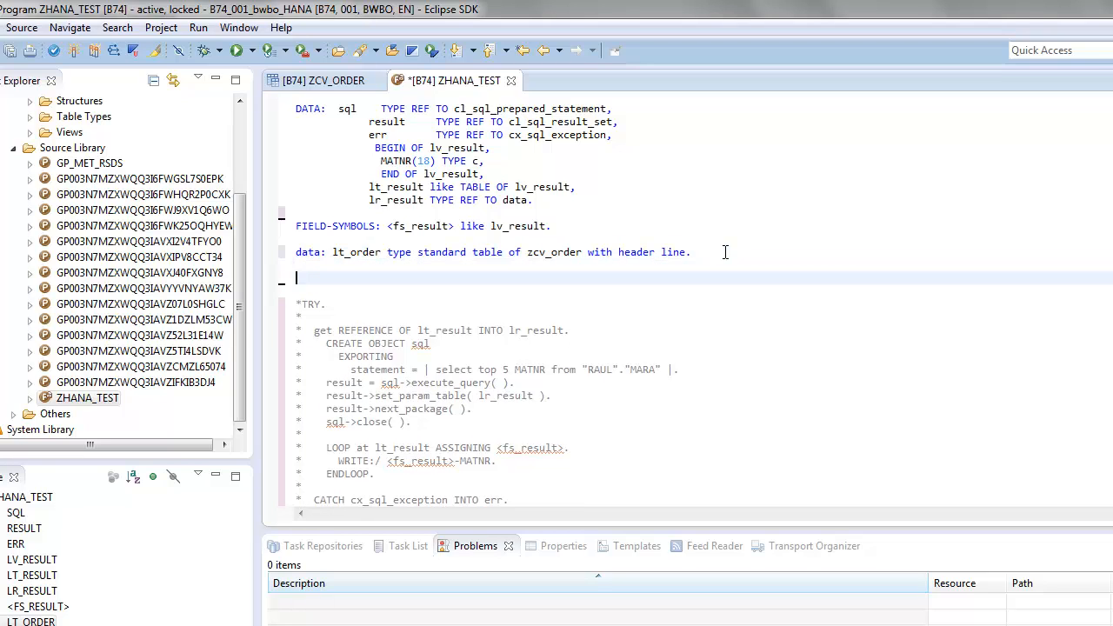
Begin a SELECT of MATNR, WERKS and PLAN_QTY, checking the WERKS field in the ZCV_ORDER definition.
{"action": "type", "text": "select"}
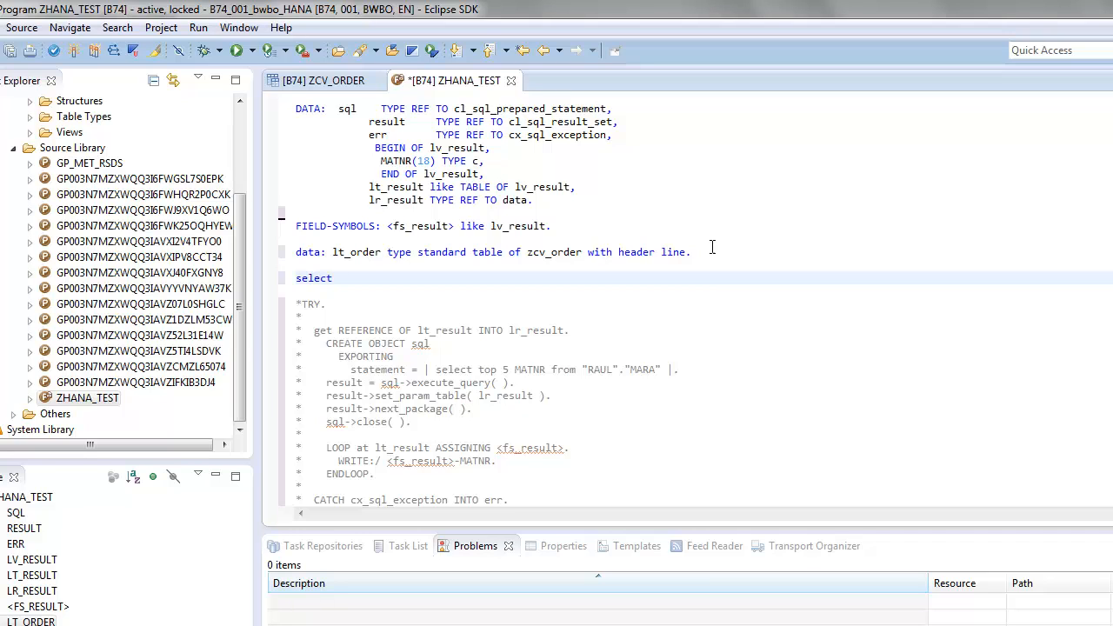
{"action": "left_click", "coordinate": [323, 80]}
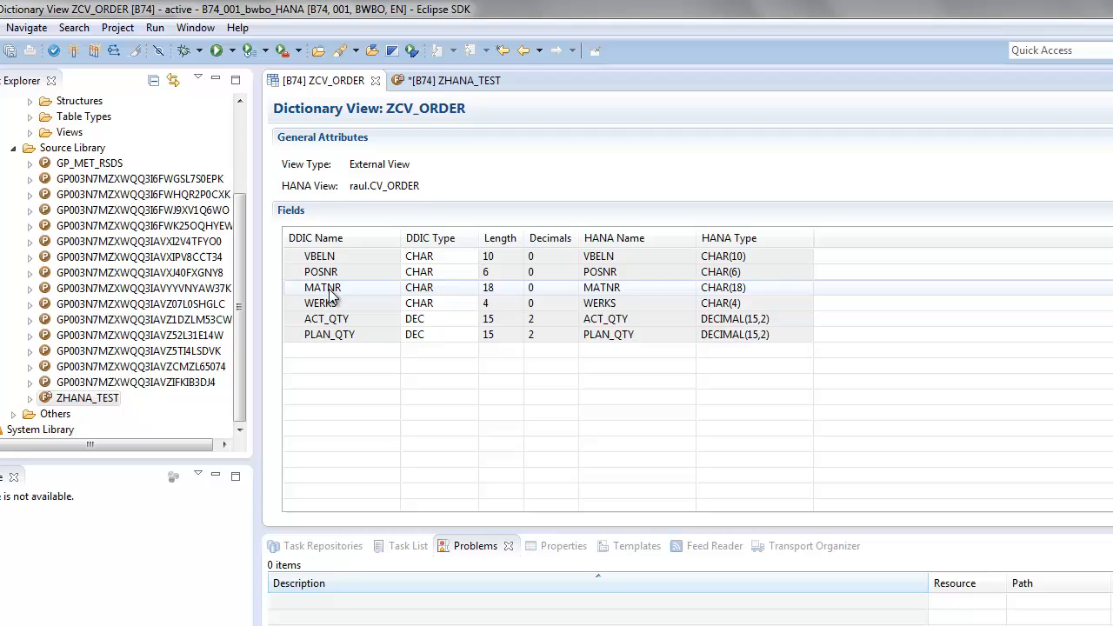
{"action": "left_click", "coordinate": [320, 303]}
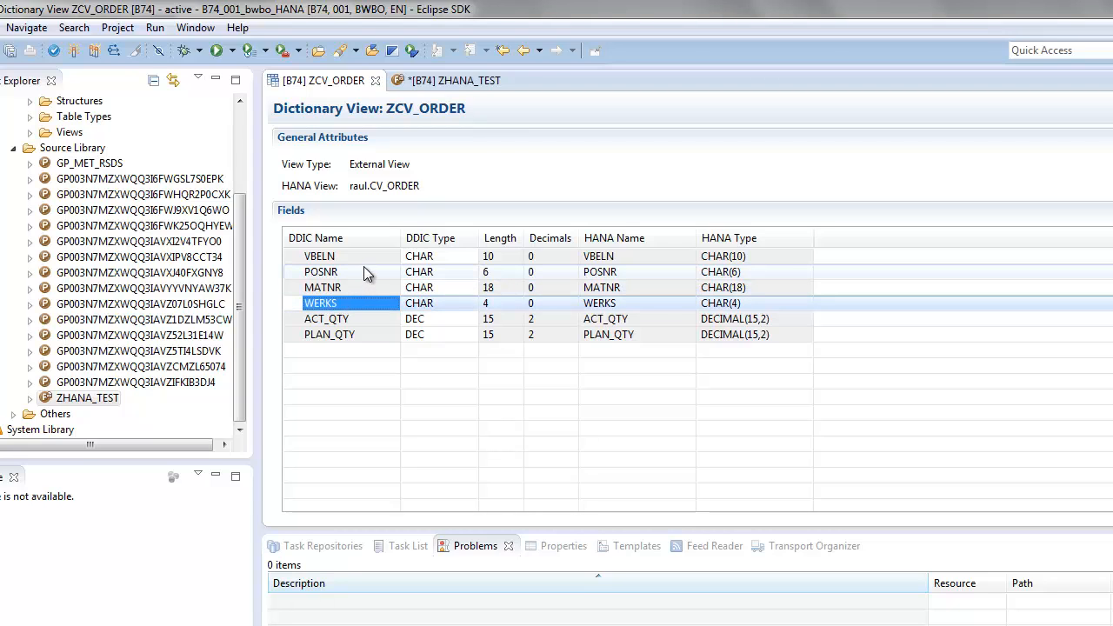
{"action": "left_click", "coordinate": [452, 80]}
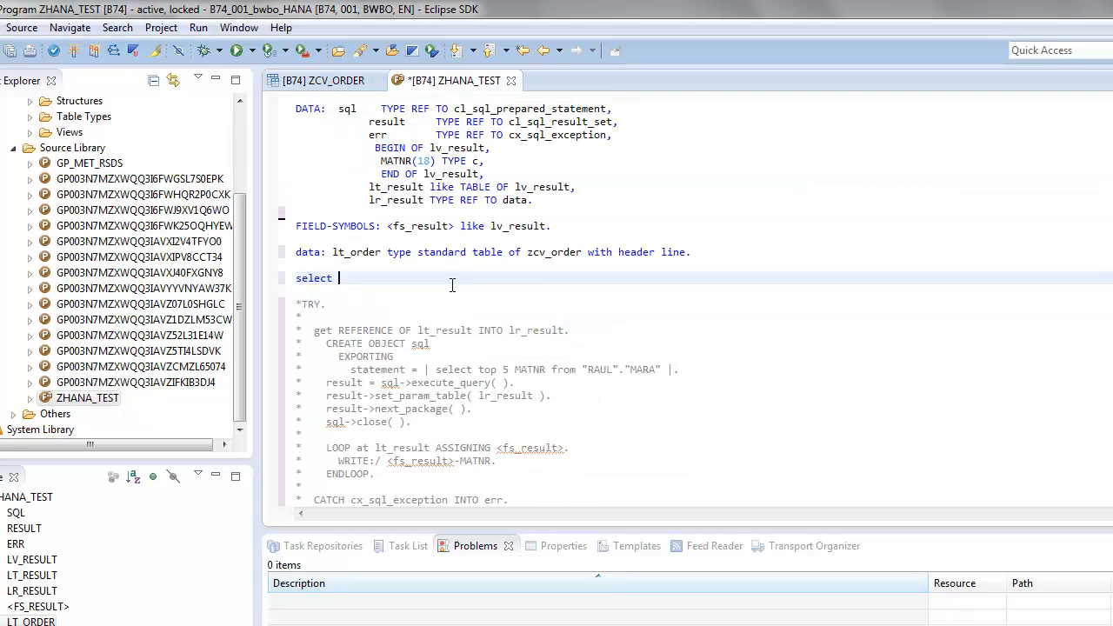
{"action": "type", "text": "MATNR WERKS PL"}
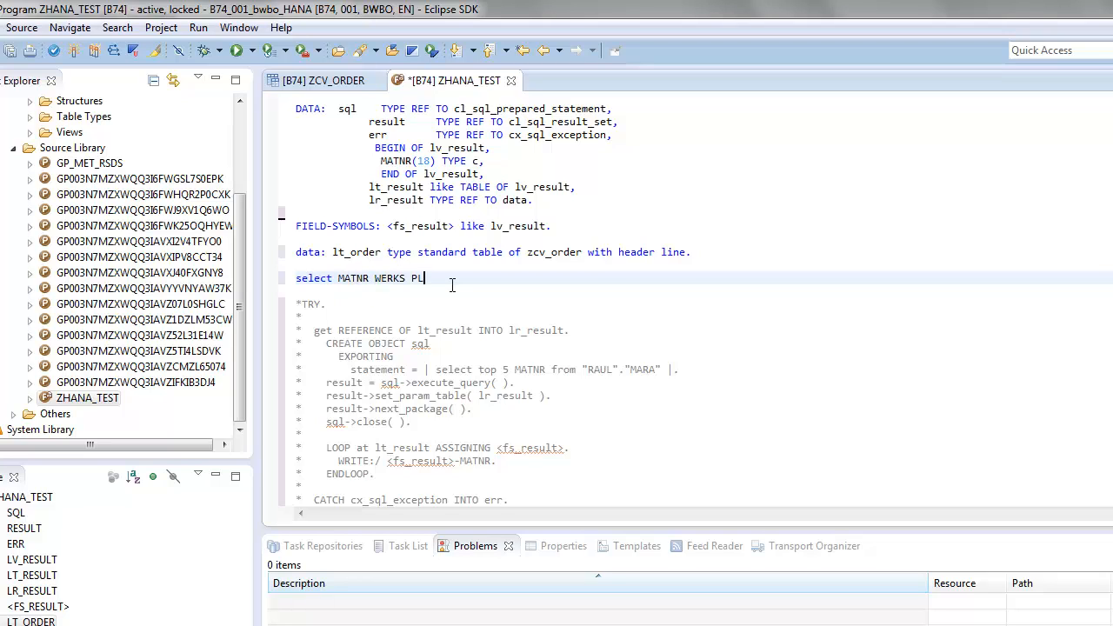
{"action": "type", "text": "AN_QTY"}
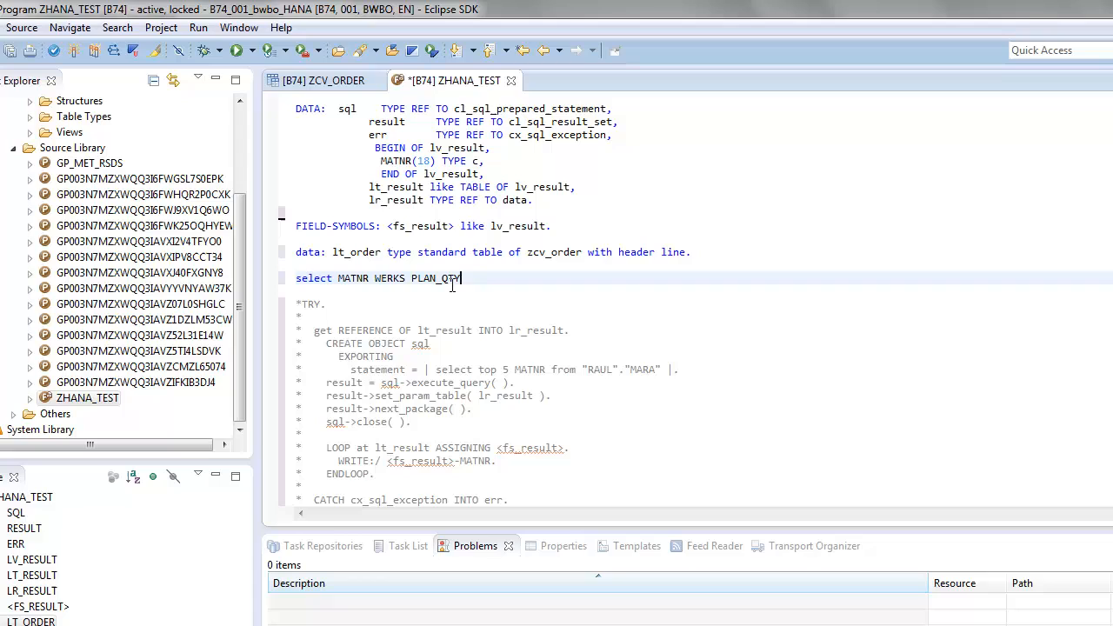
Complete the SELECT from ZCV_ORDER into corresponding fields of table lt_order.
{"action": "type", "text": "from ZCV_ORDER i"}
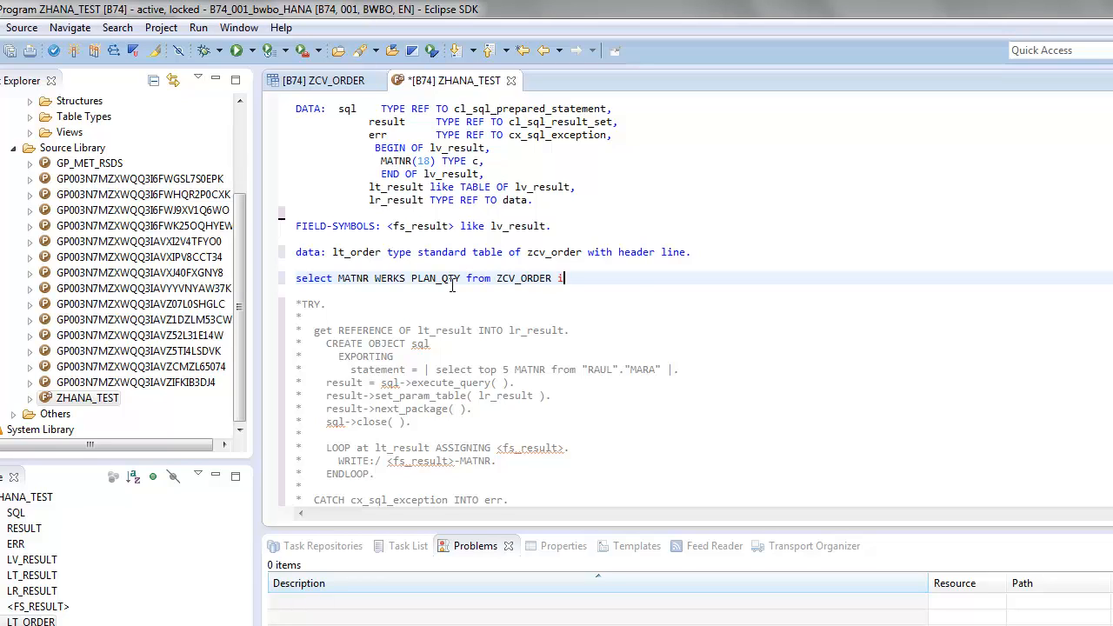
{"action": "type", "text": "nto"}
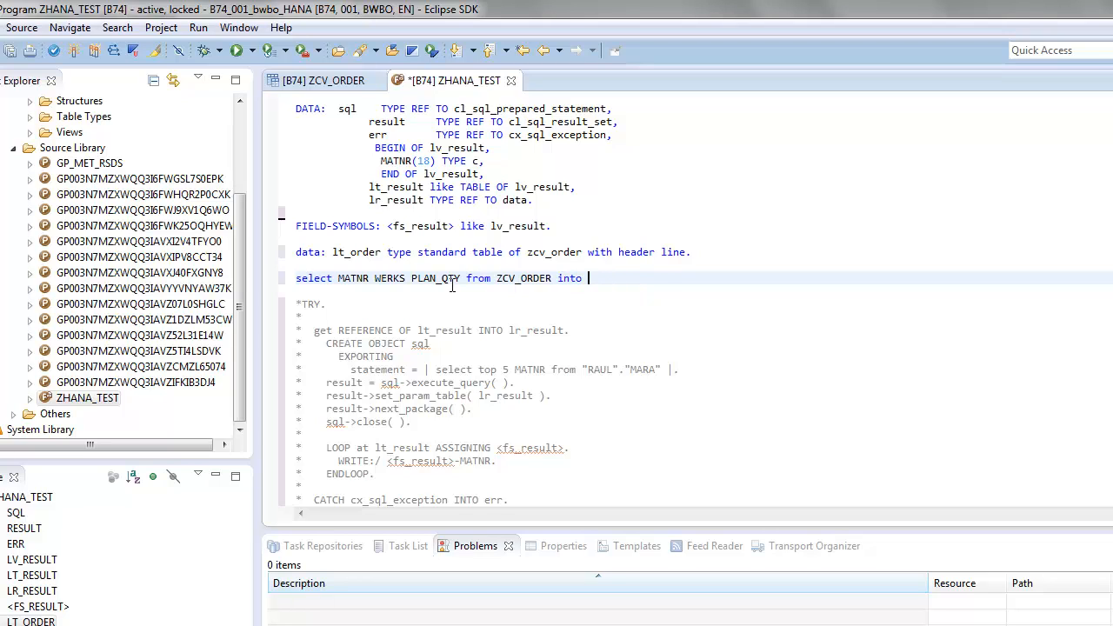
{"action": "type", "text": "corresponding fields of t"}
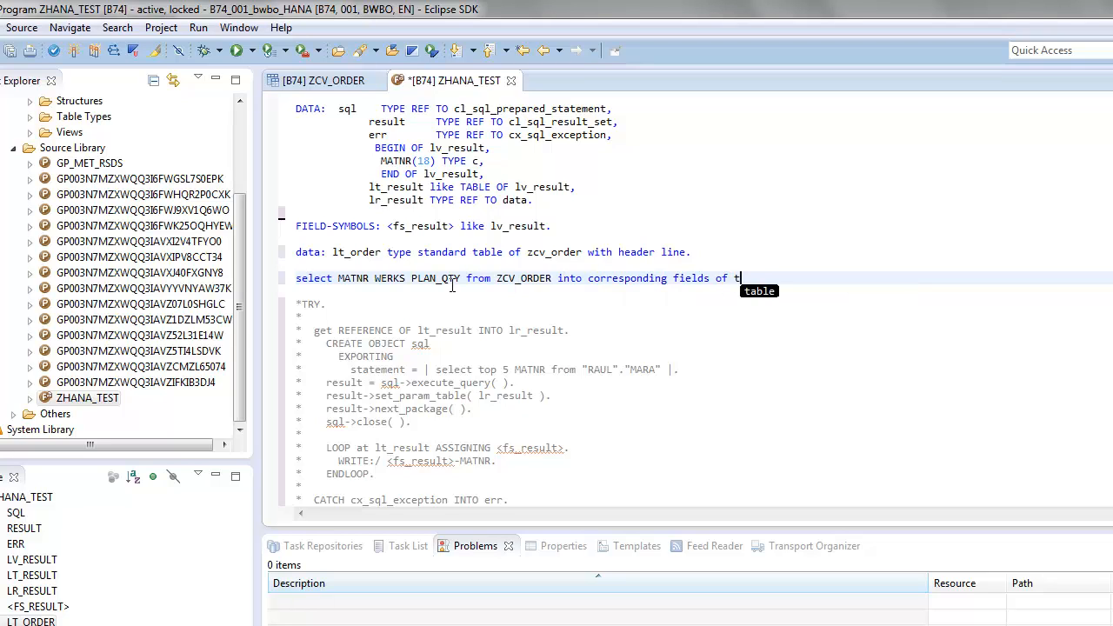
{"action": "type", "text": "able lt"}
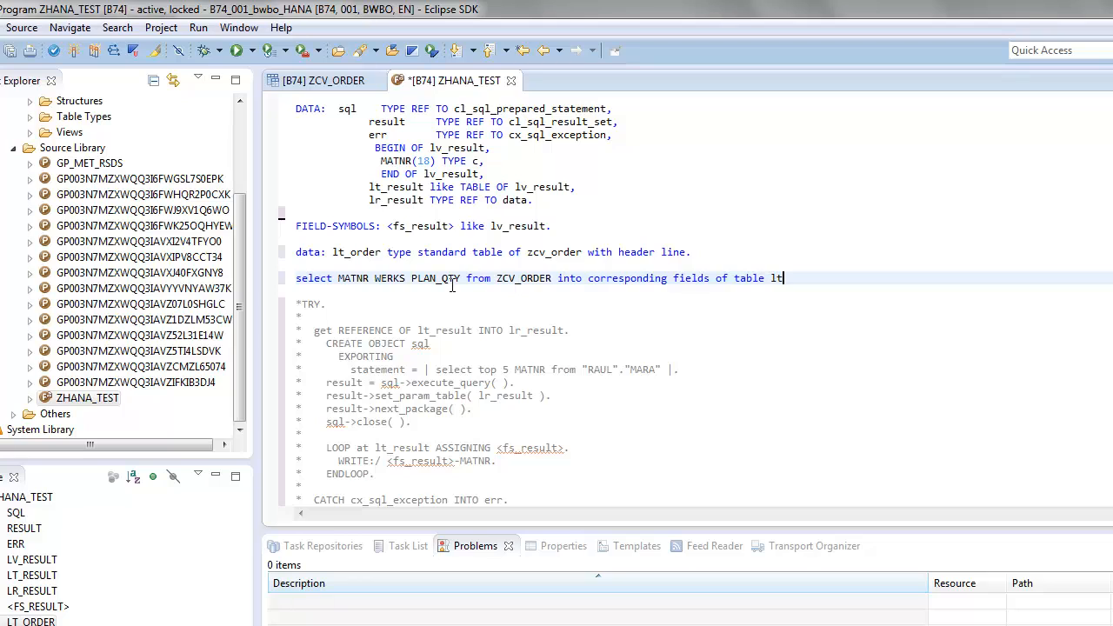
{"action": "type", "text": "_order."}
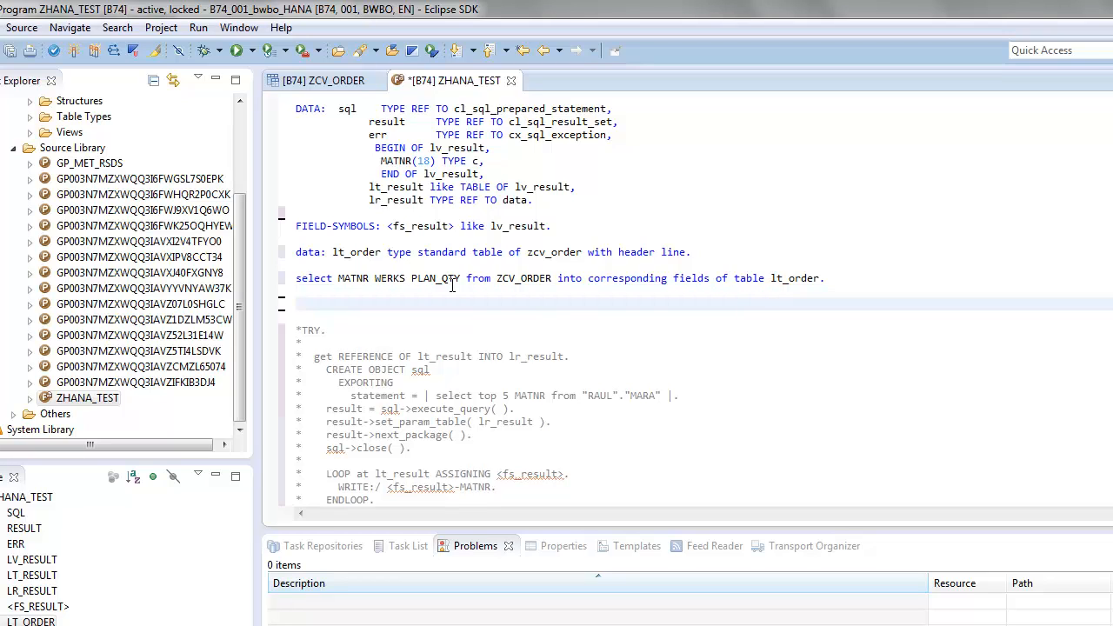
Add a LOOP AT lt_order ... ENDLOOP block.
{"action": "type", "text": "loop at"}
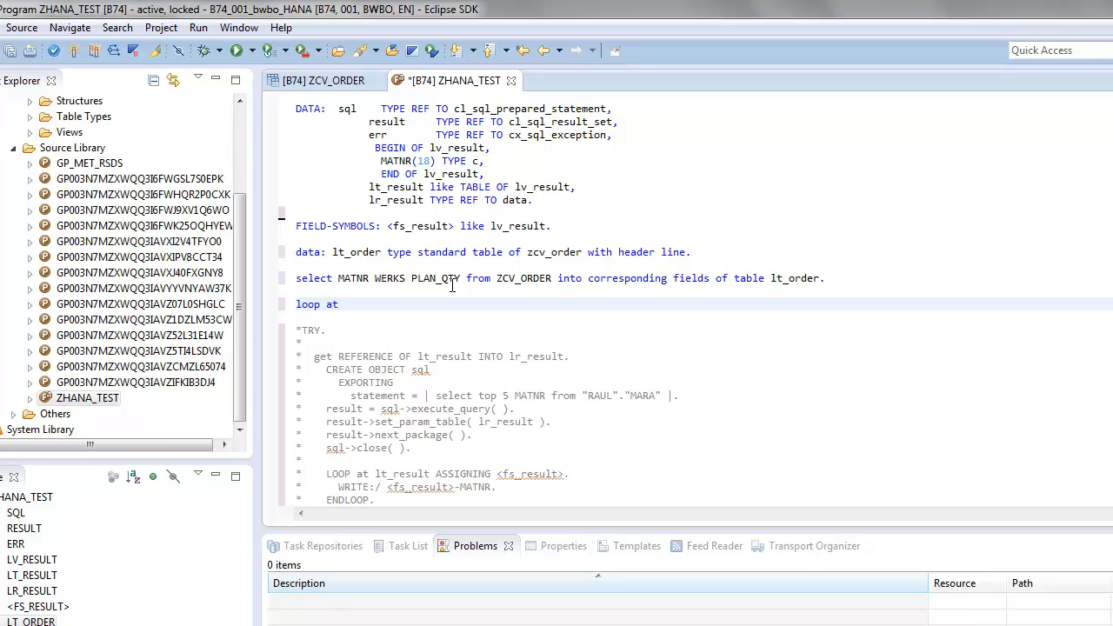
{"action": "type", "text": "lt_order."}
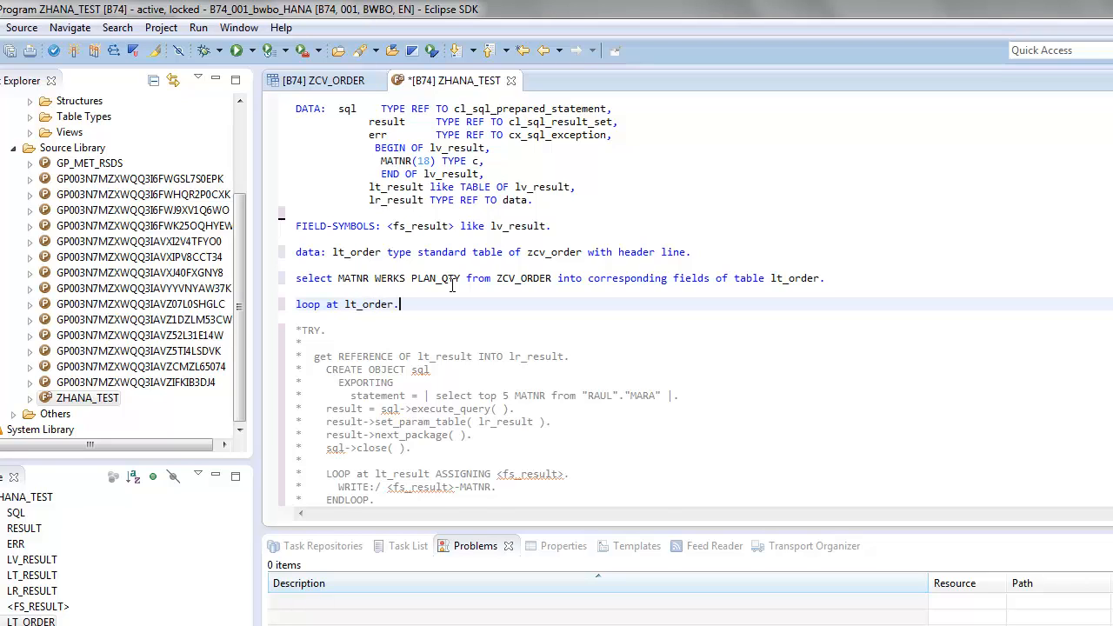
{"action": "type", "text": "endloop."}
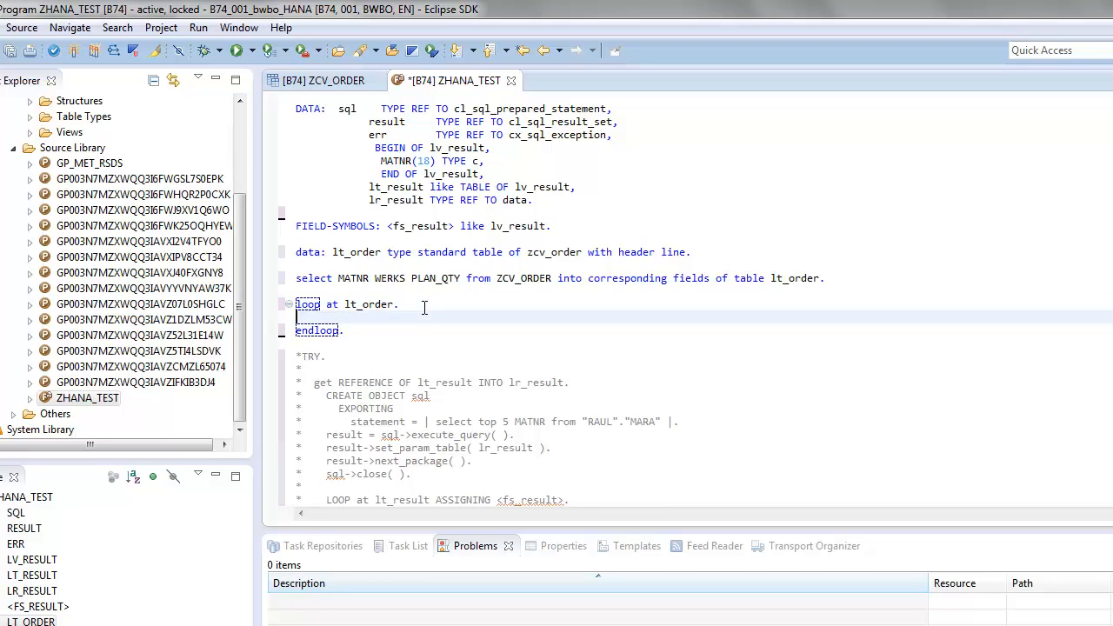
Write lt_order-MATNR, lt_order-WERKS and lt_order-PLAN_QTY on a new line inside the loop.
{"action": "type", "text": "write:"}
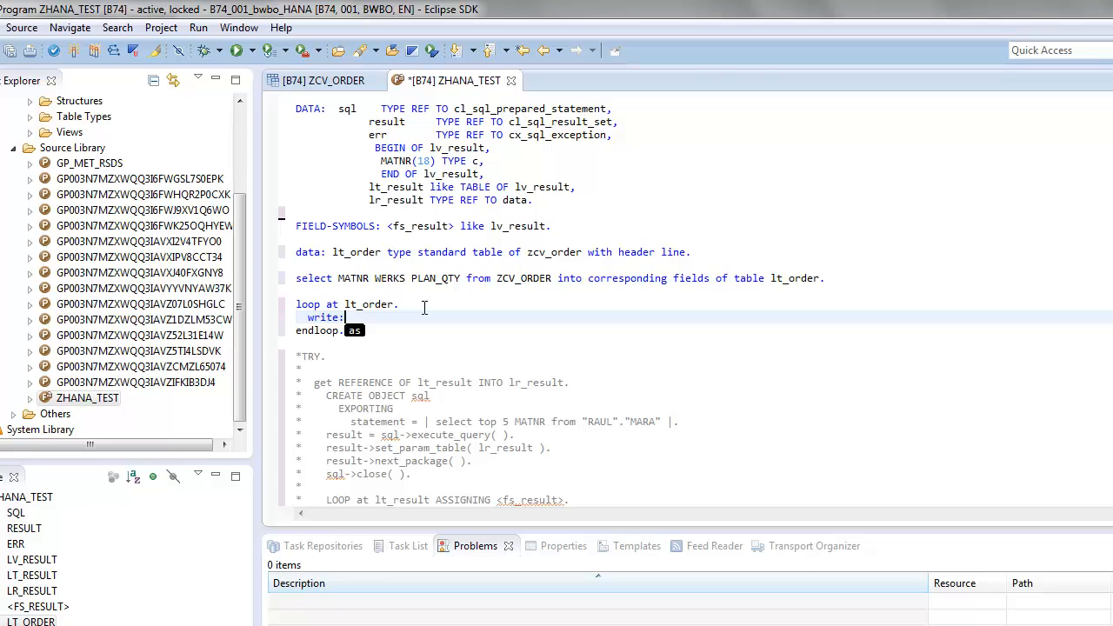
{"action": "type", "text": "/"}
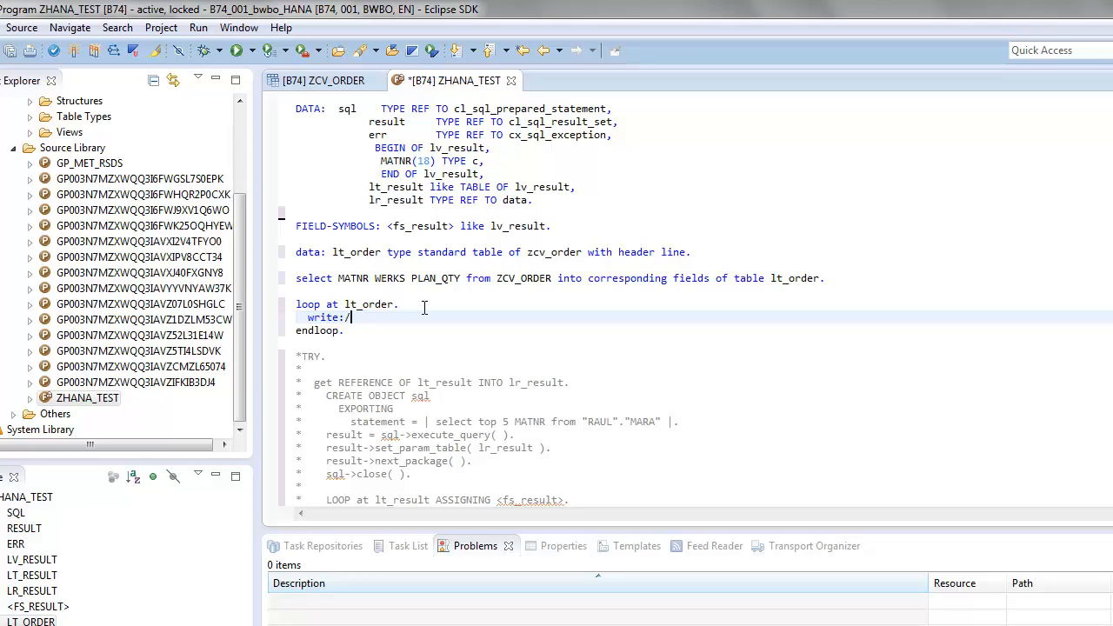
{"action": "double_click", "coordinate": [362, 305]}
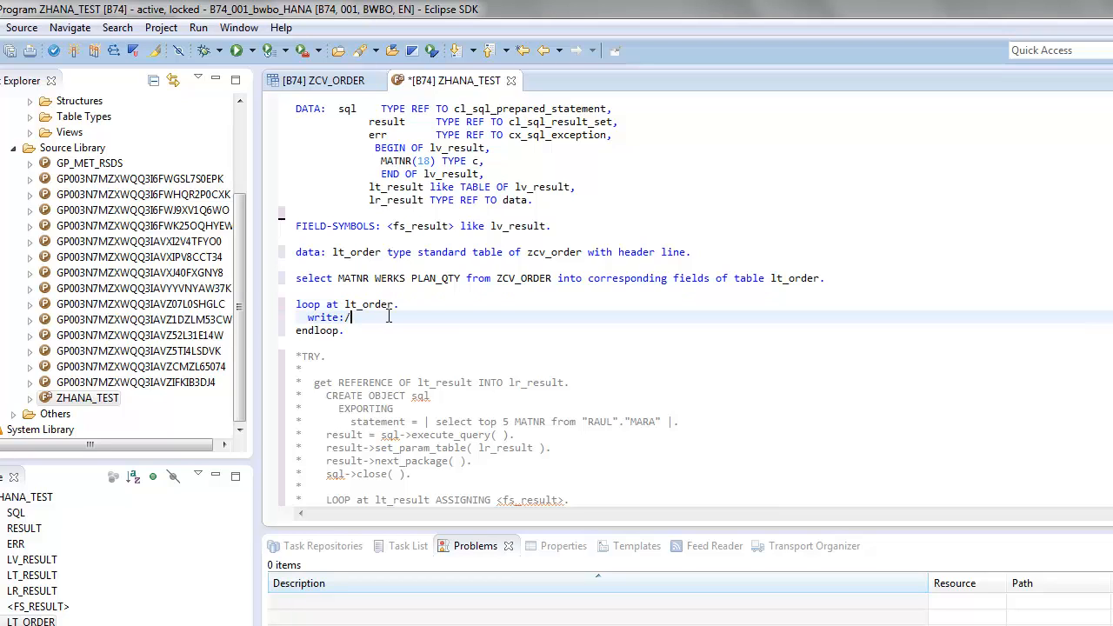
{"action": "type", "text": "lt_order-"}
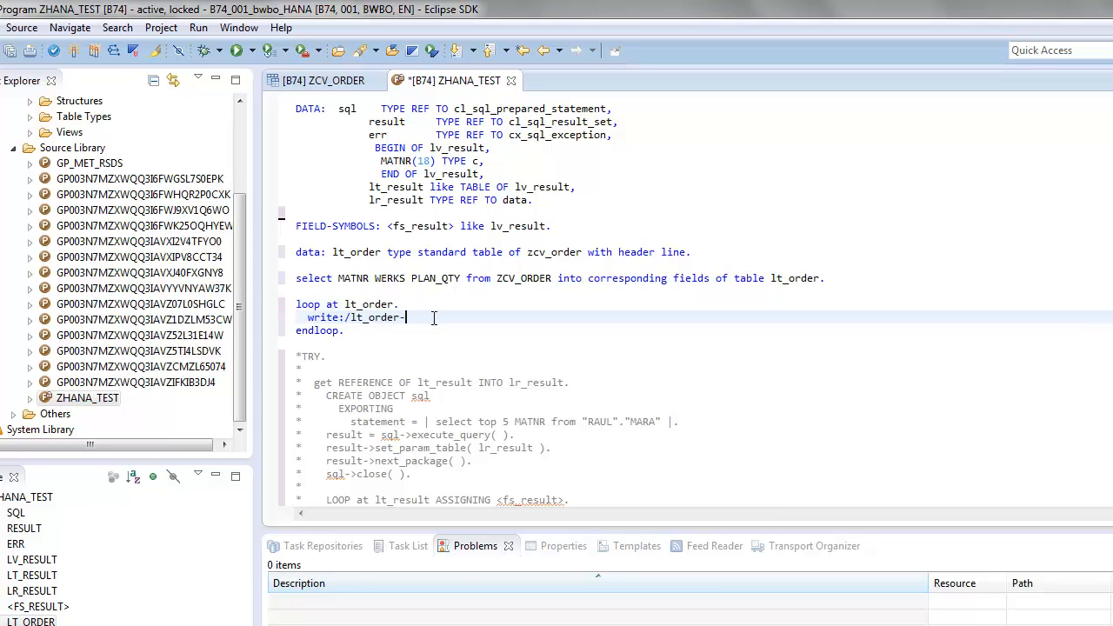
{"action": "type", "text": "MATN"}
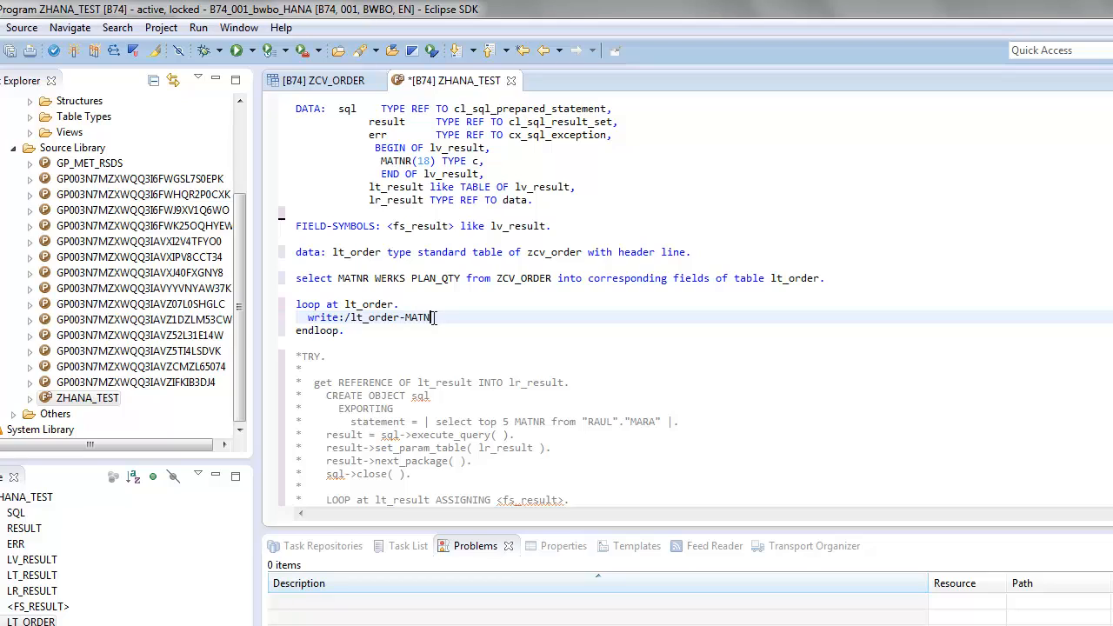
{"action": "type", "text": ", lt_order-WERKS,lt_order"}
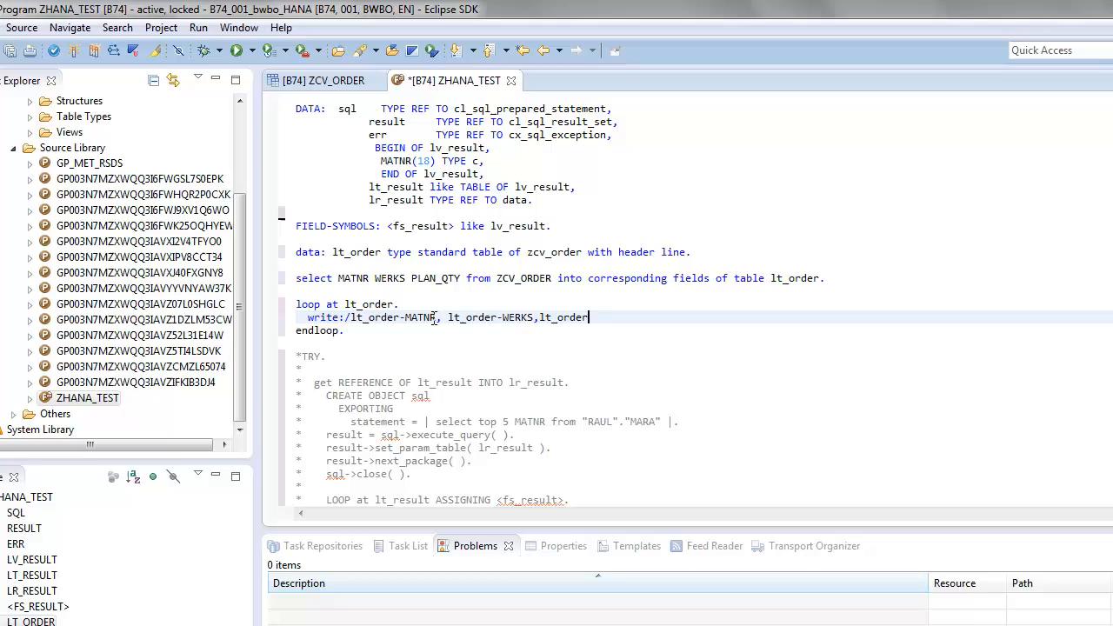
{"action": "type", "text": "-PLAN"}
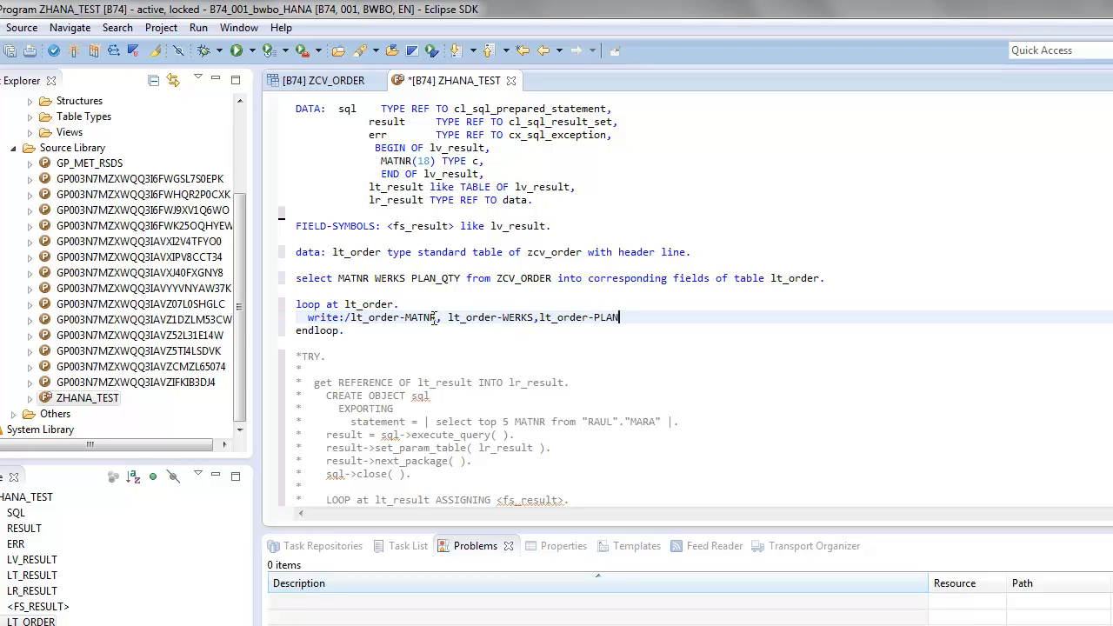
{"action": "type", "text": "_QTY."}
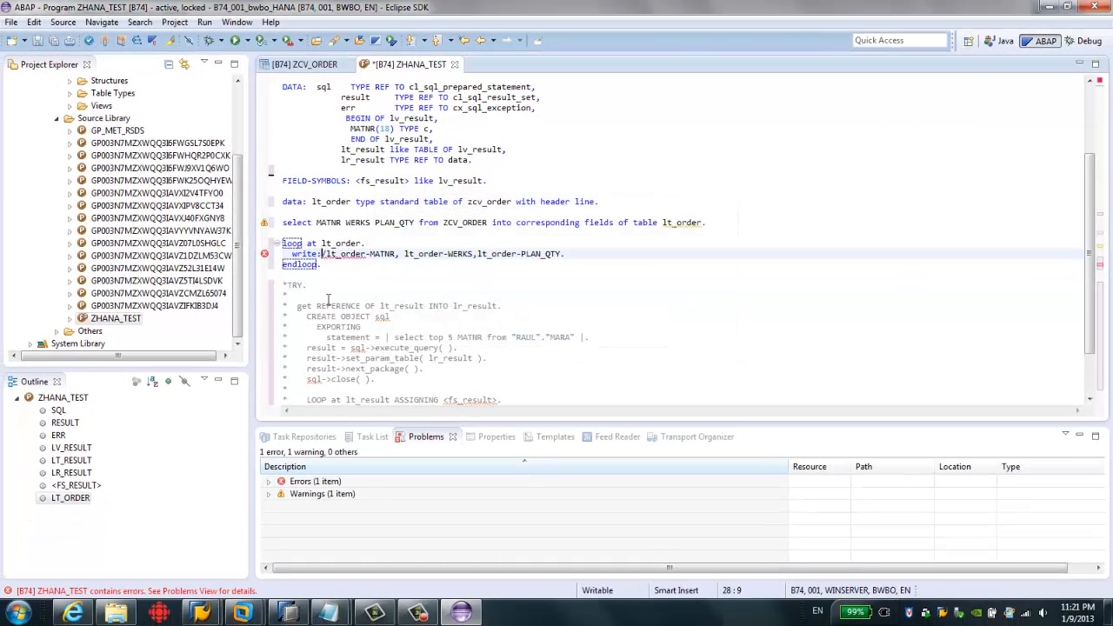
Review the WRITE syntax error in the Problems view, fix it, and check the remaining warning on lt_order.
{"action": "left_click", "coordinate": [267, 480]}
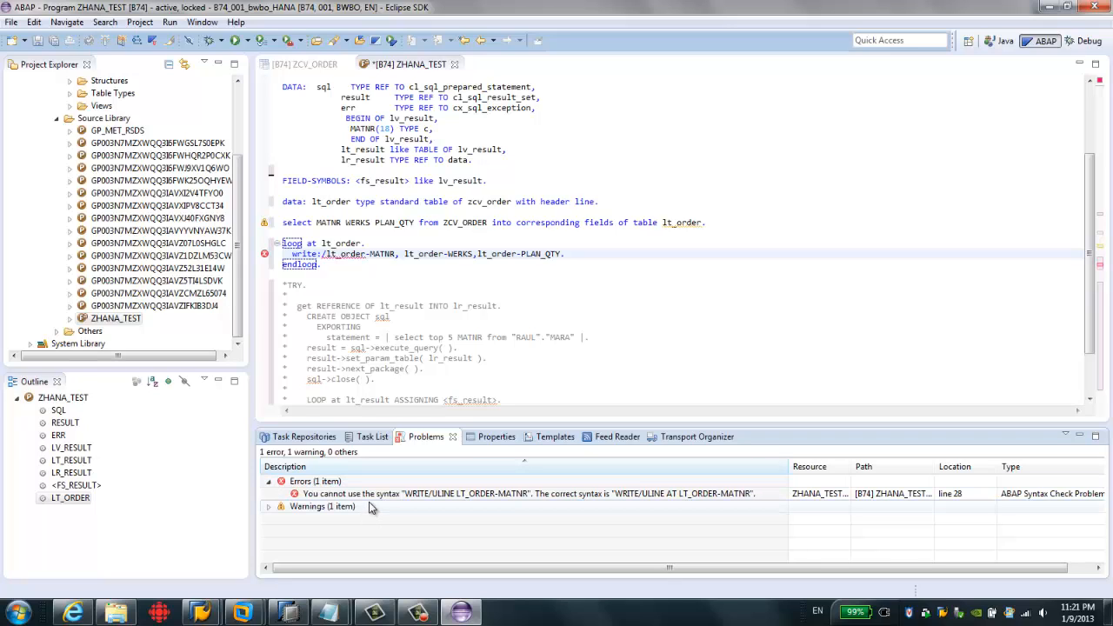
{"action": "mouse_move", "coordinate": [393, 306]}
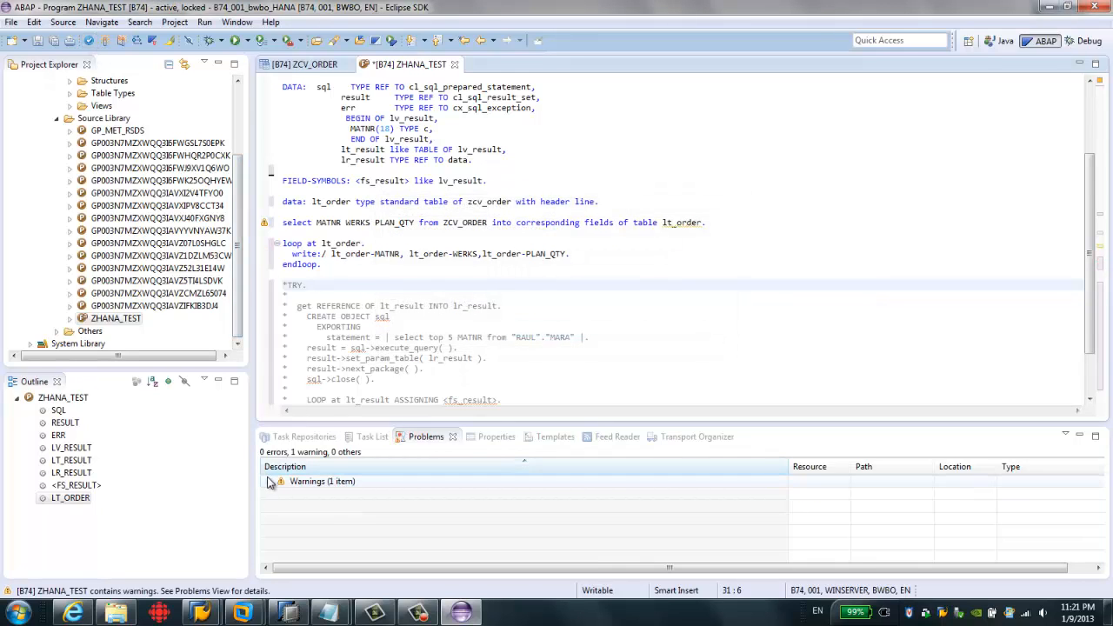
{"action": "left_click", "coordinate": [270, 482]}
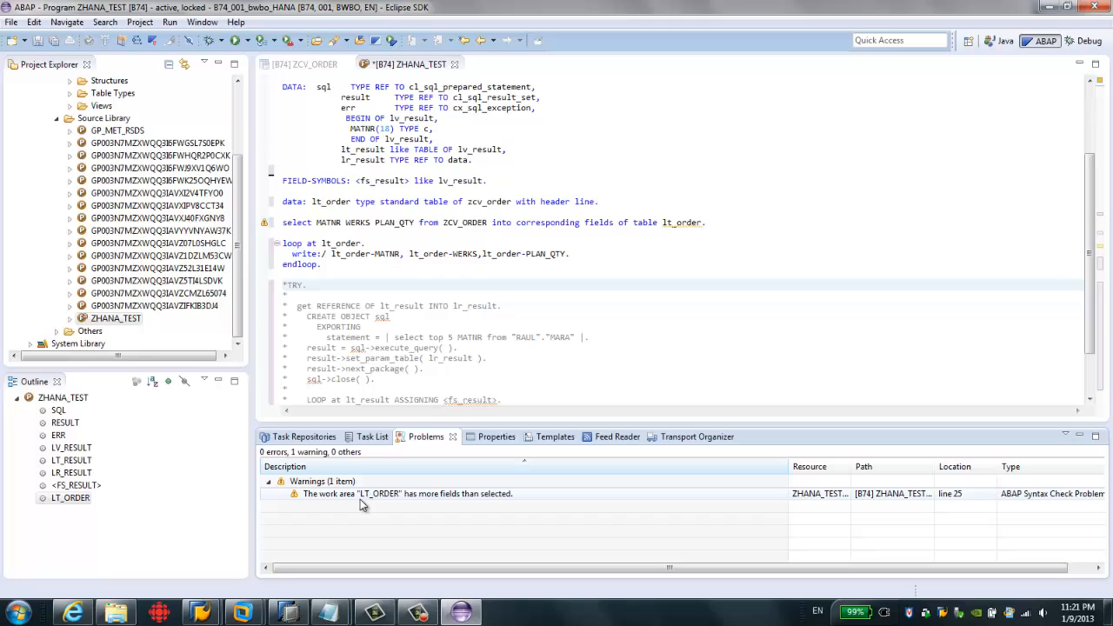
{"action": "mouse_move", "coordinate": [445, 506]}
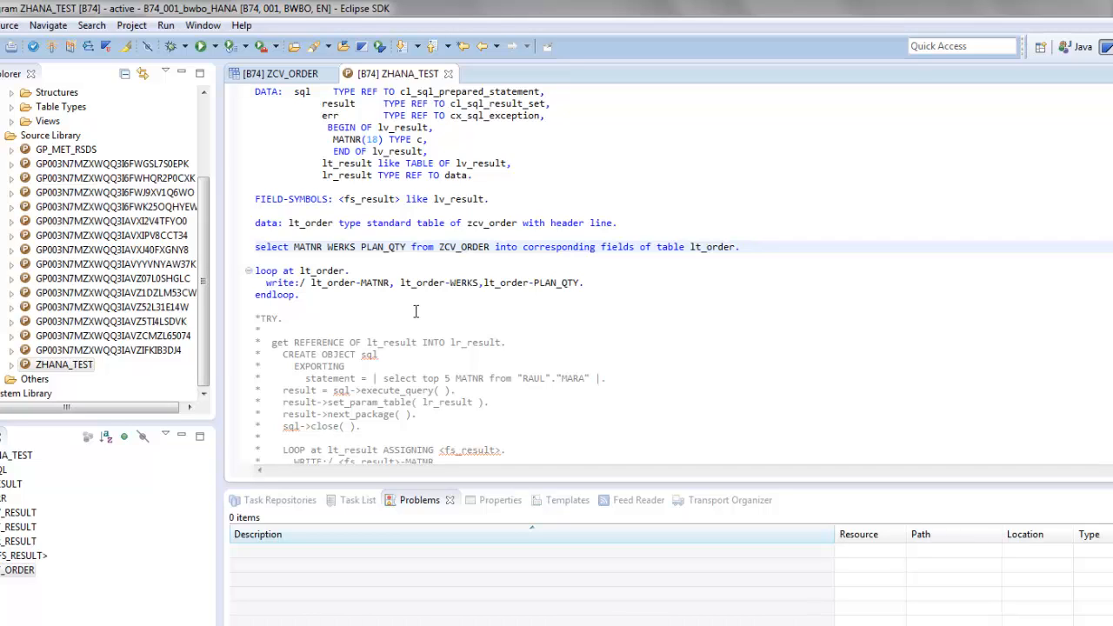
Limit the SELECT to UP TO 5 ROWS and bring up run actions for ZHANA_TEST in Project Explorer.
{"action": "left_click", "coordinate": [739, 247]}
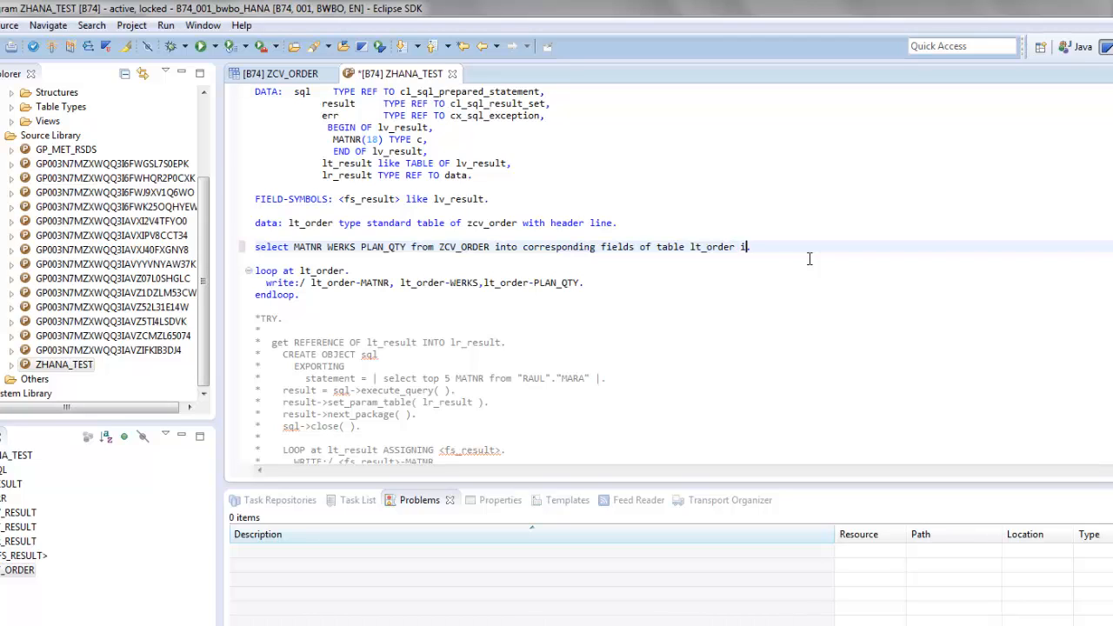
{"action": "type", "text": "p to 5 r"}
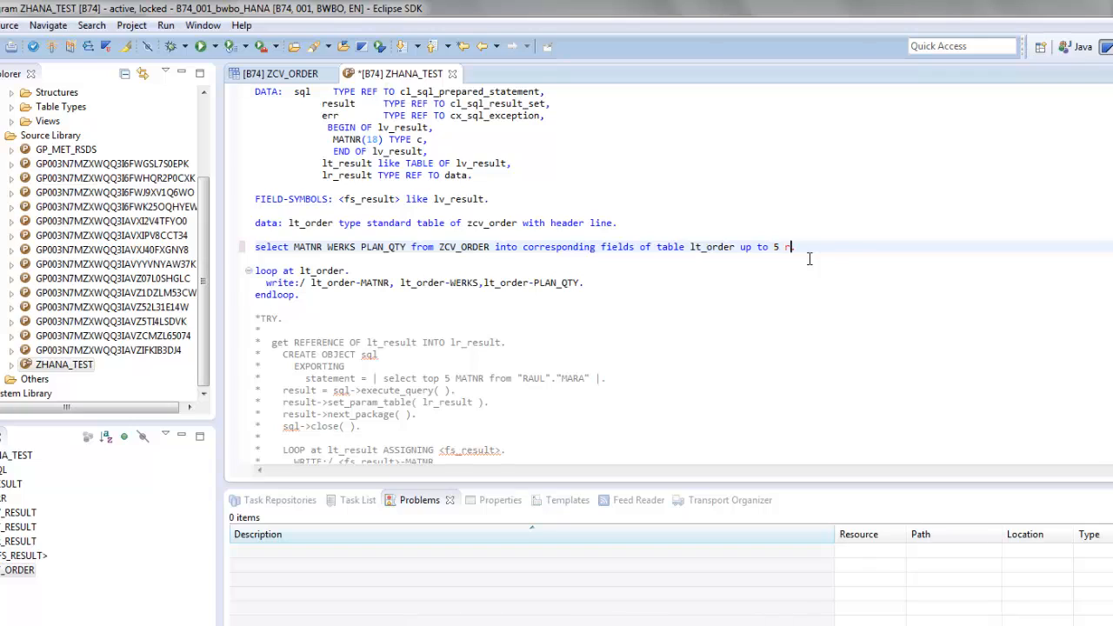
{"action": "type", "text": "ows."}
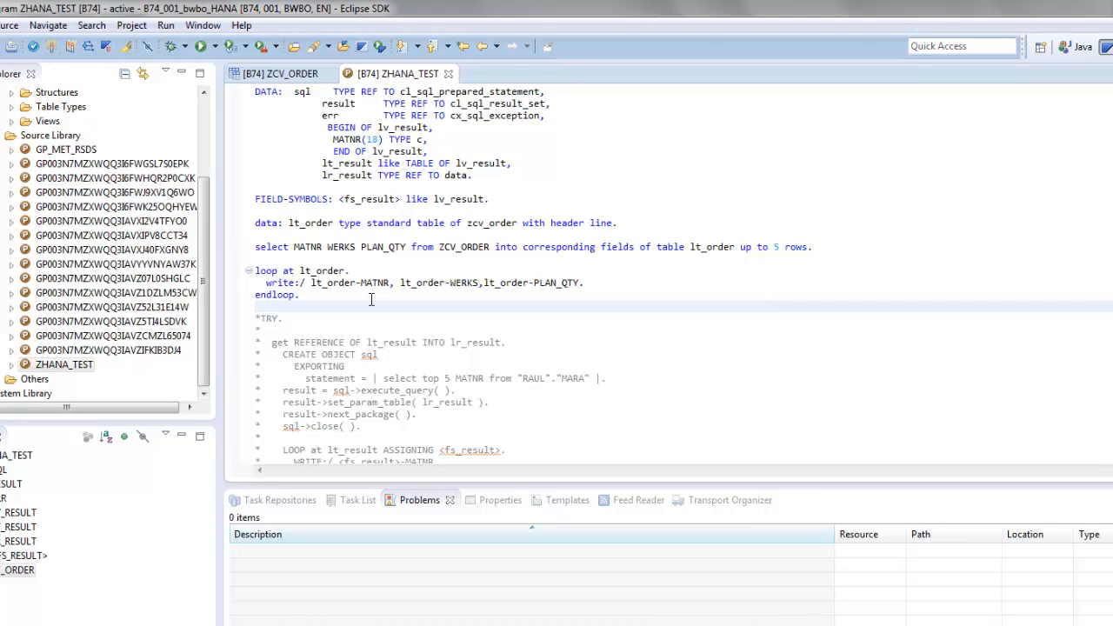
{"action": "left_click", "coordinate": [63, 365]}
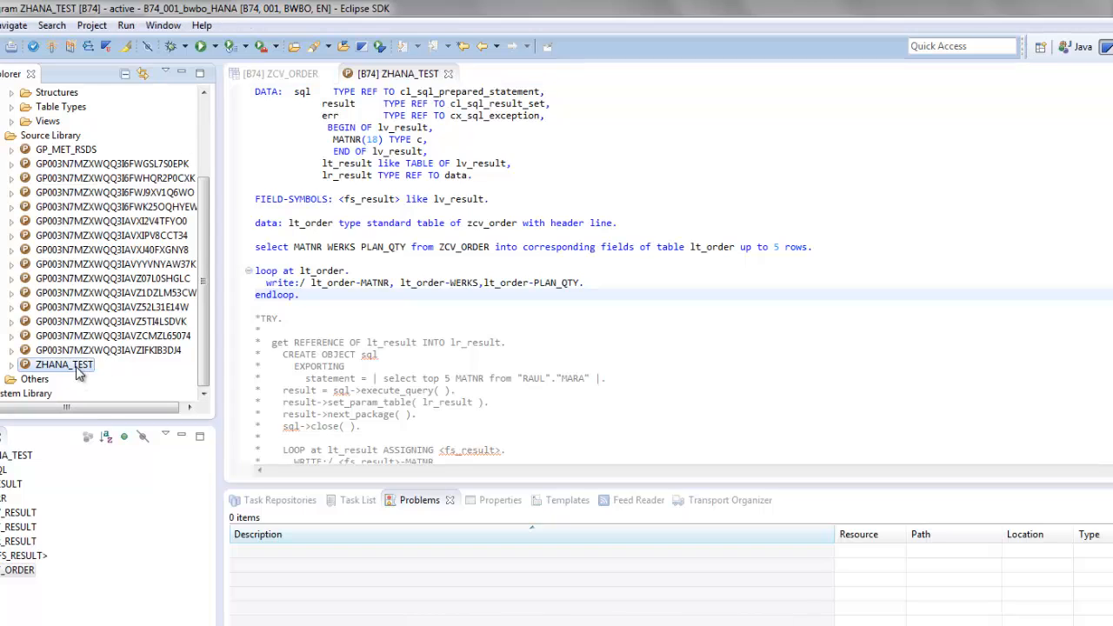
{"action": "right_click", "coordinate": [62, 366]}
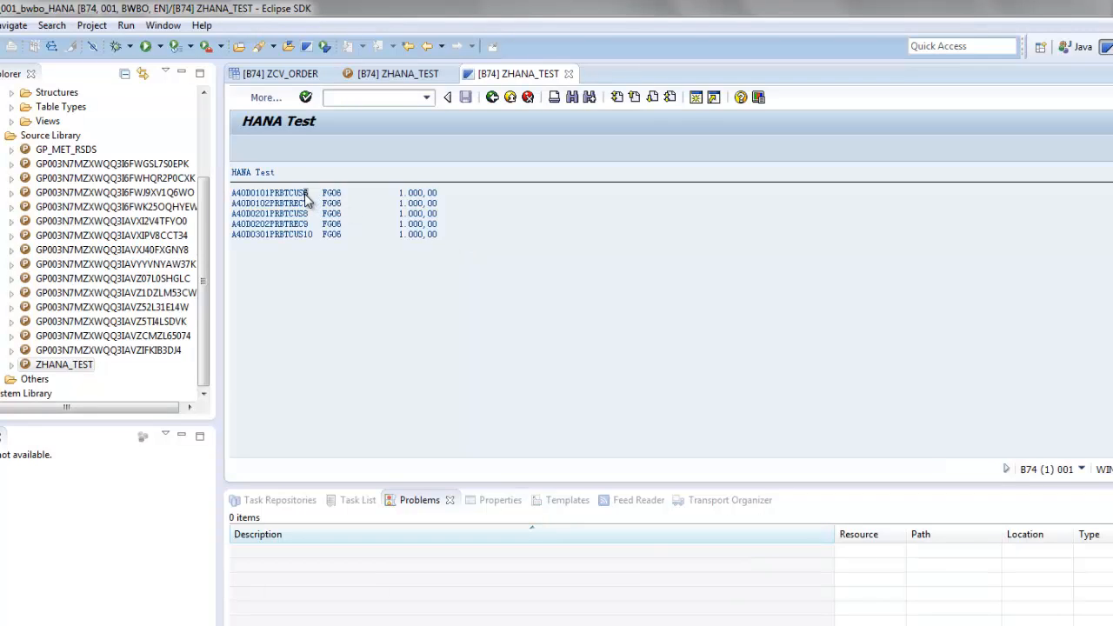
{"action": "mouse_move", "coordinate": [304, 223]}
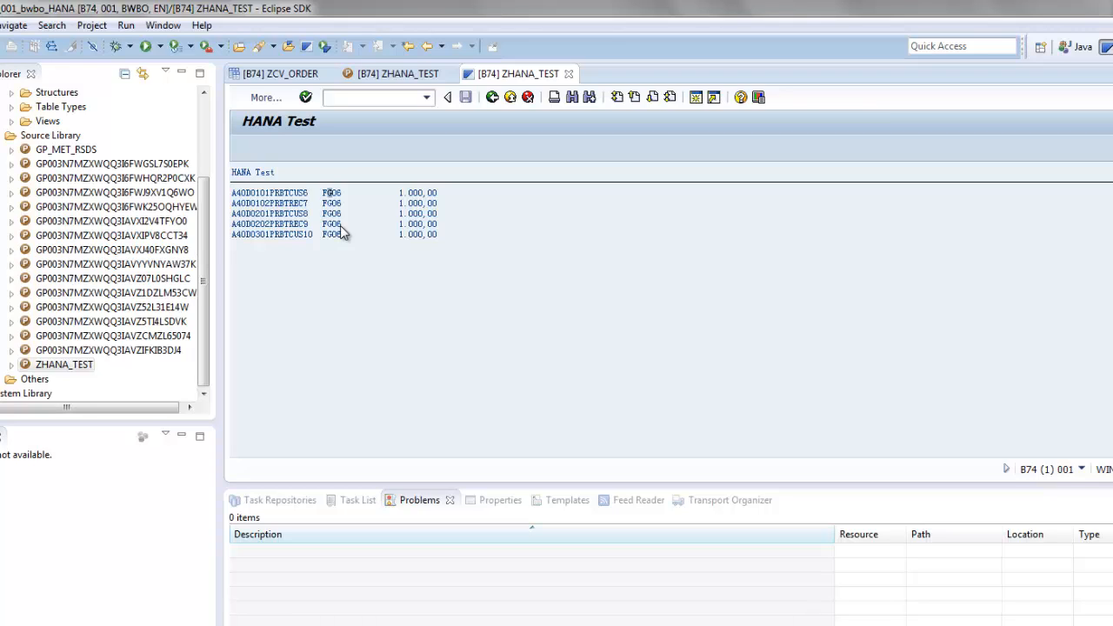
{"action": "mouse_move", "coordinate": [391, 306]}
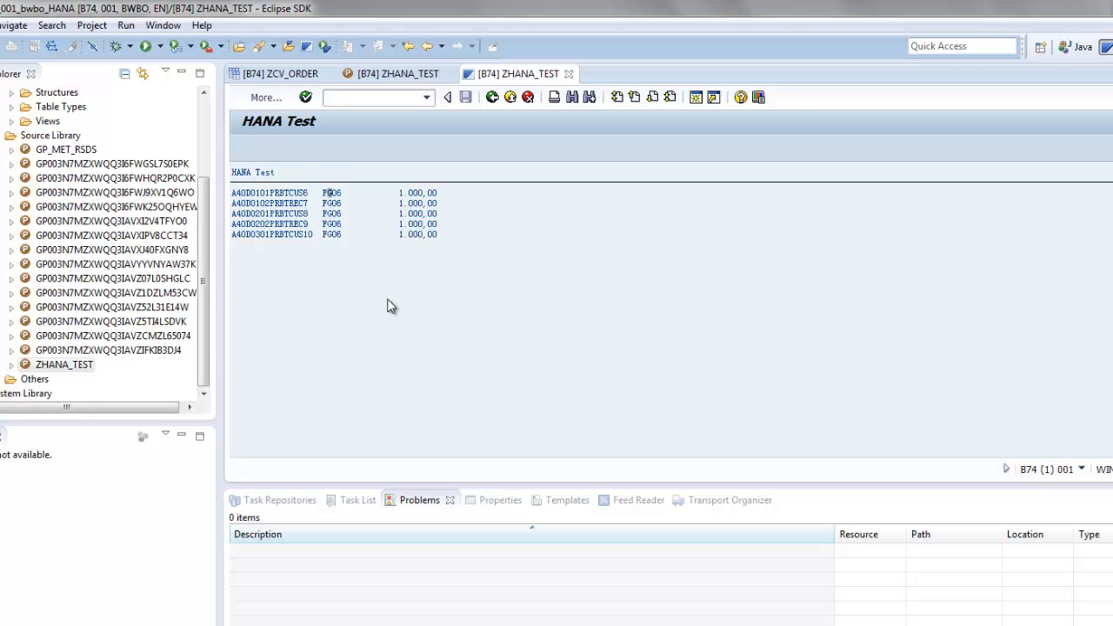
{"action": "mouse_move", "coordinate": [452, 326]}
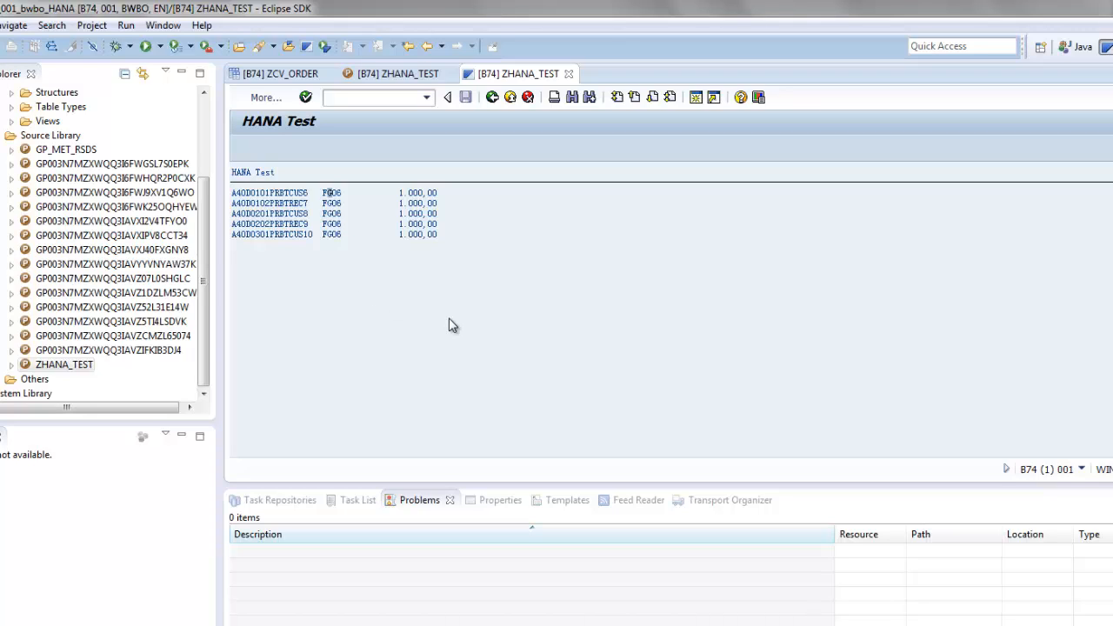